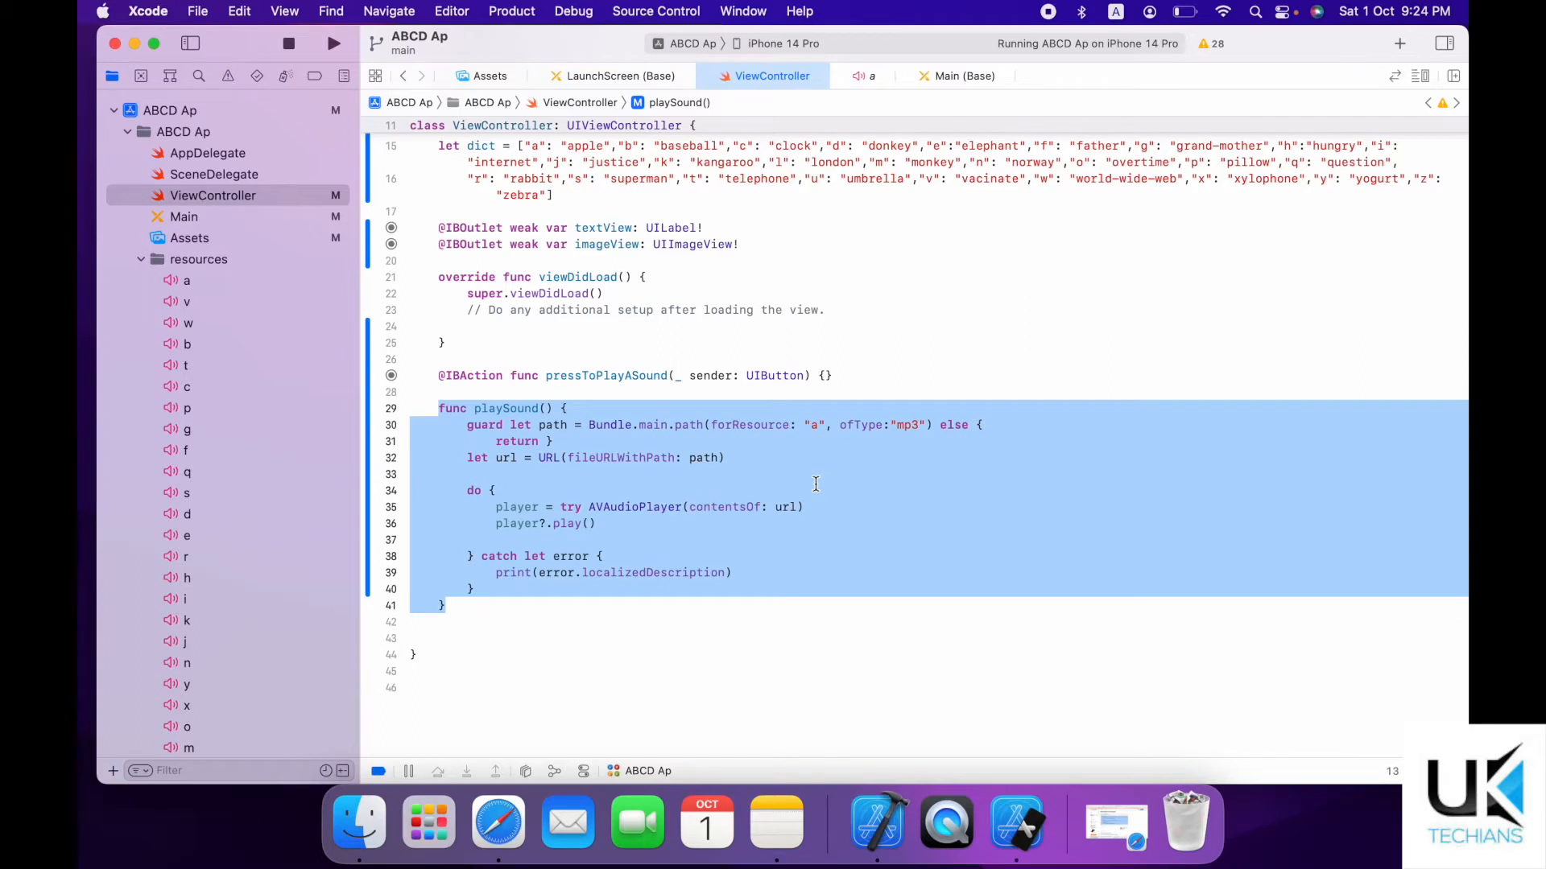
mouse_move(815, 479)
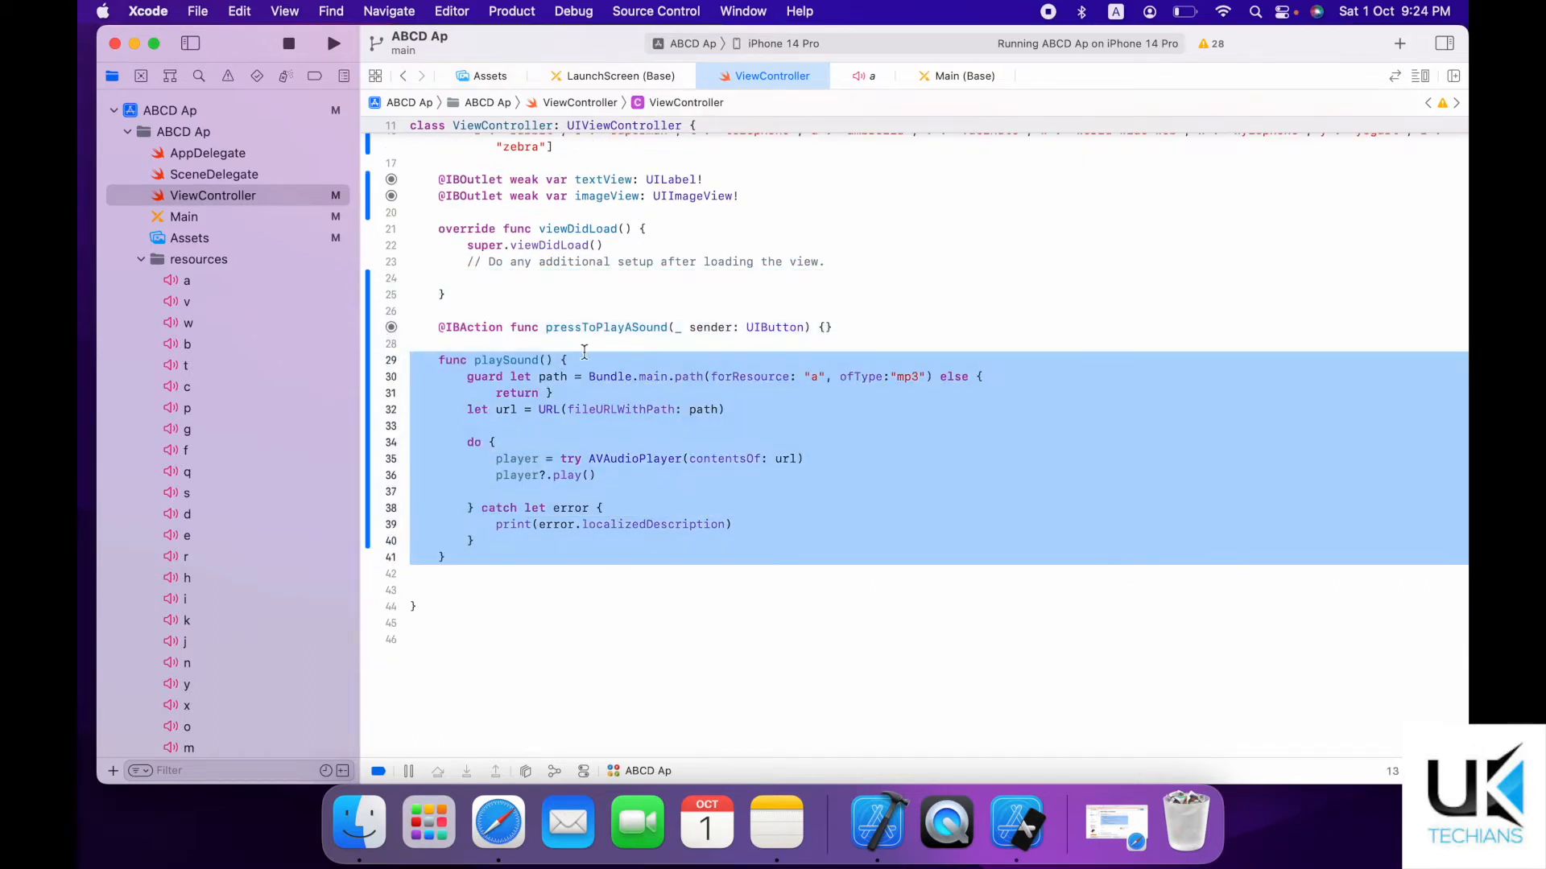
Add a 'val sound: String' parameter to playSound and select sound for the resource name.
click(963, 333)
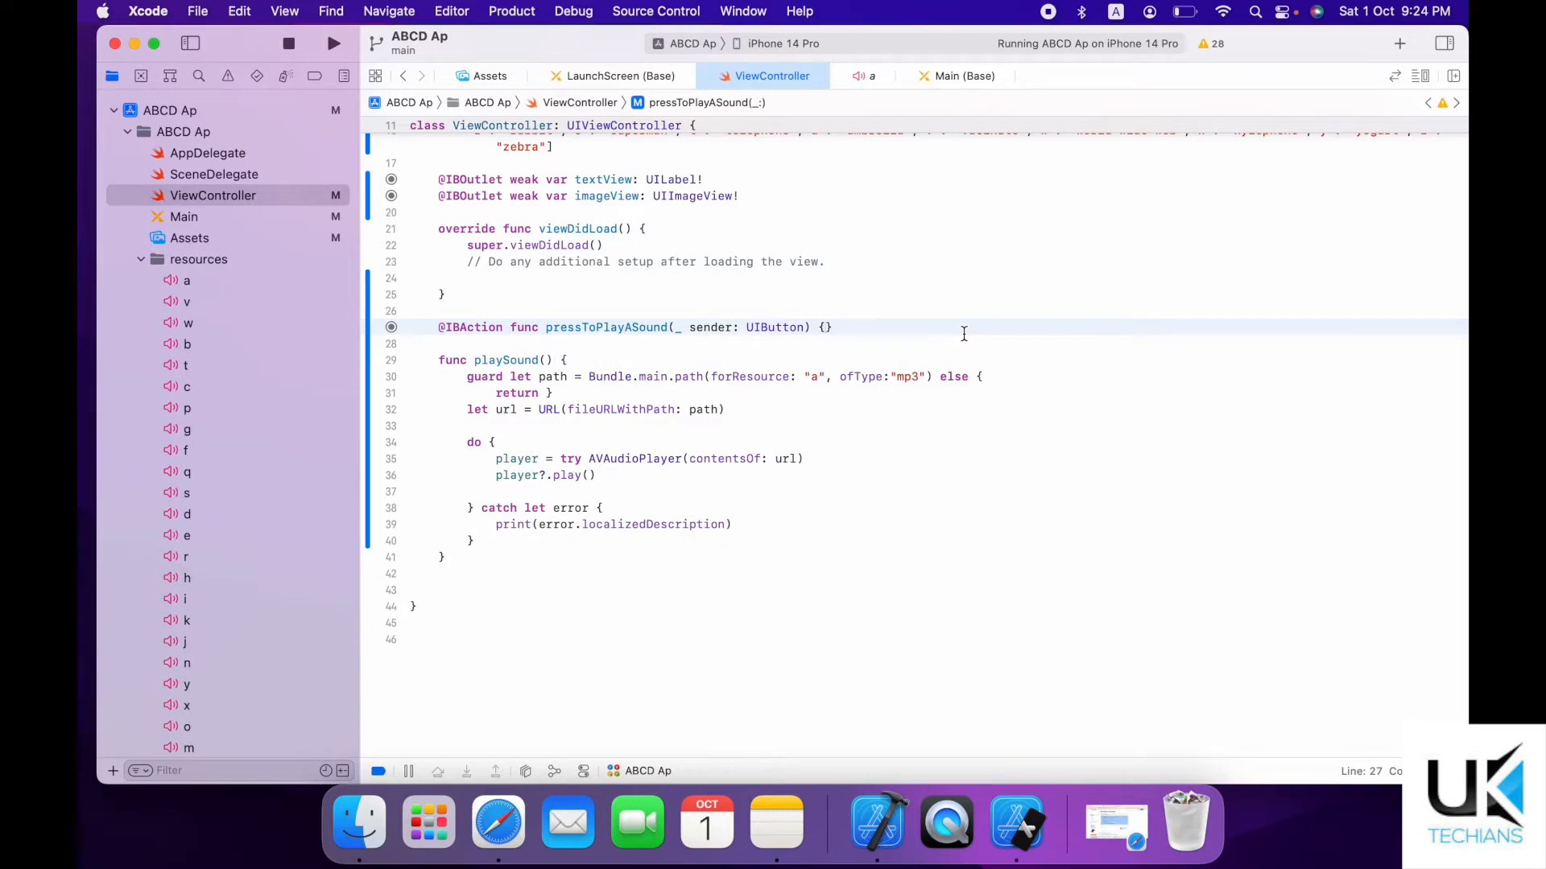
click(826, 327)
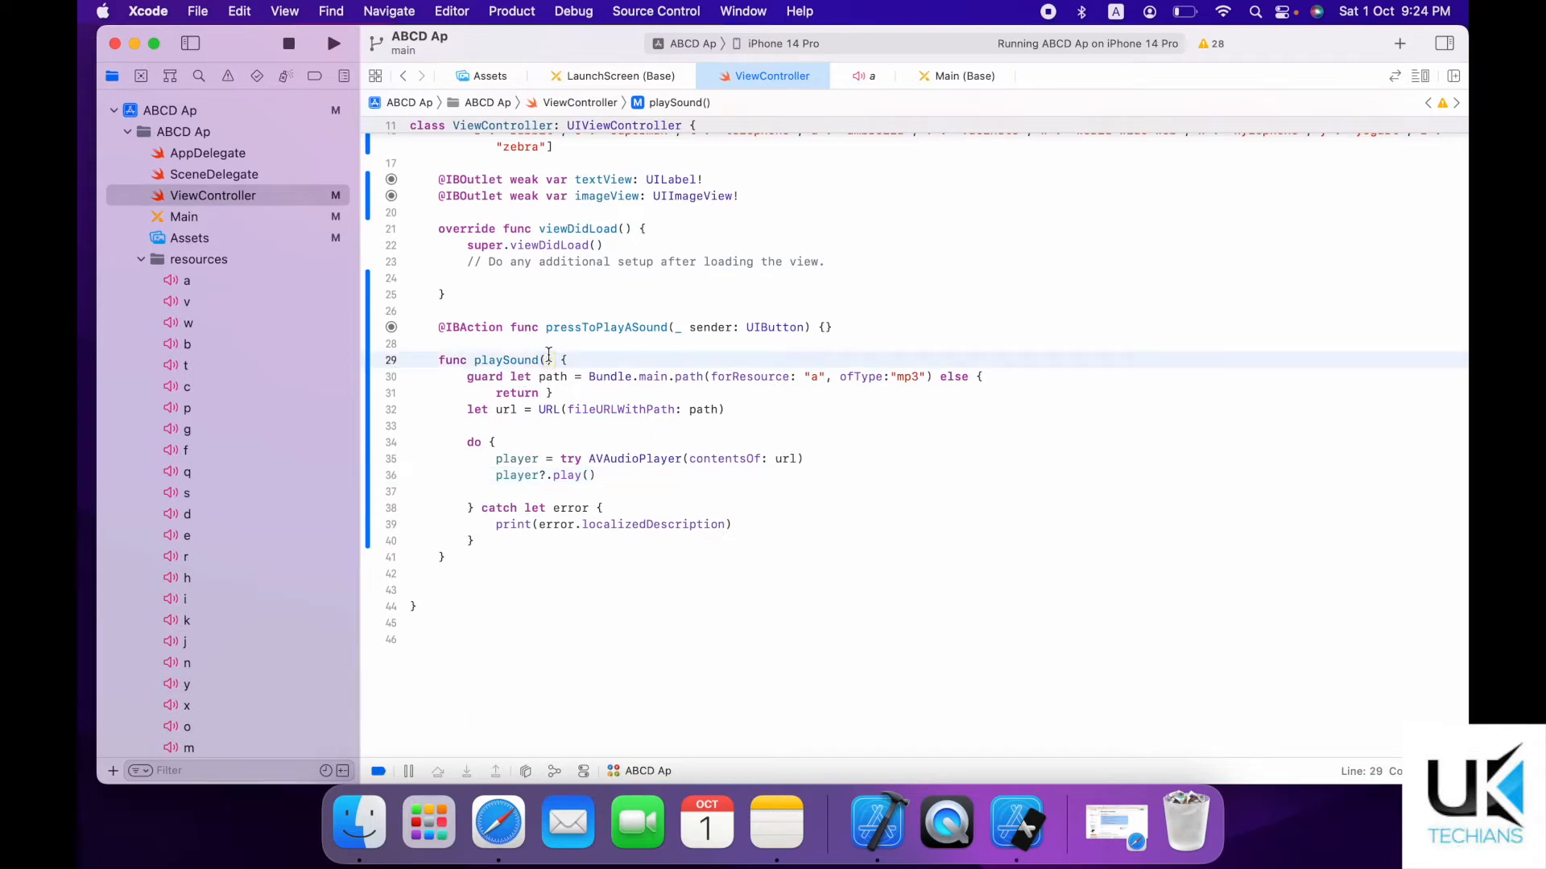
text(val sound:)
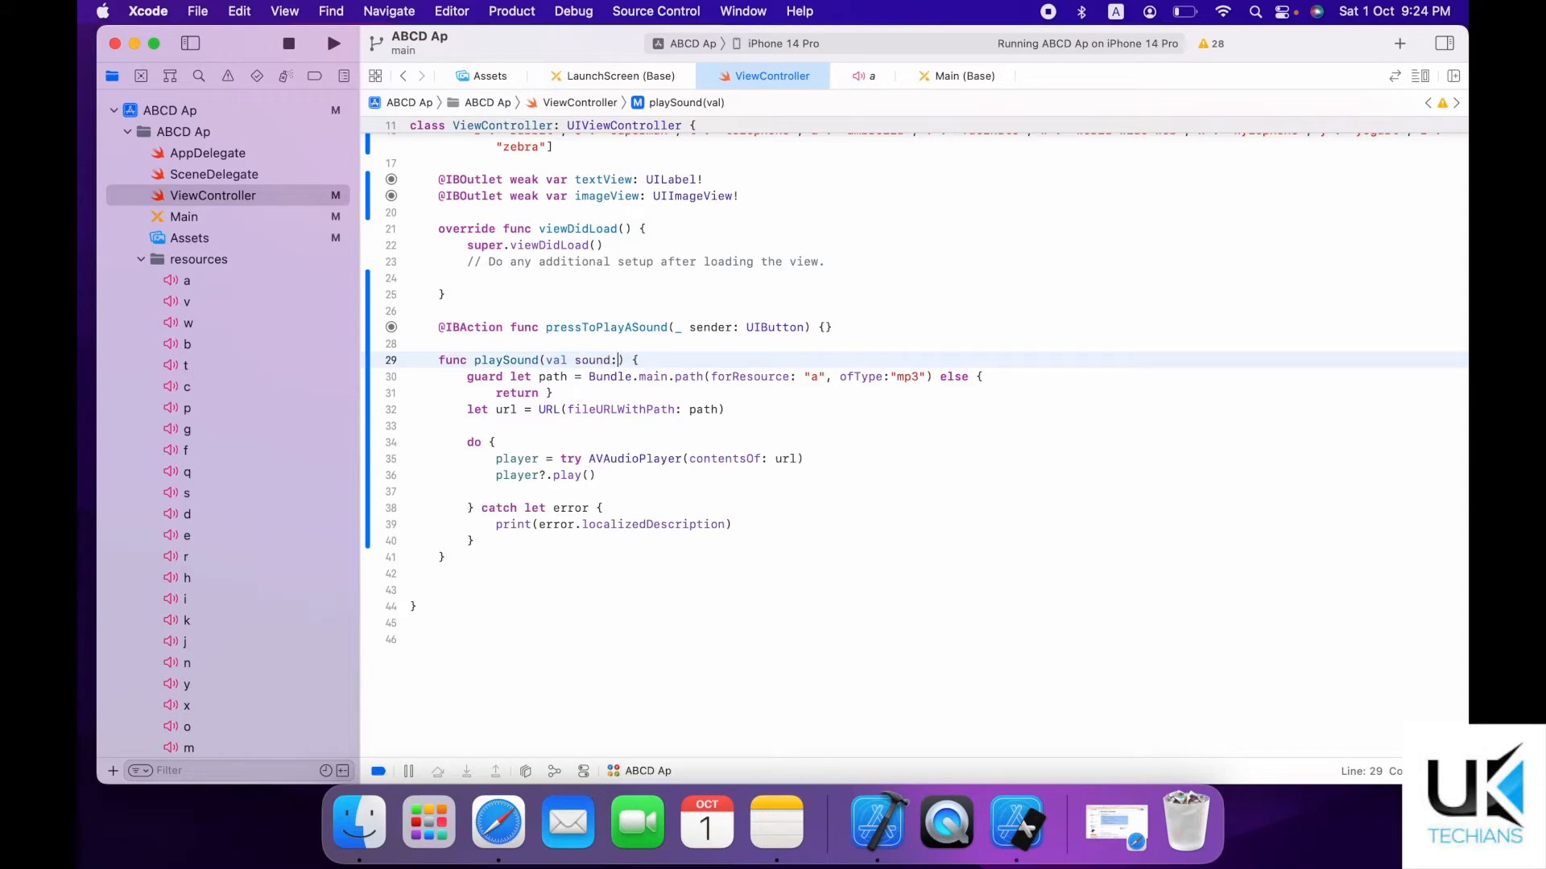
text(String)
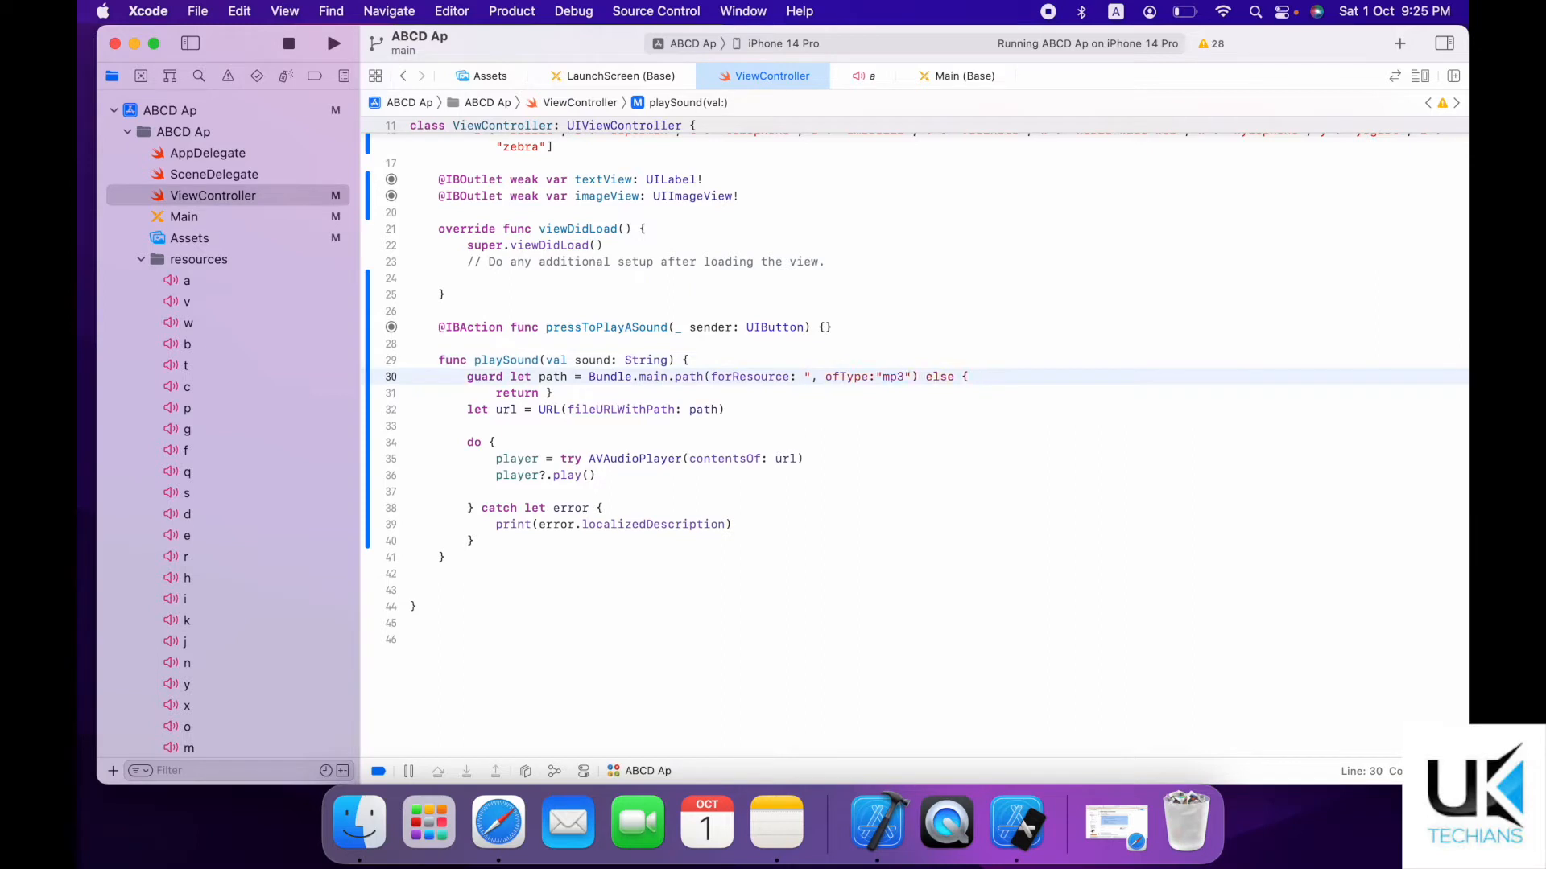
text(st)
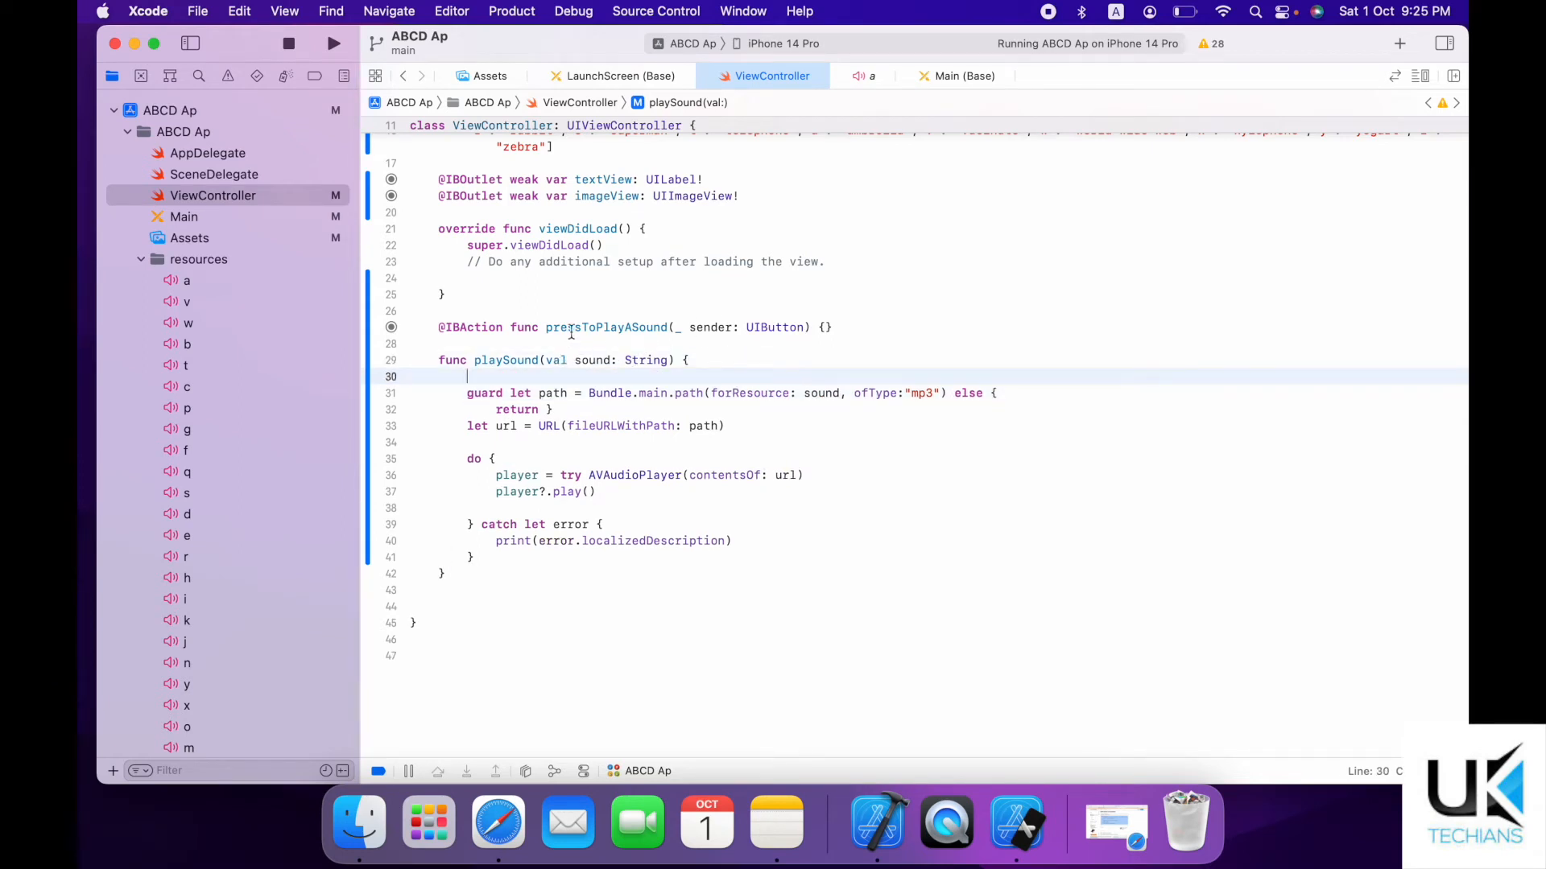
click(601, 360)
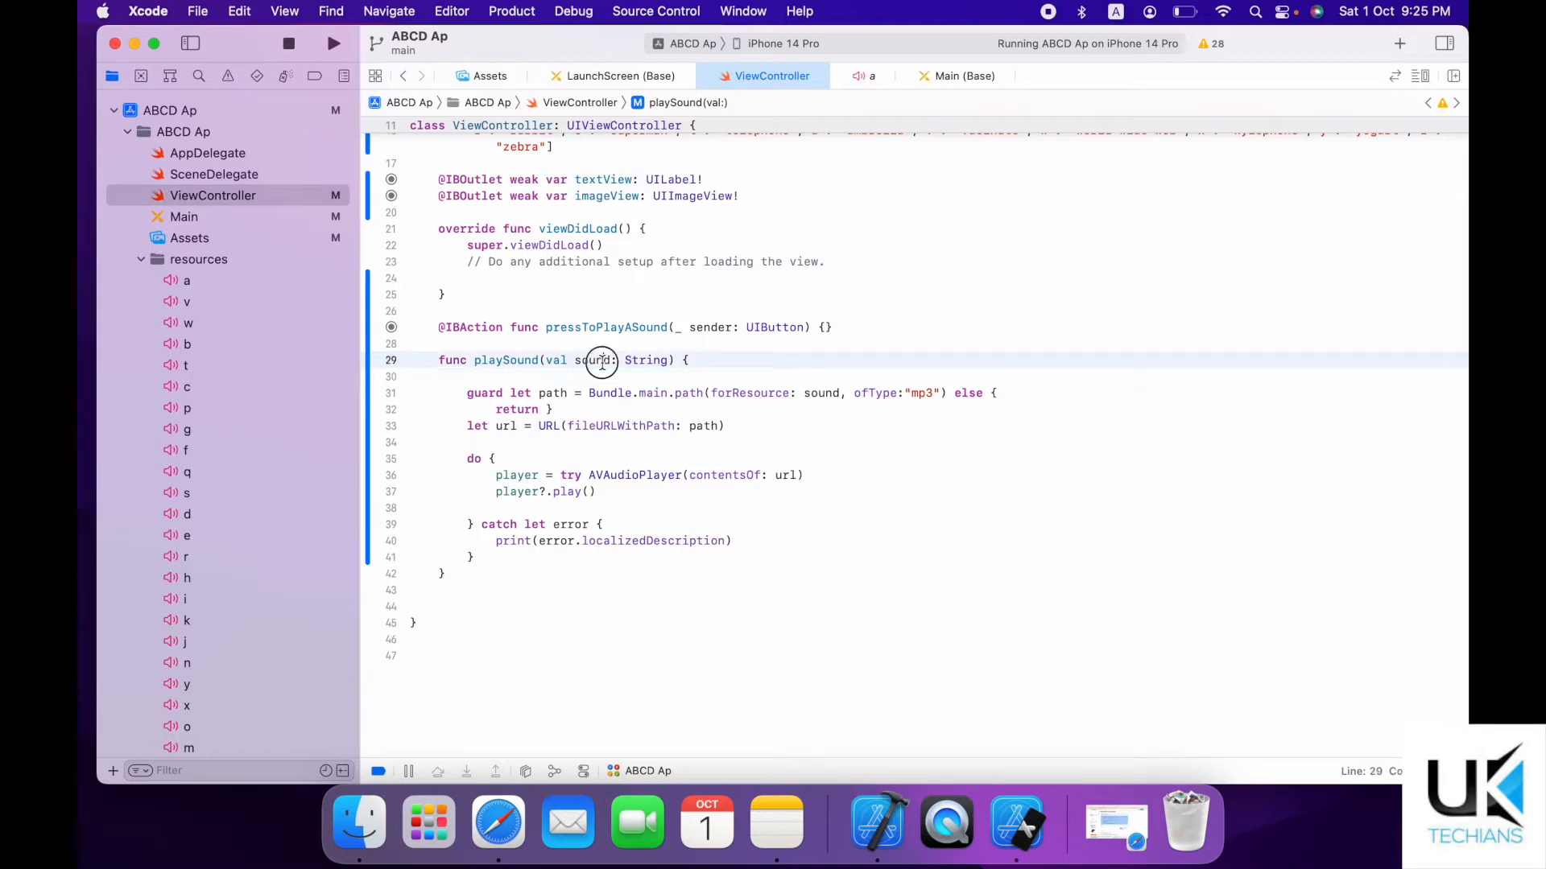
double_click(593, 360)
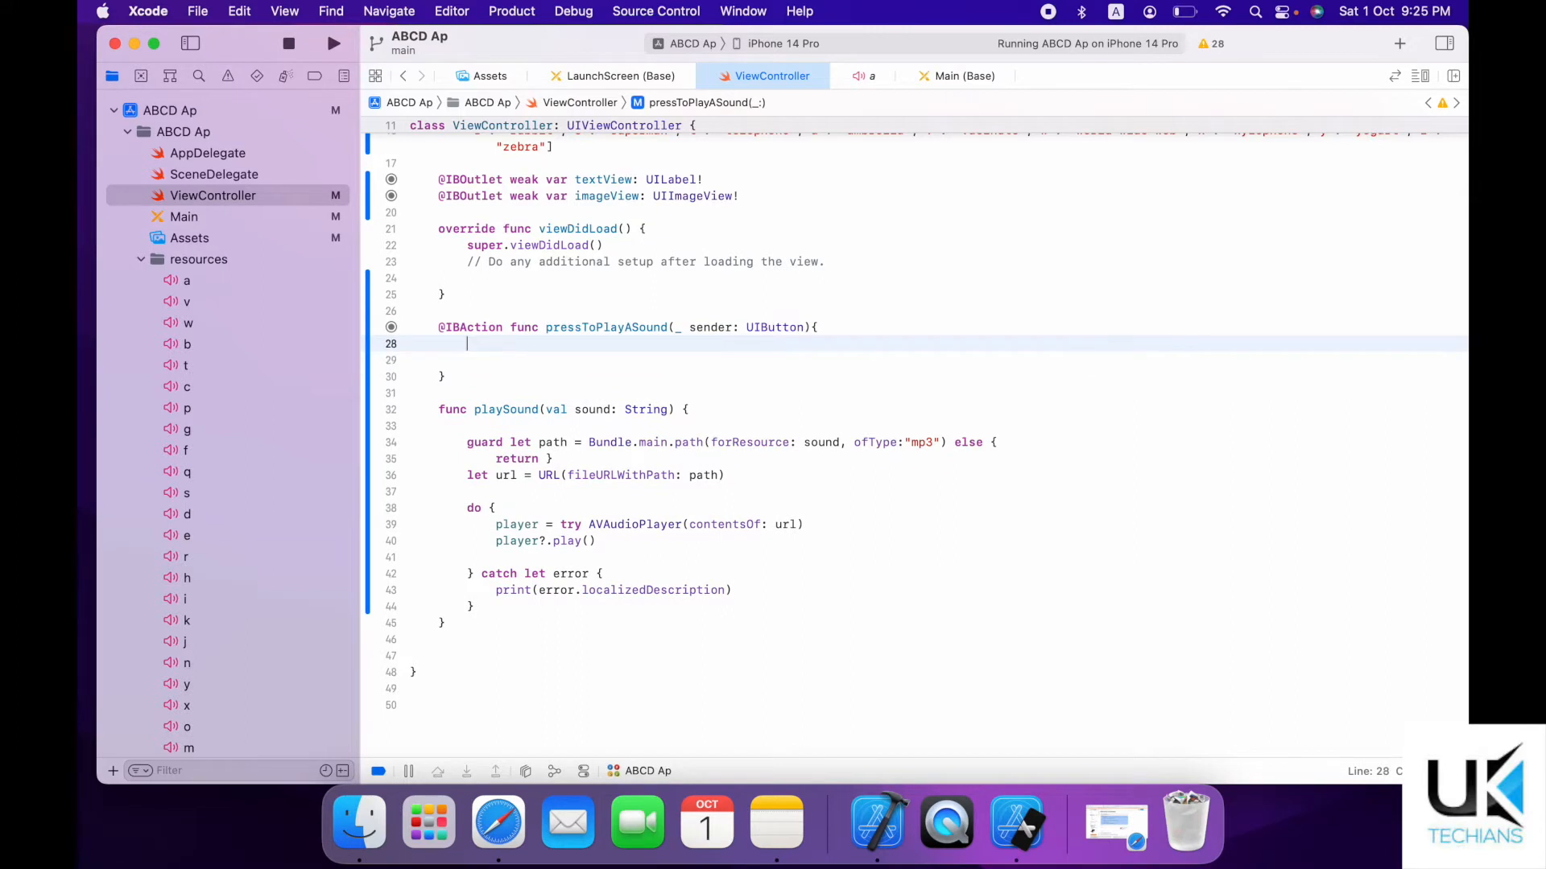
Add imageView.image = UIImage.init(imageLiteralResourceName: "") to pressToPlayASound.
key(Return)
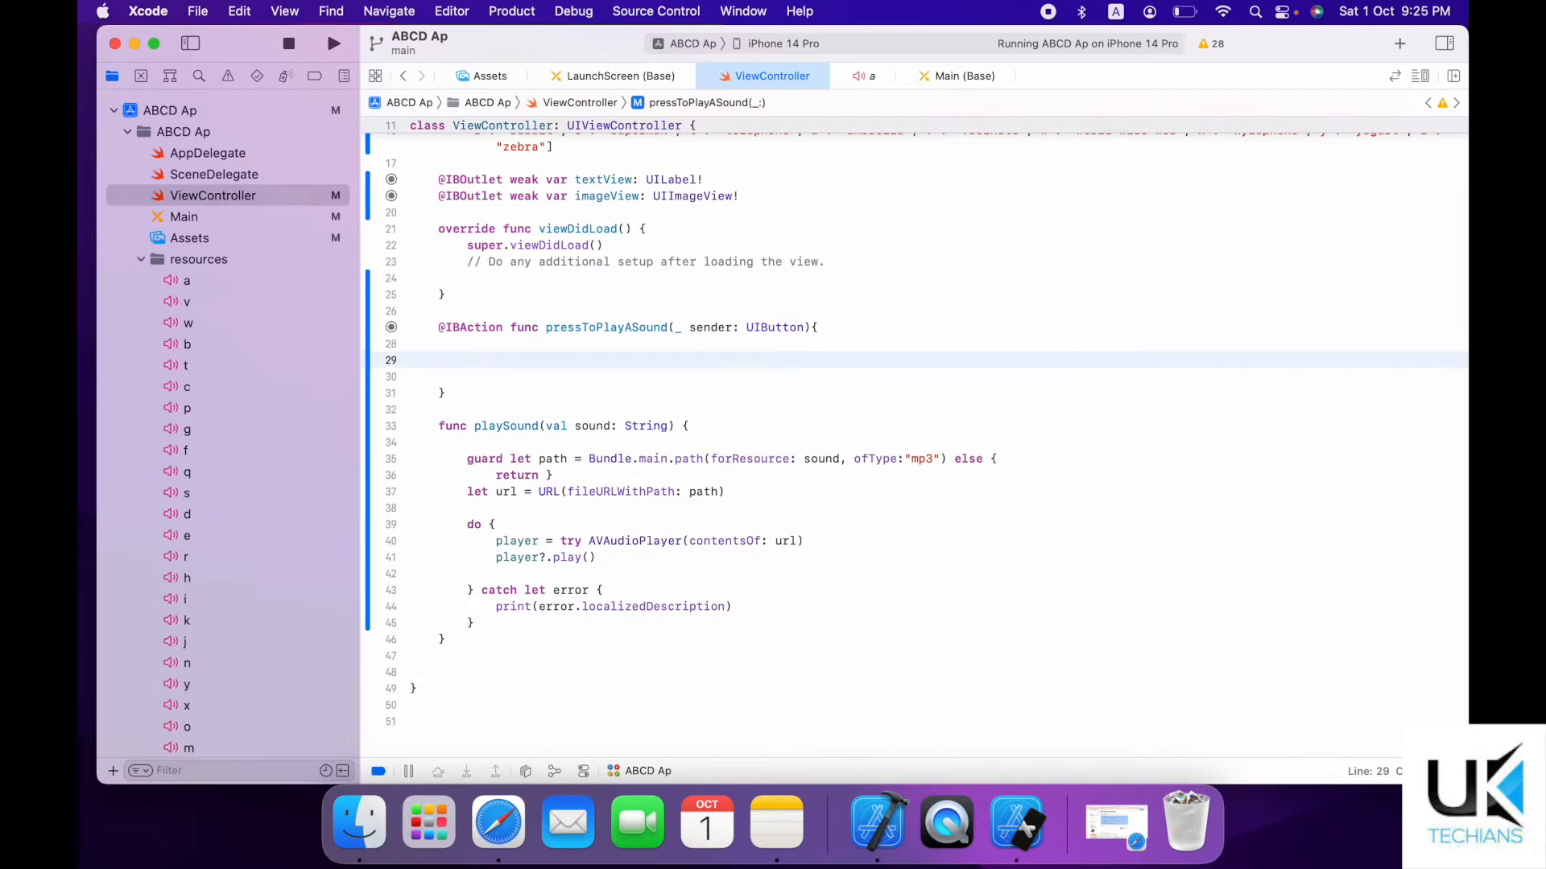
text(imageView)
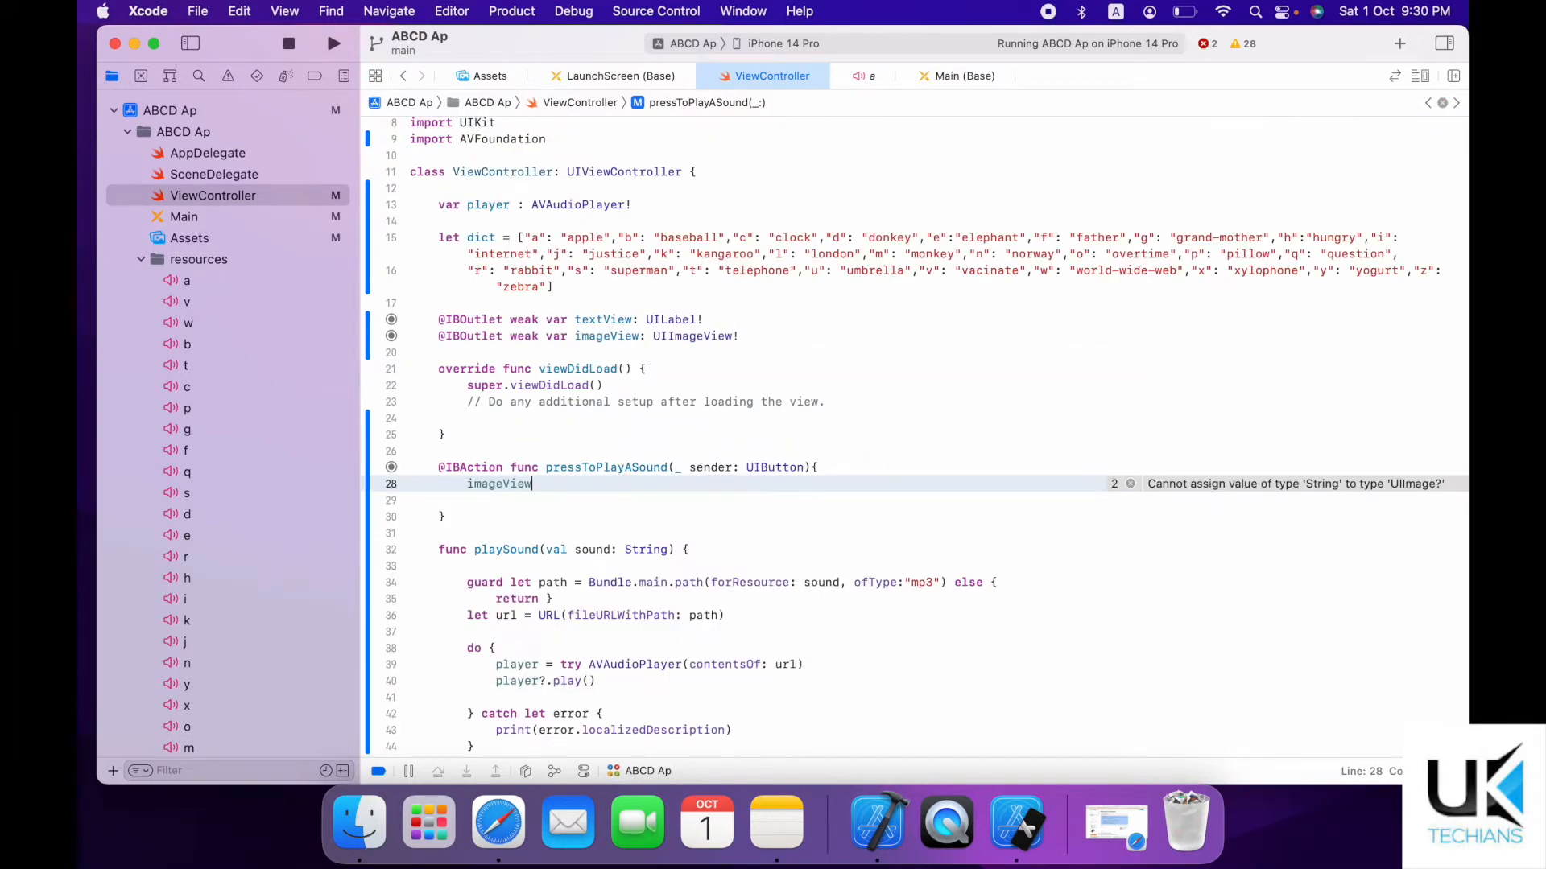
text(.image)
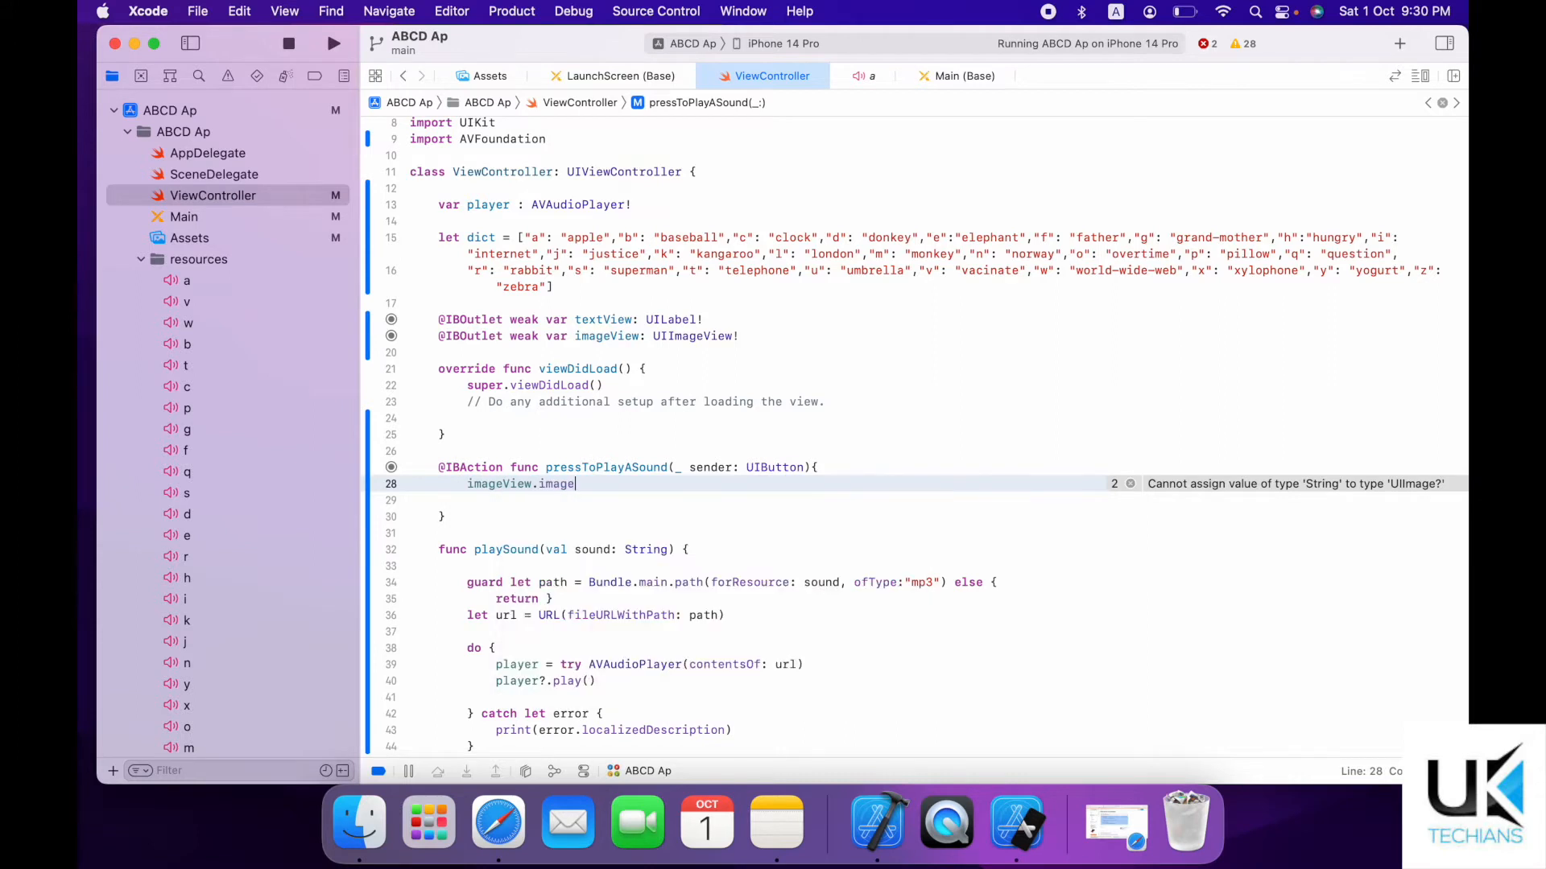
text(= UI)
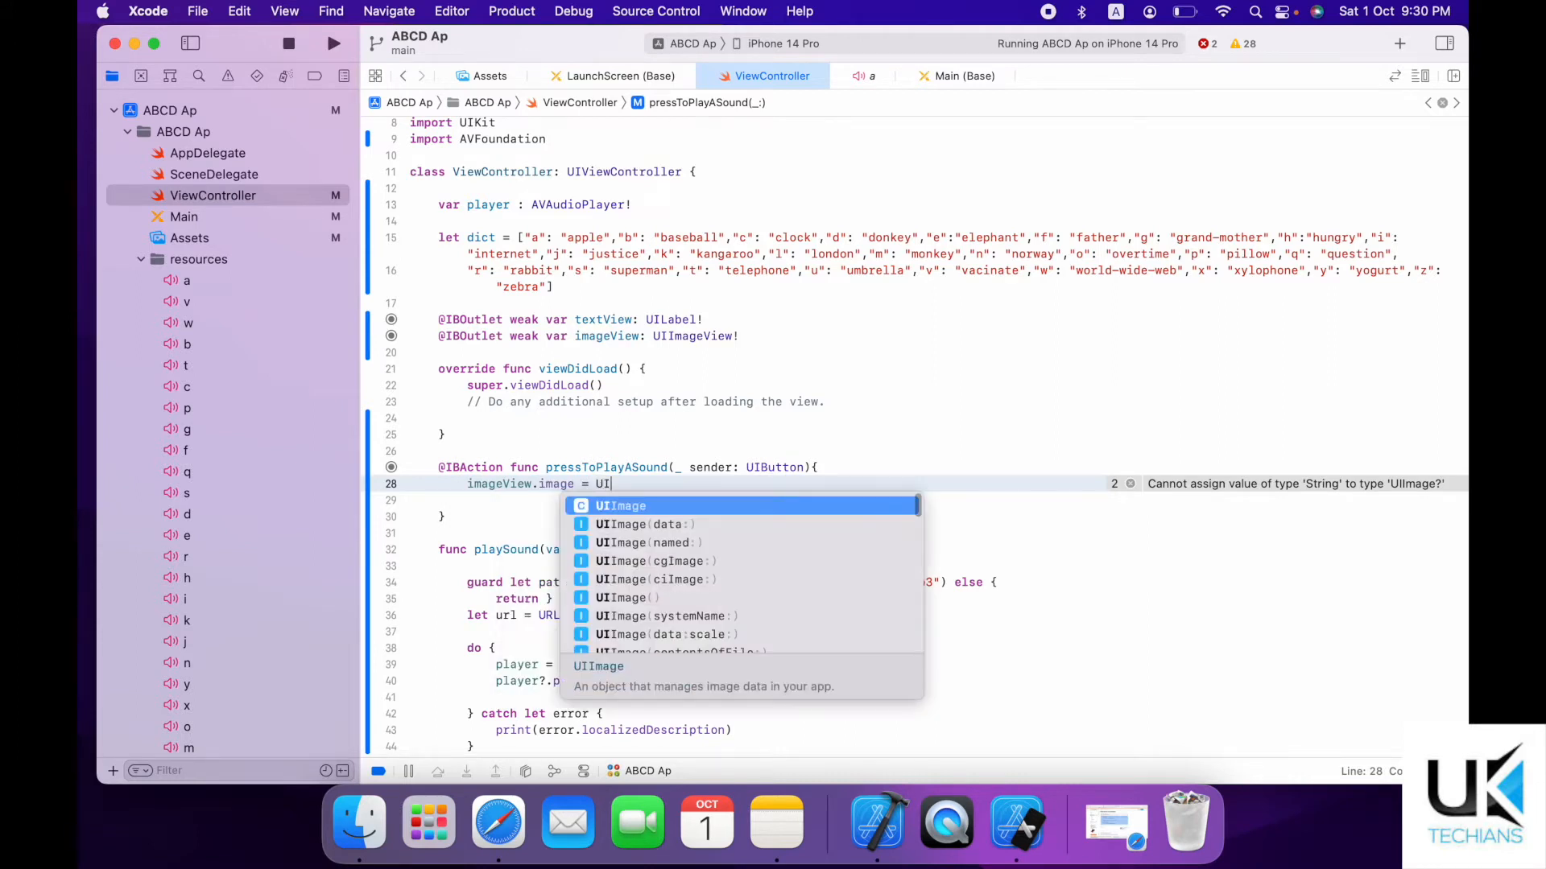
text(.)
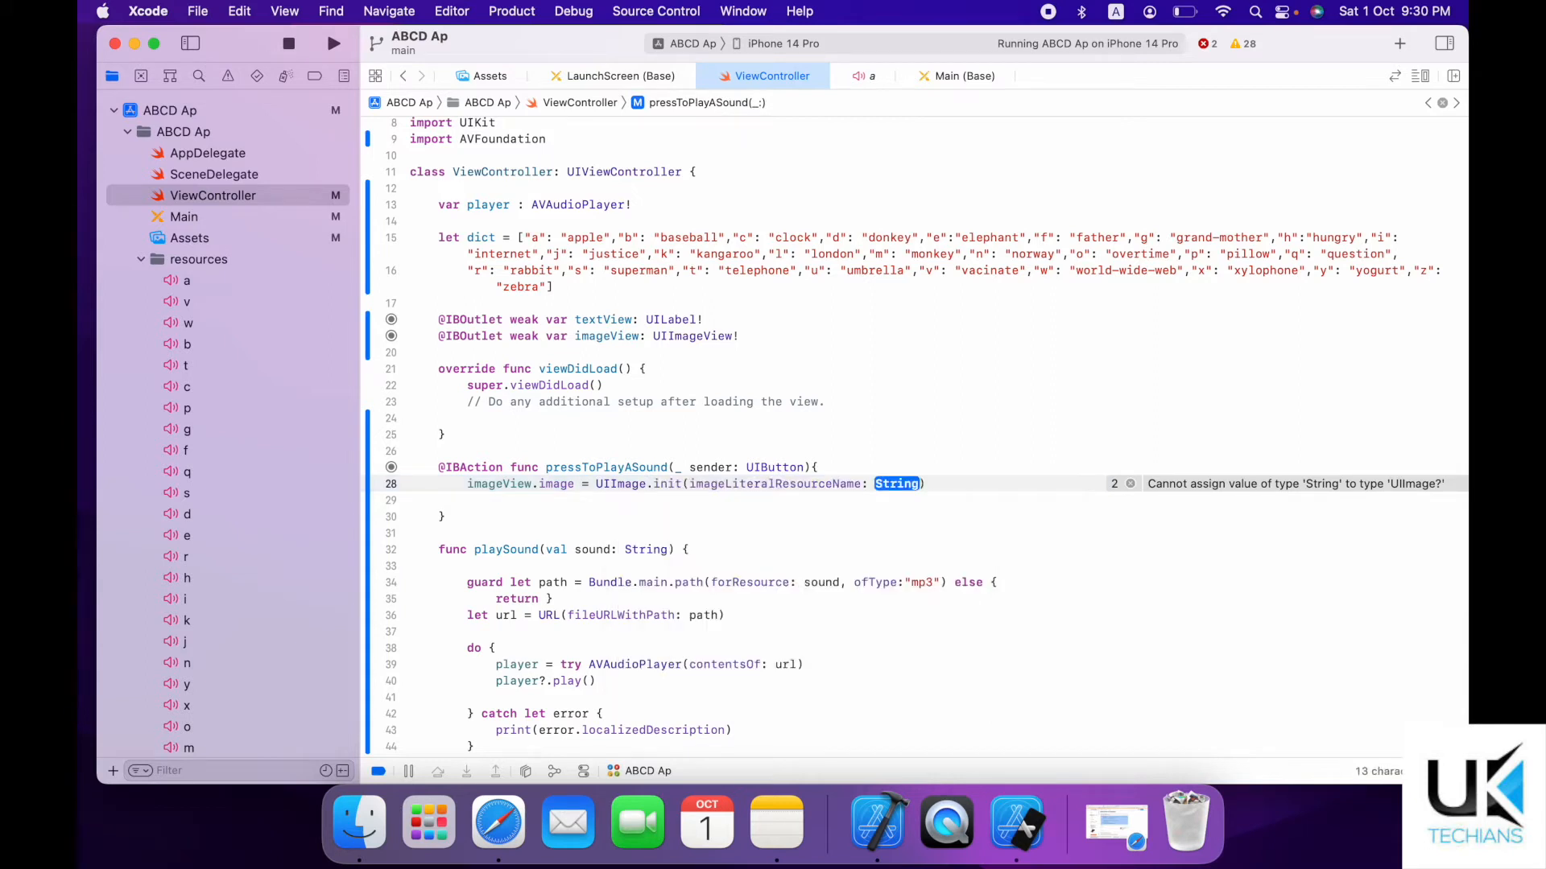
text("")
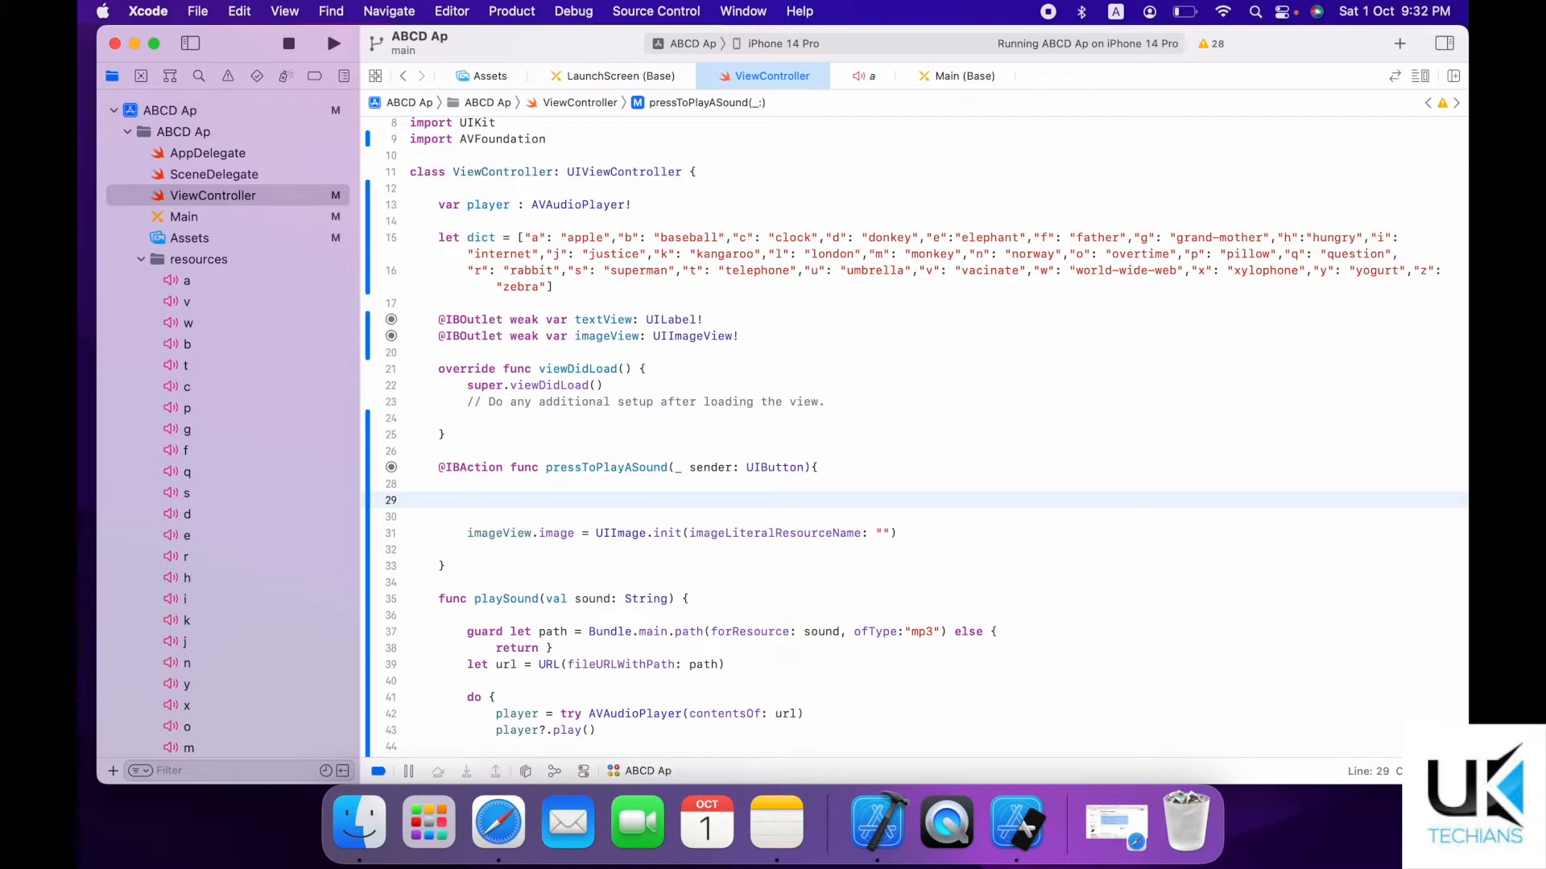
Add let sound = sender.titleLabel?.text at the start of pressToPlayASound.
text(l)
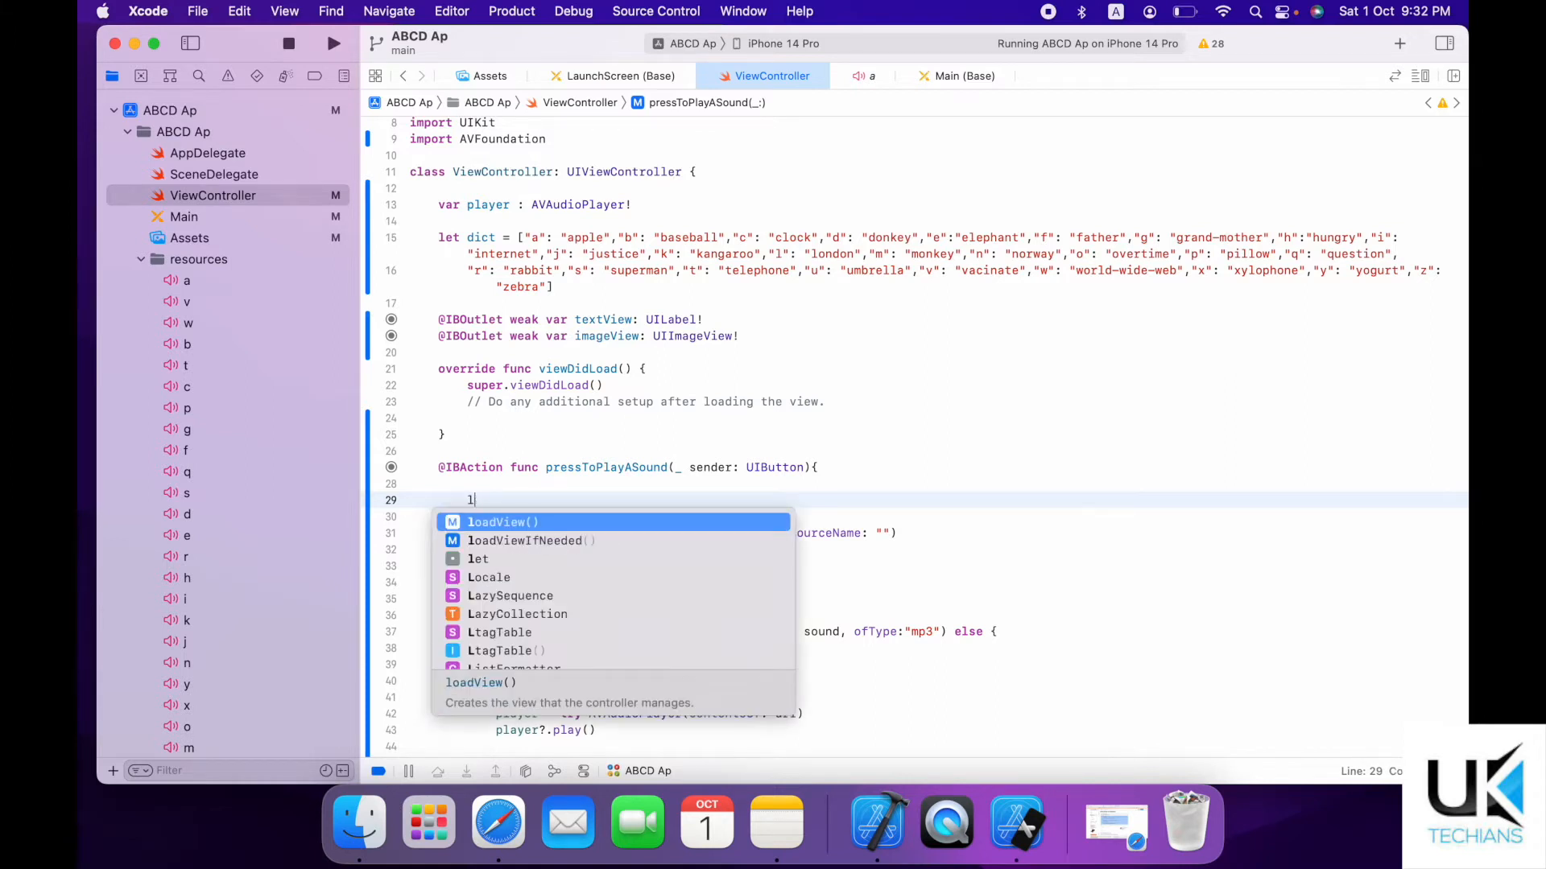
text(et sound)
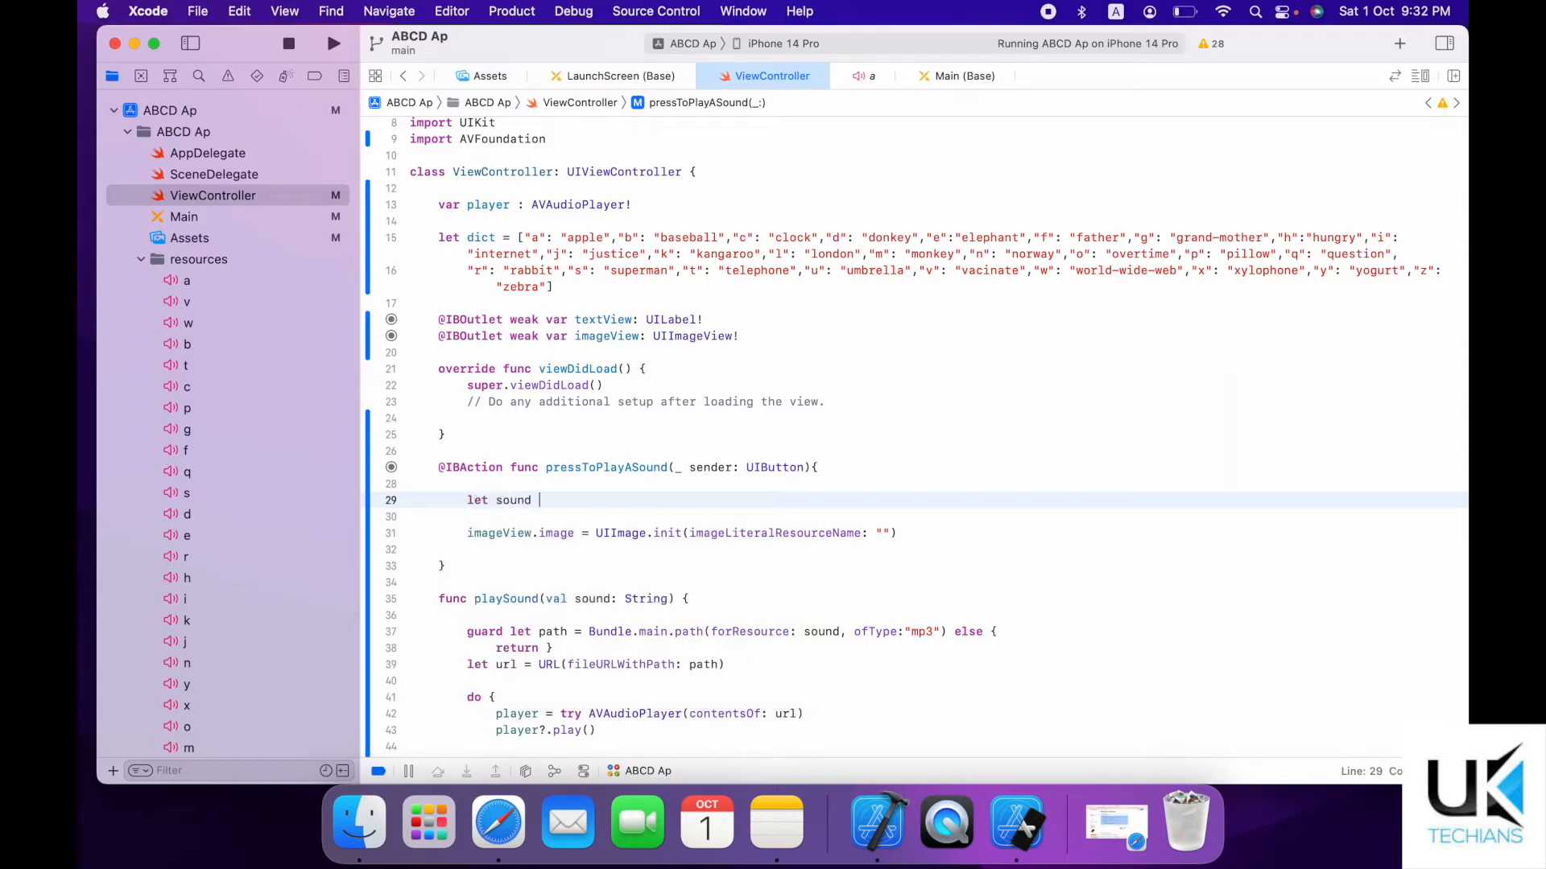
text(= sender)
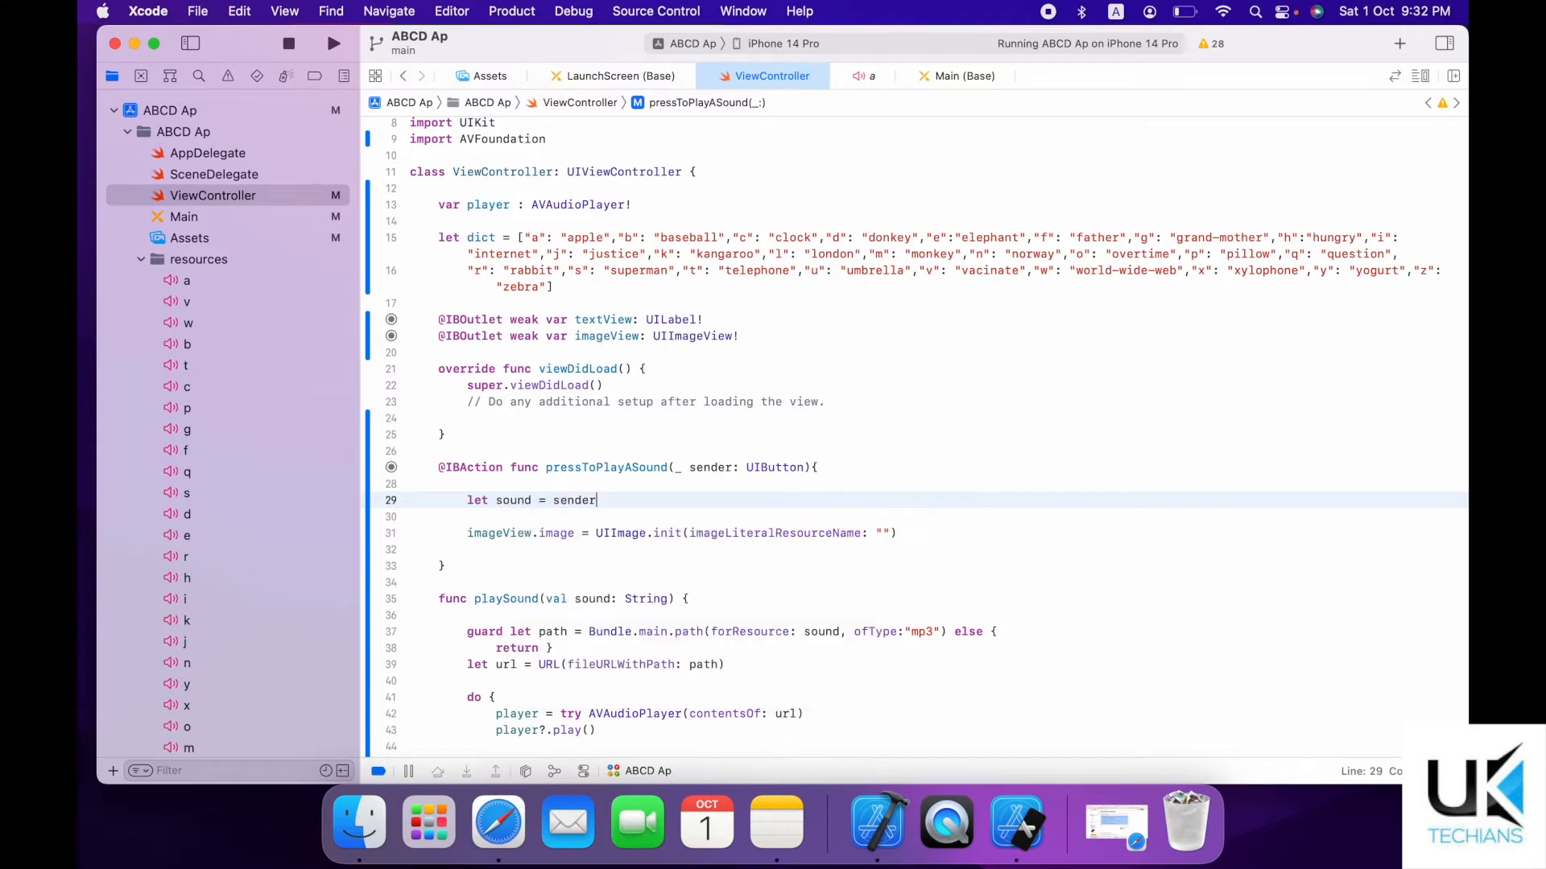
text(.titleLabel)
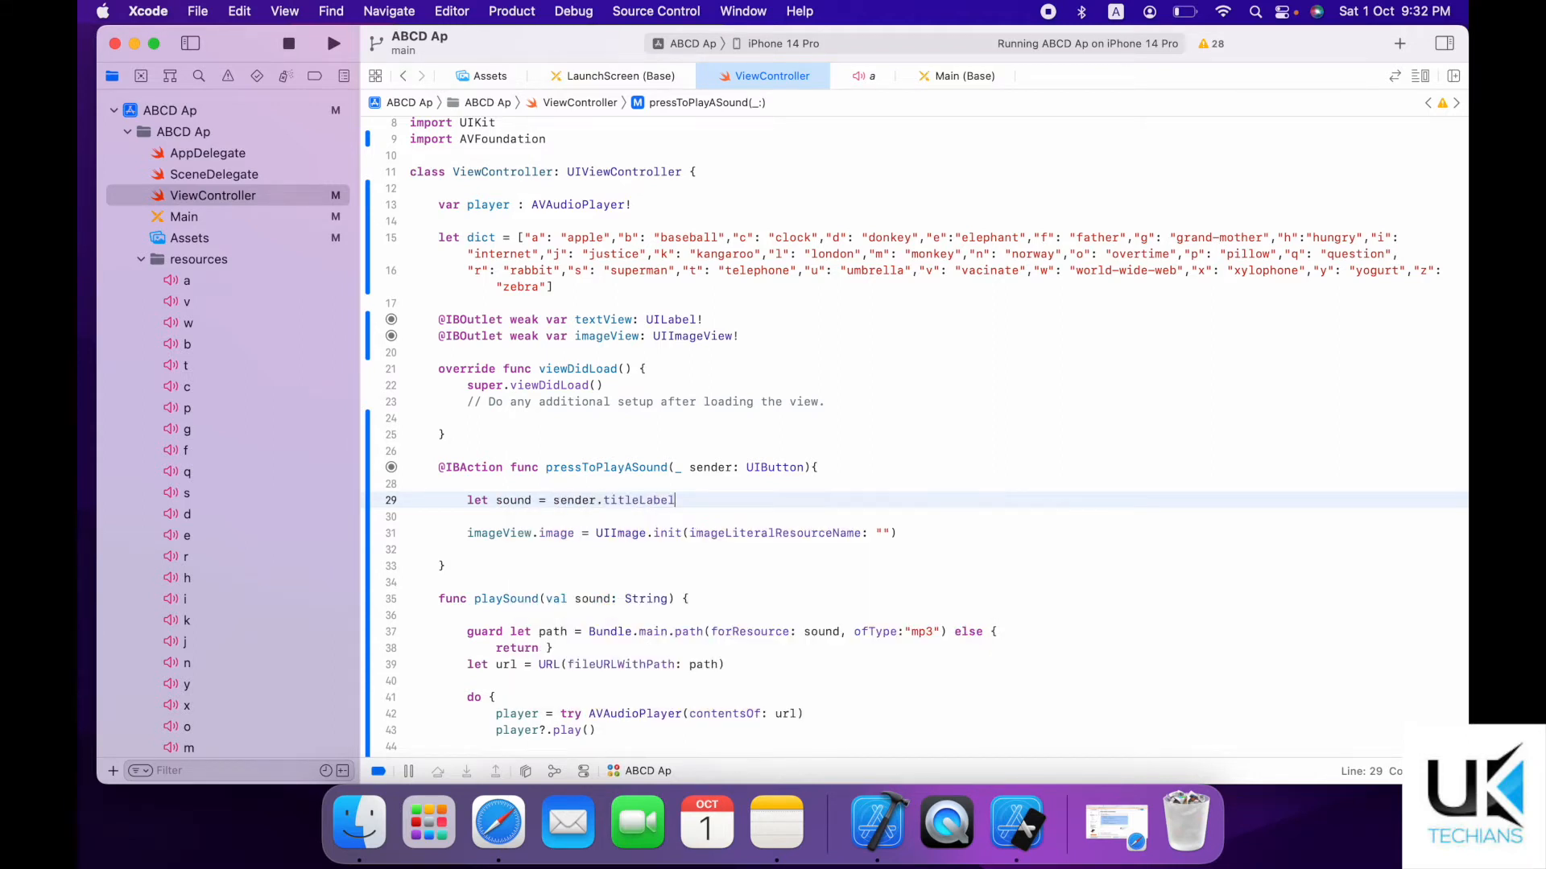
text(?.text)
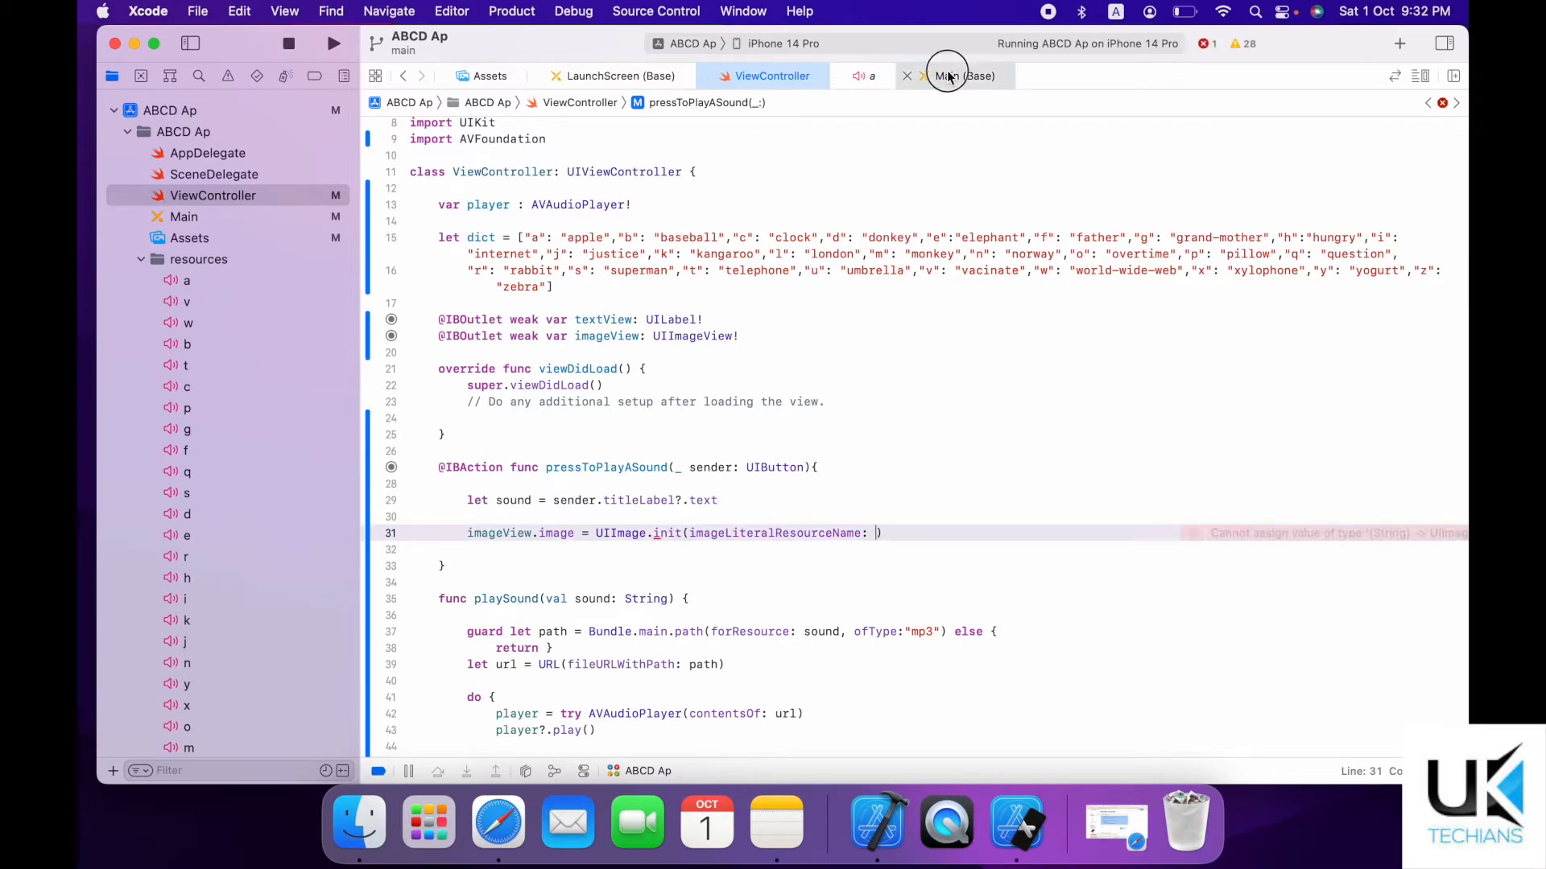
click(962, 76)
text(dict[)
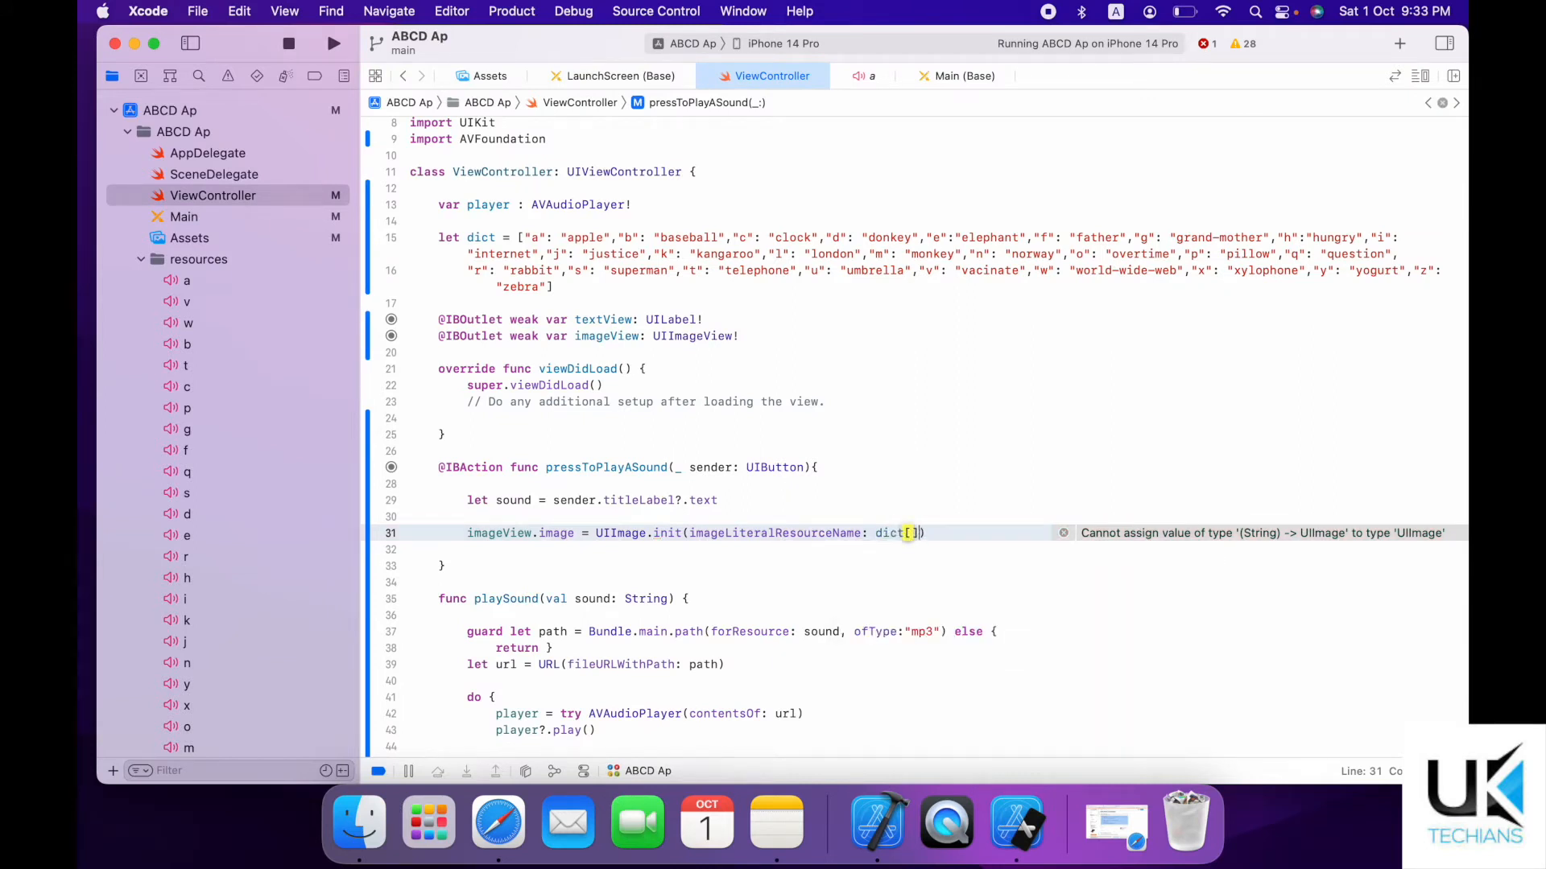
Set the image resource name to dict[sound!.lowercased()] and bring up the Assets catalog.
text(sound)
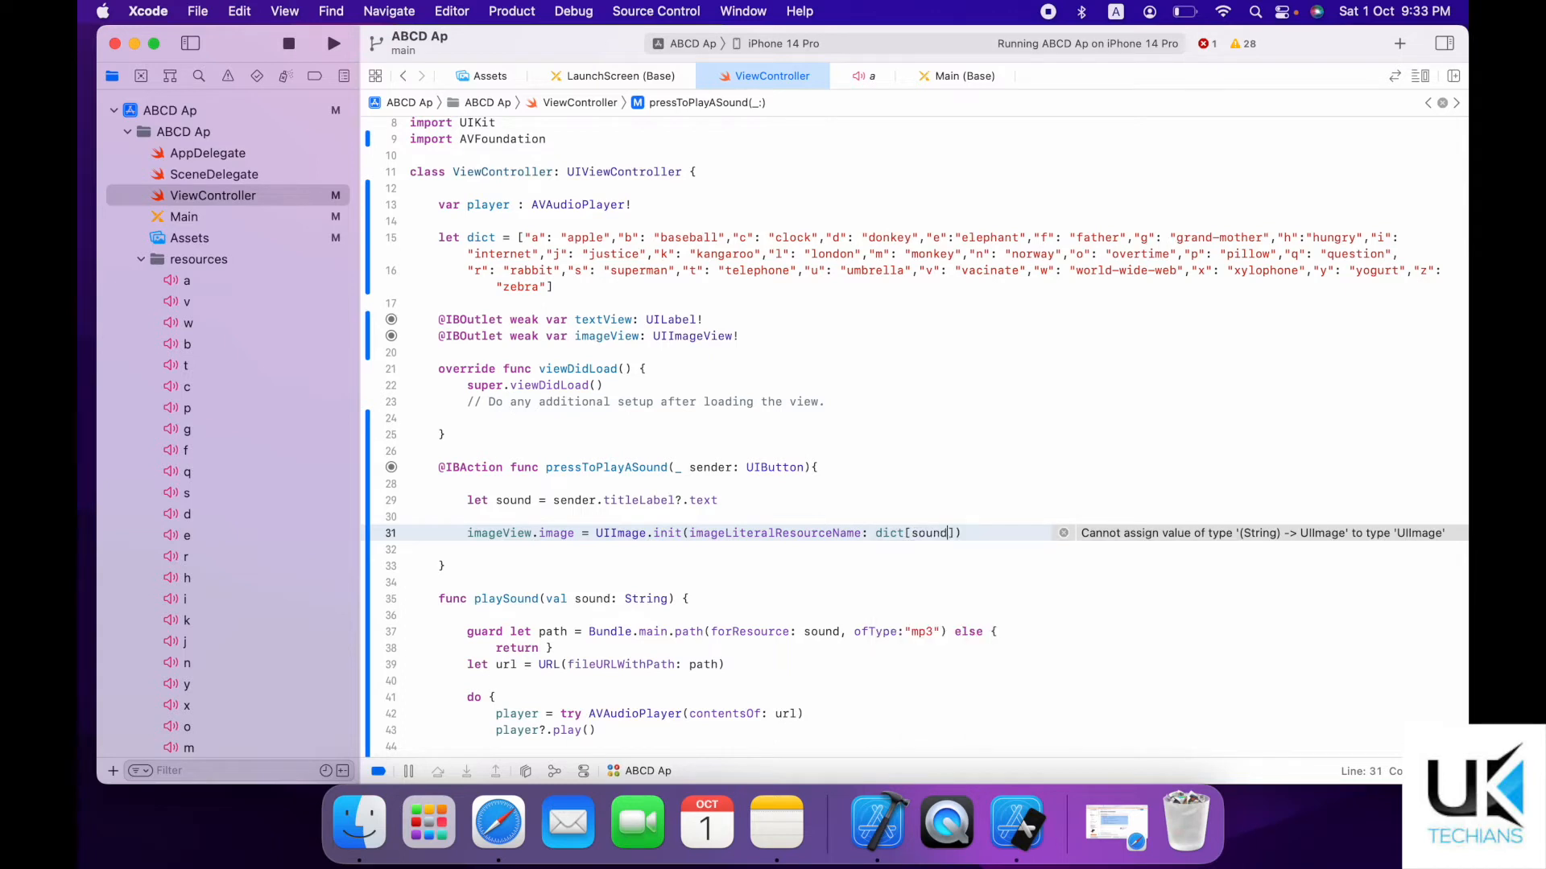
text(.lowercased()
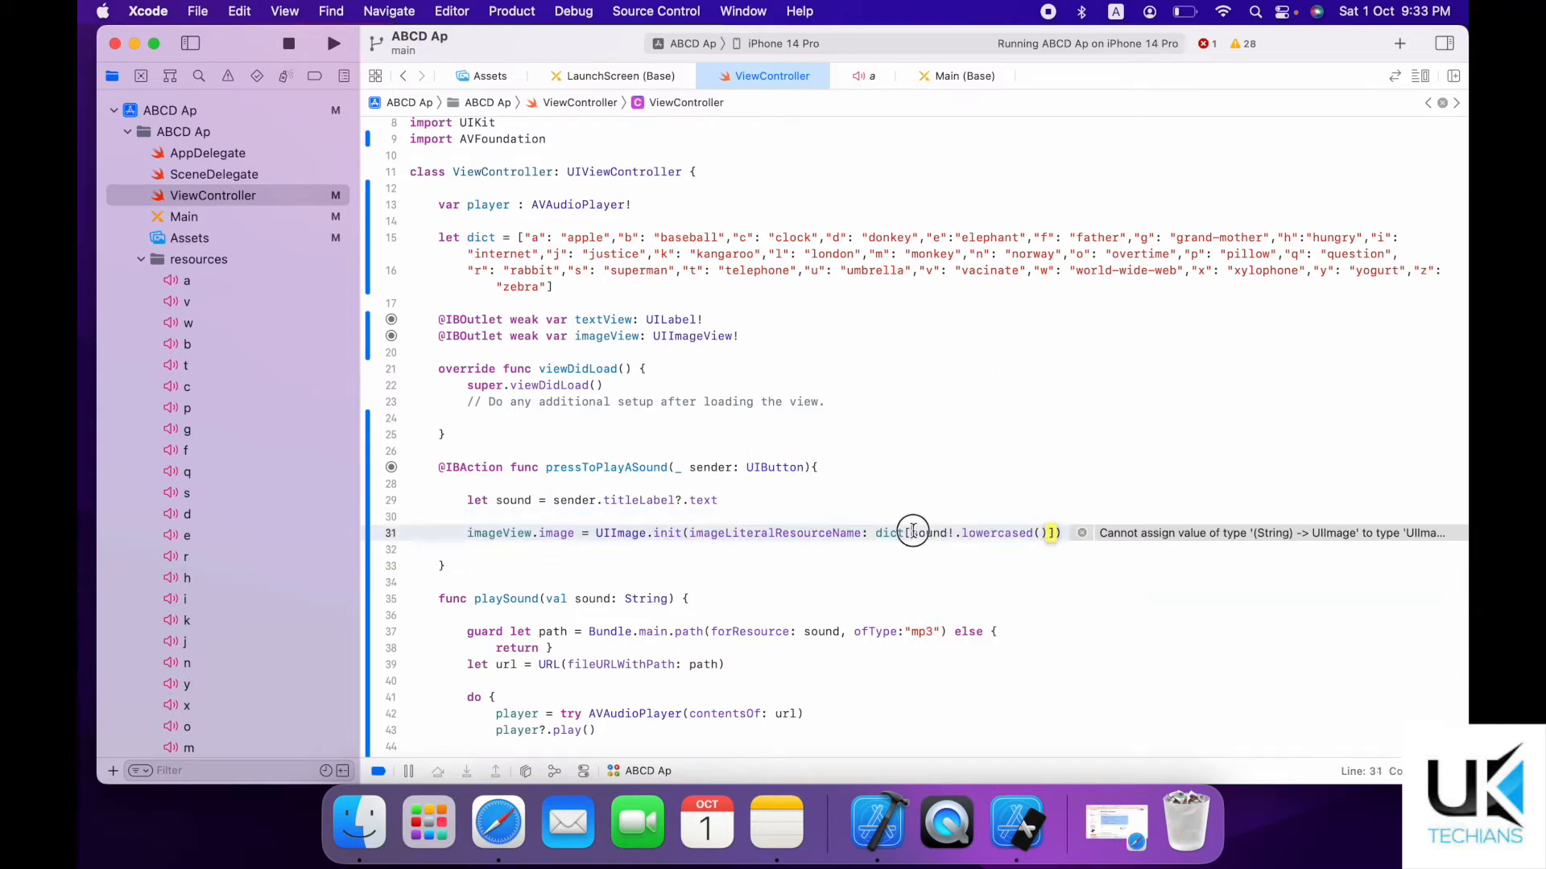
drag(912, 533, 1041, 533)
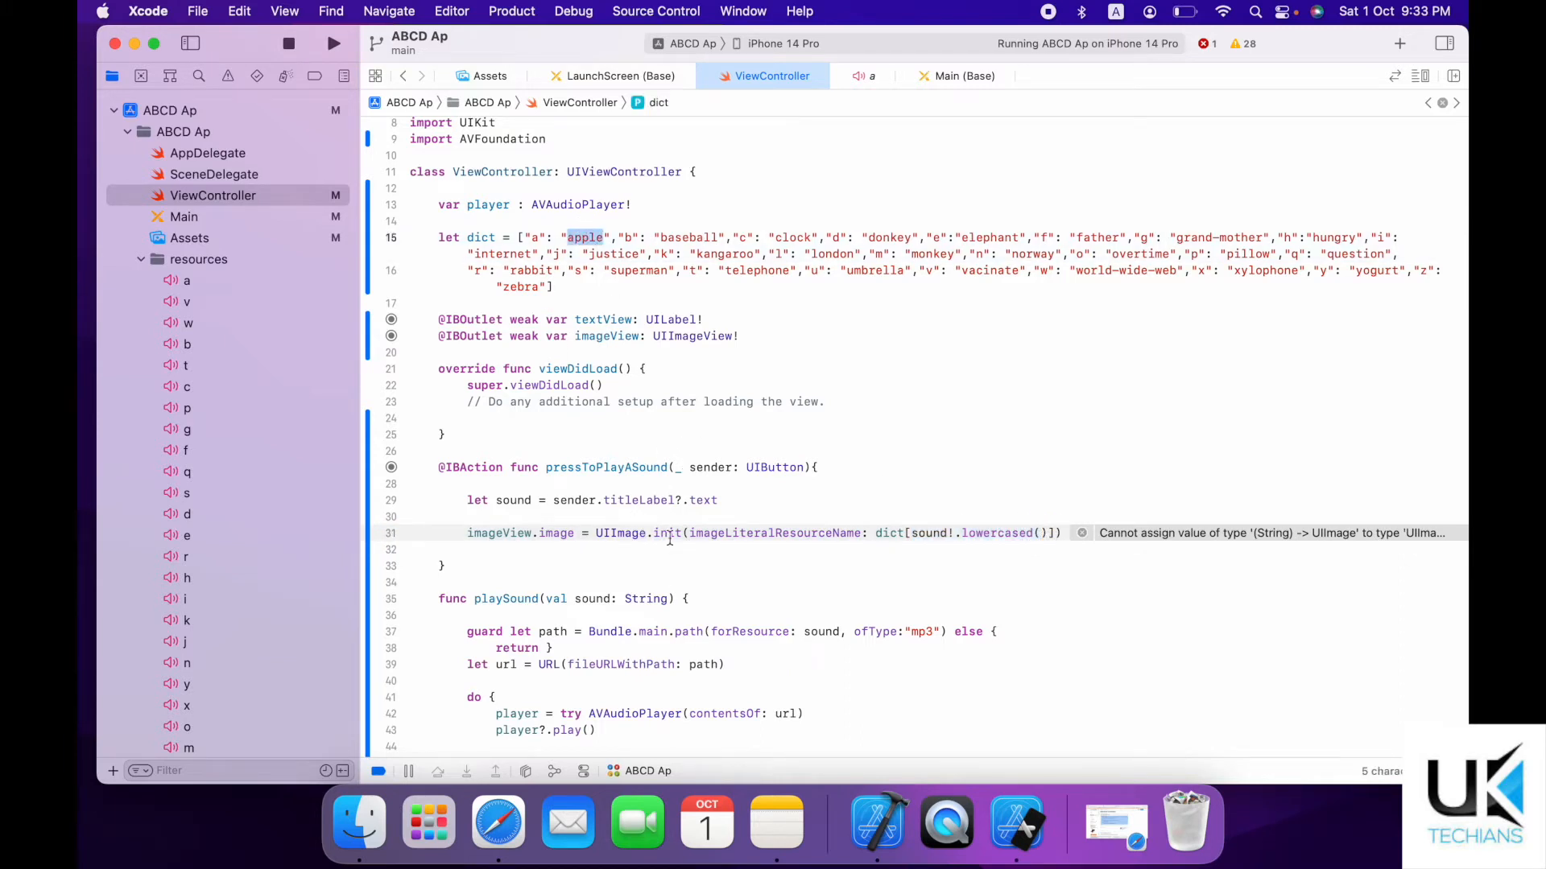
click(212, 195)
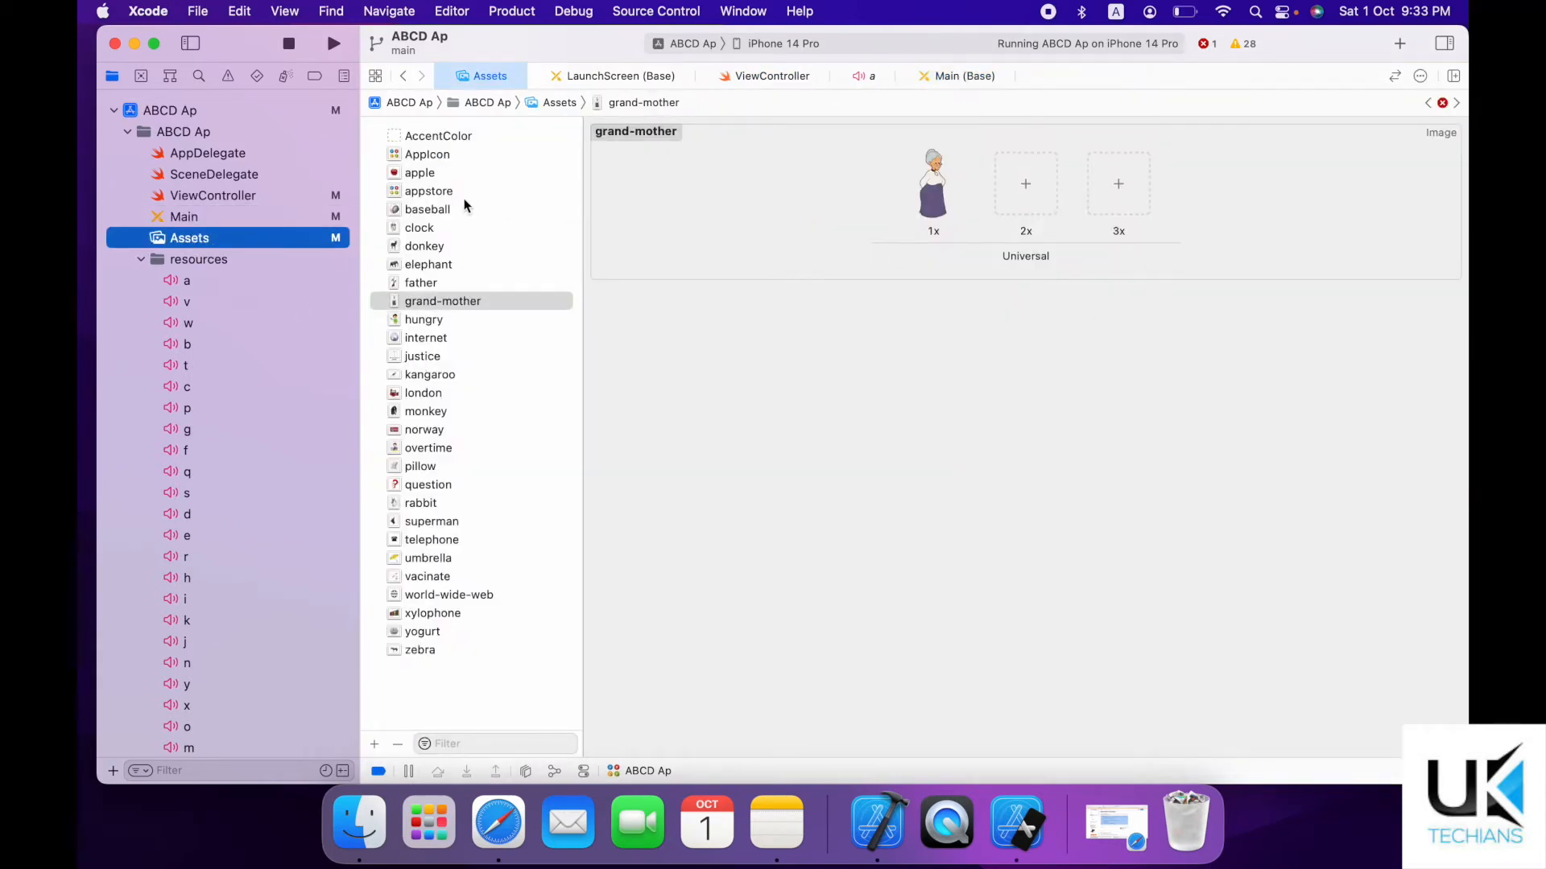
Preview the apple image asset, then return to the ViewController code.
click(418, 172)
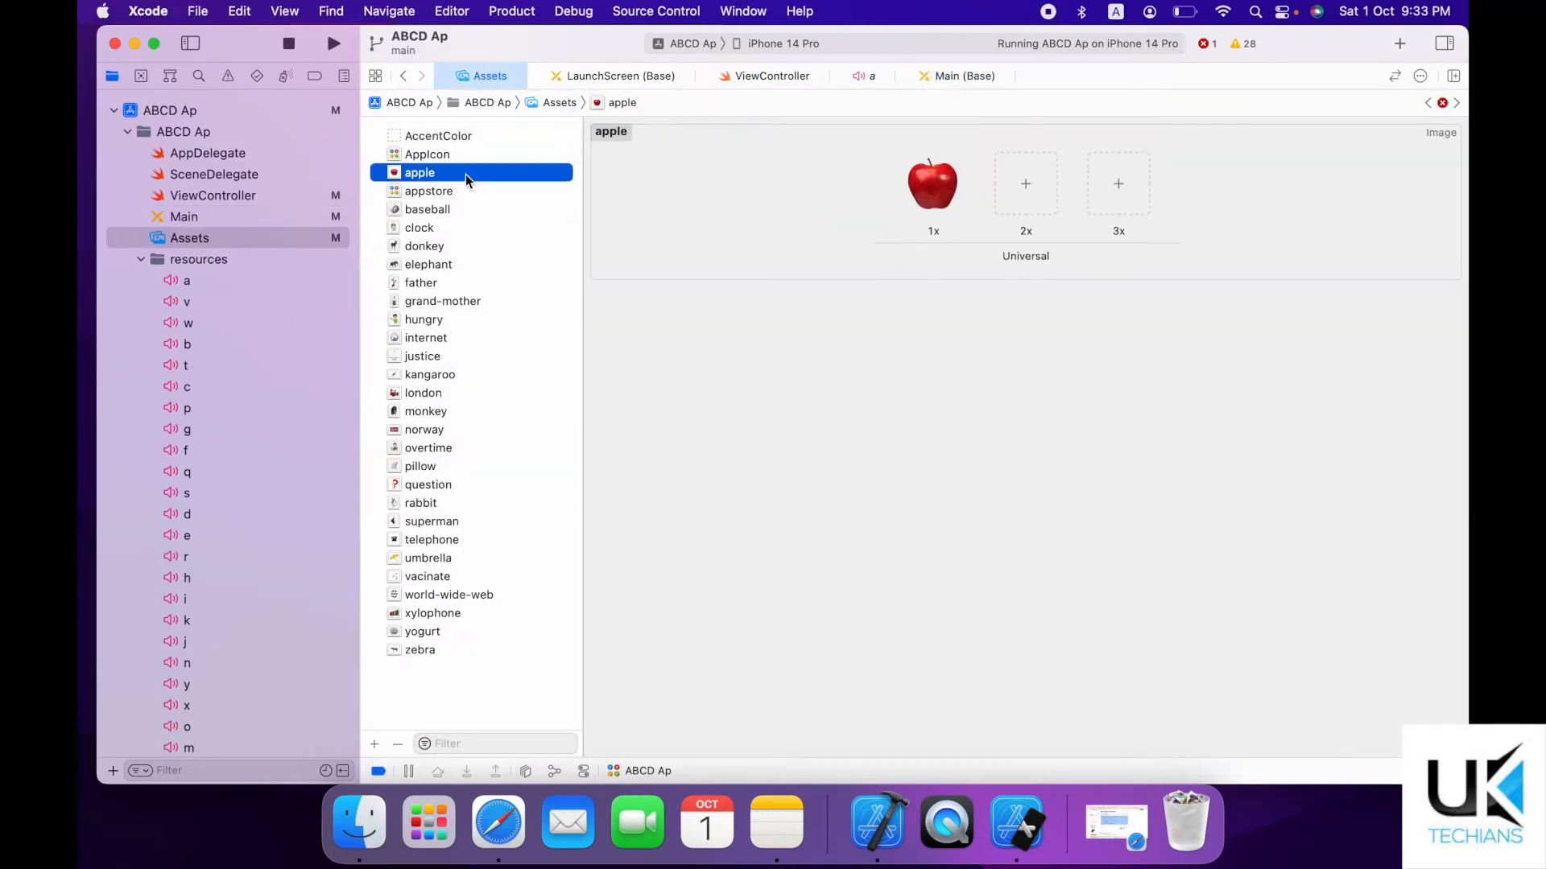
mouse_move(767, 61)
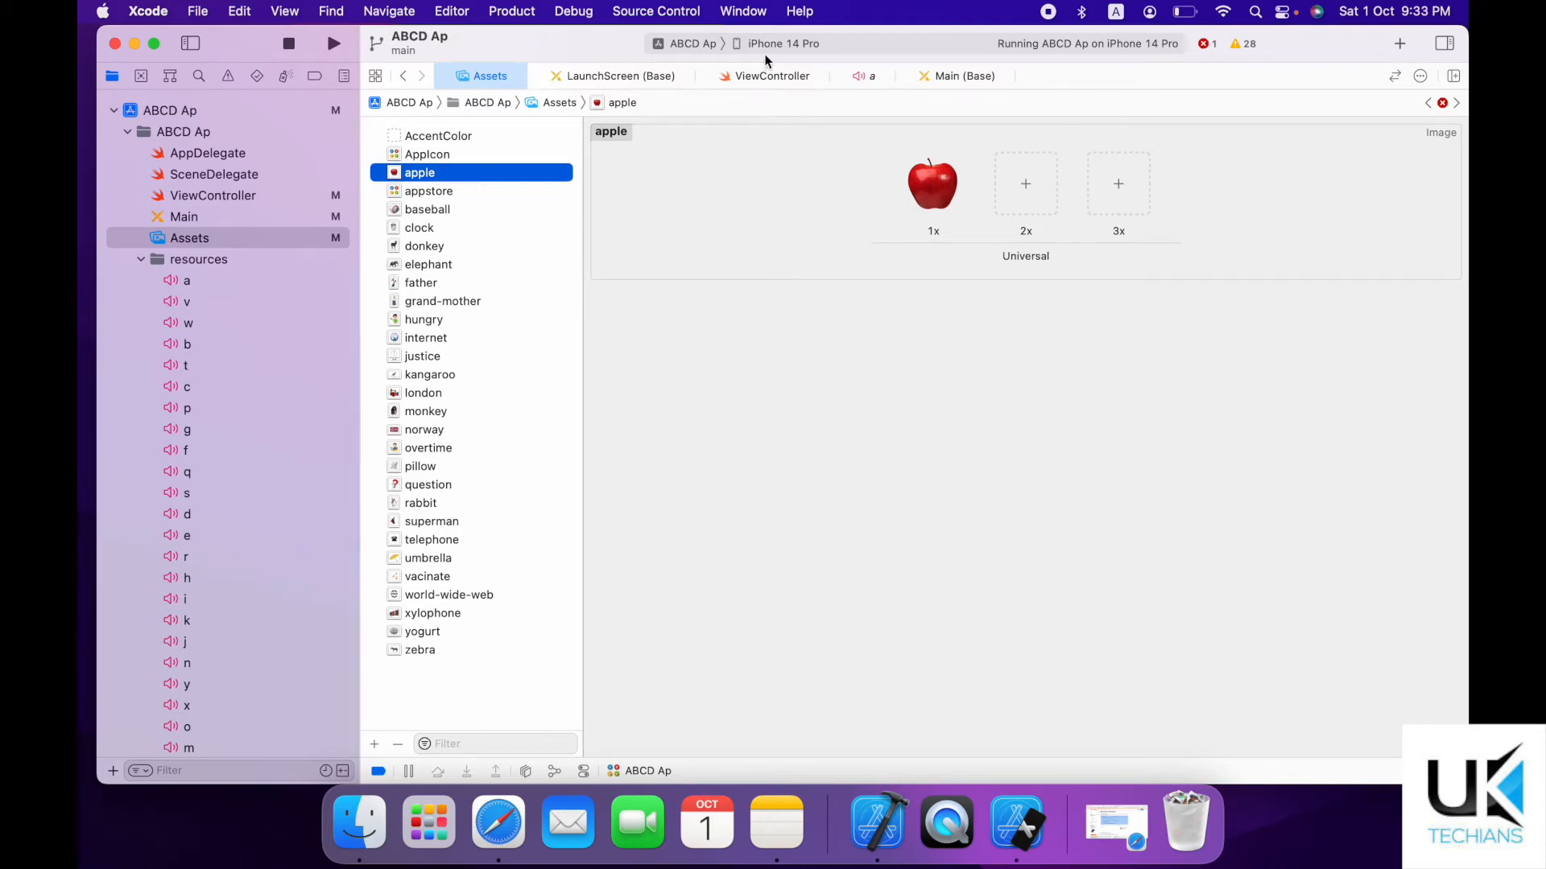
click(772, 76)
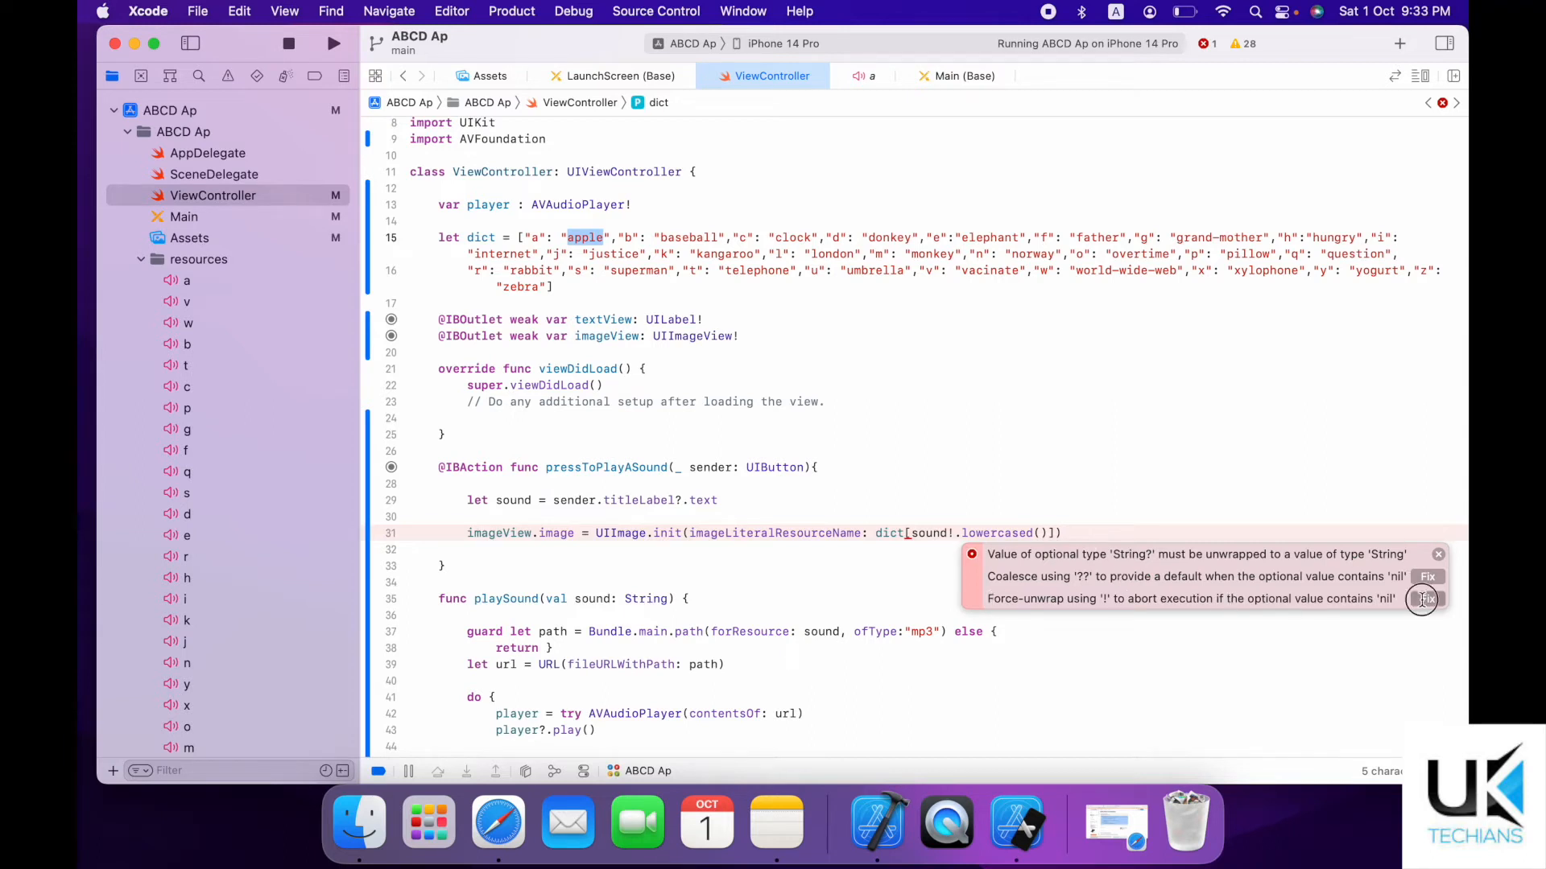
Force-unwrap the image lookup and begin a textView.text assignment on line 32.
click(1426, 599)
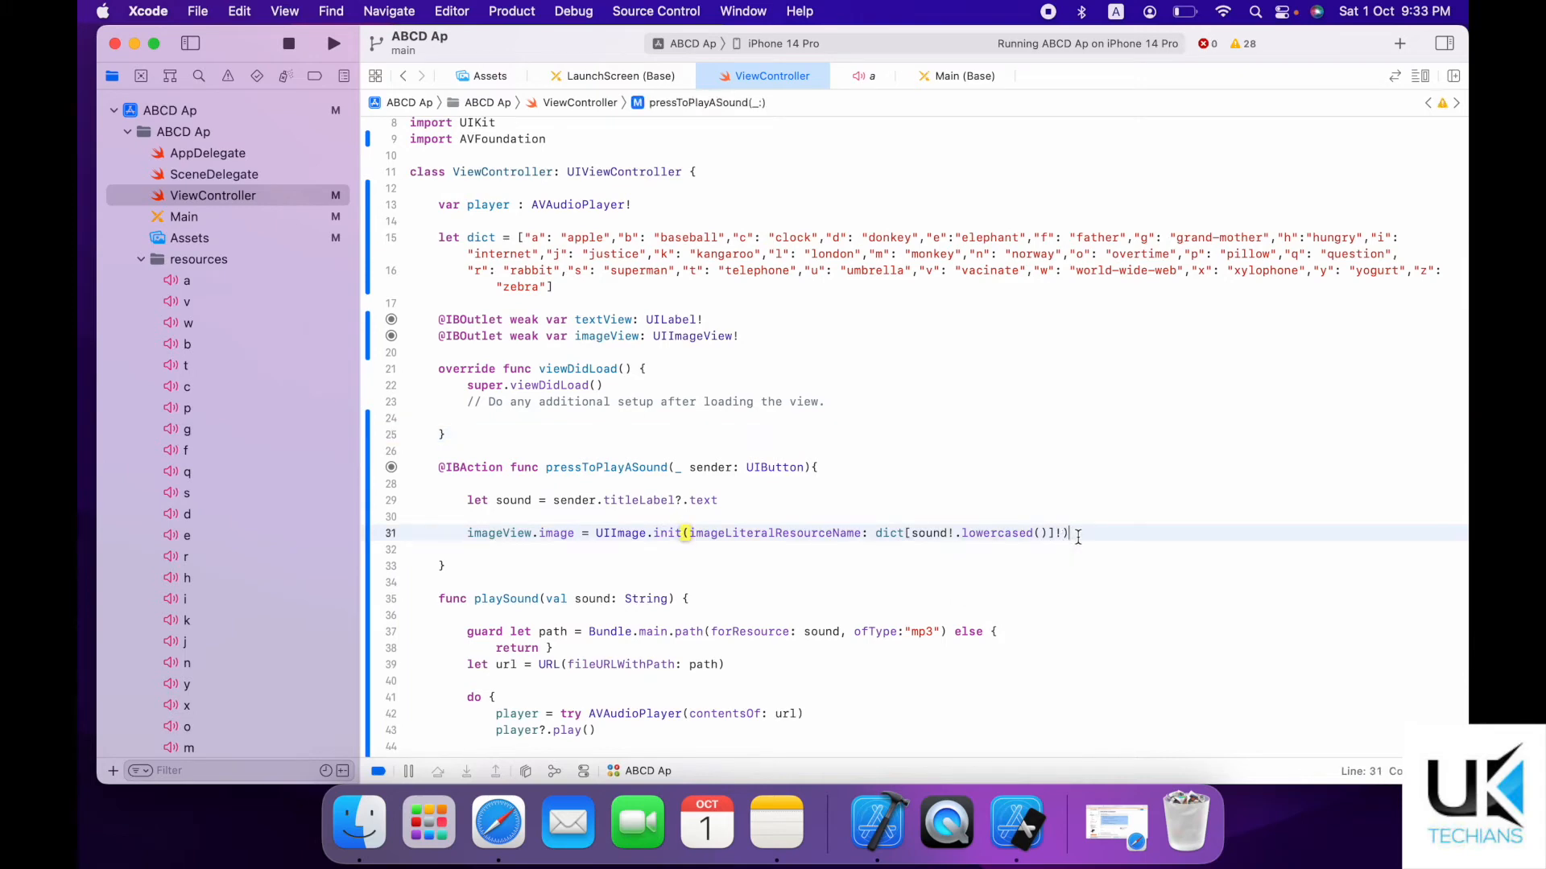
text(tit)
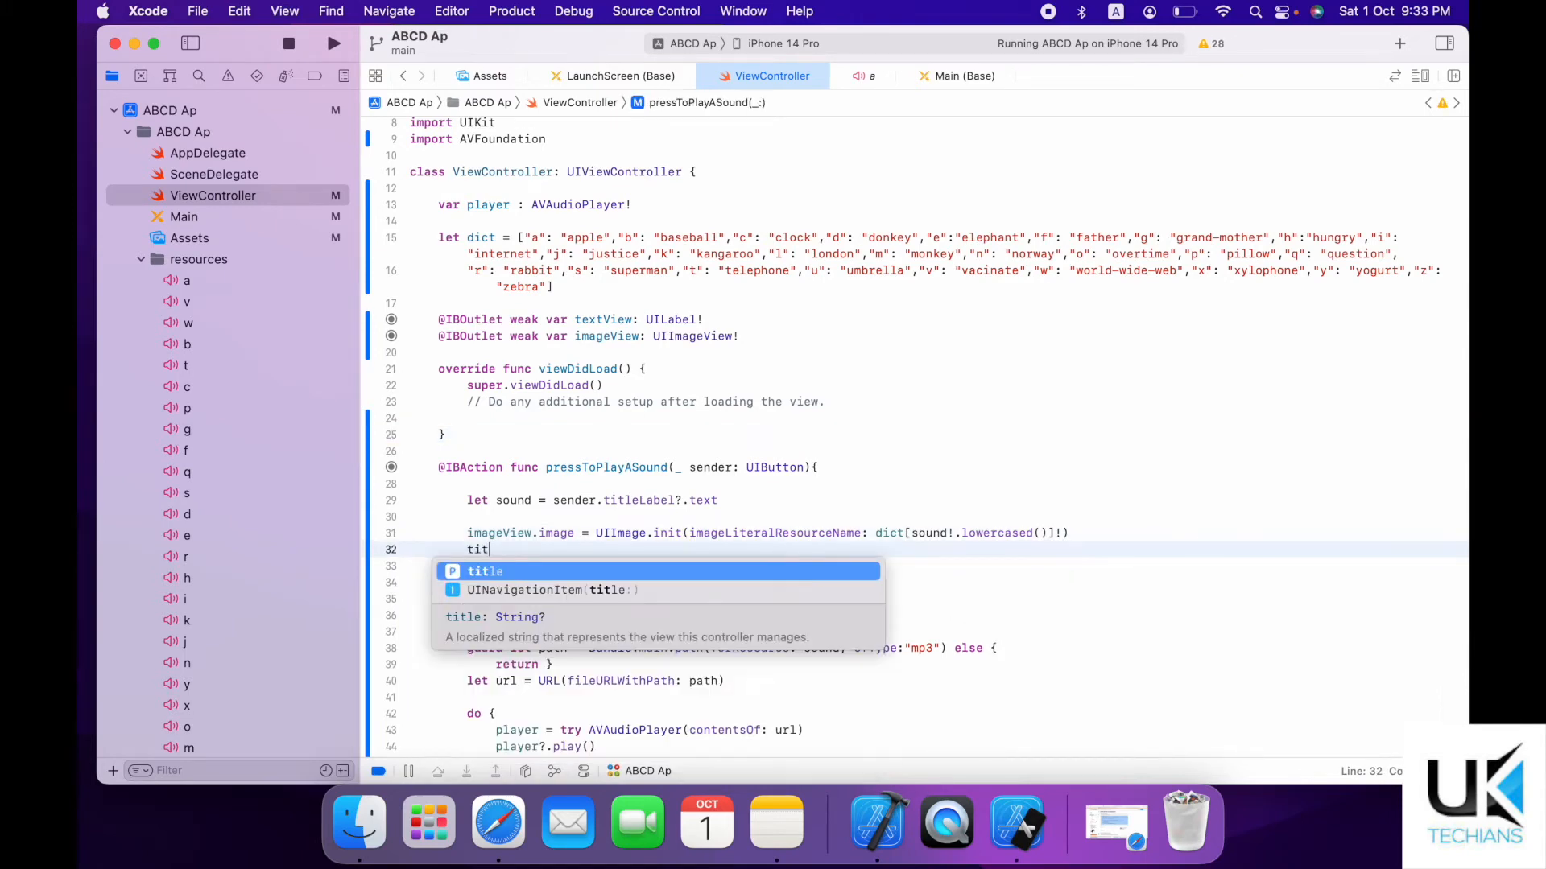
key(Escape)
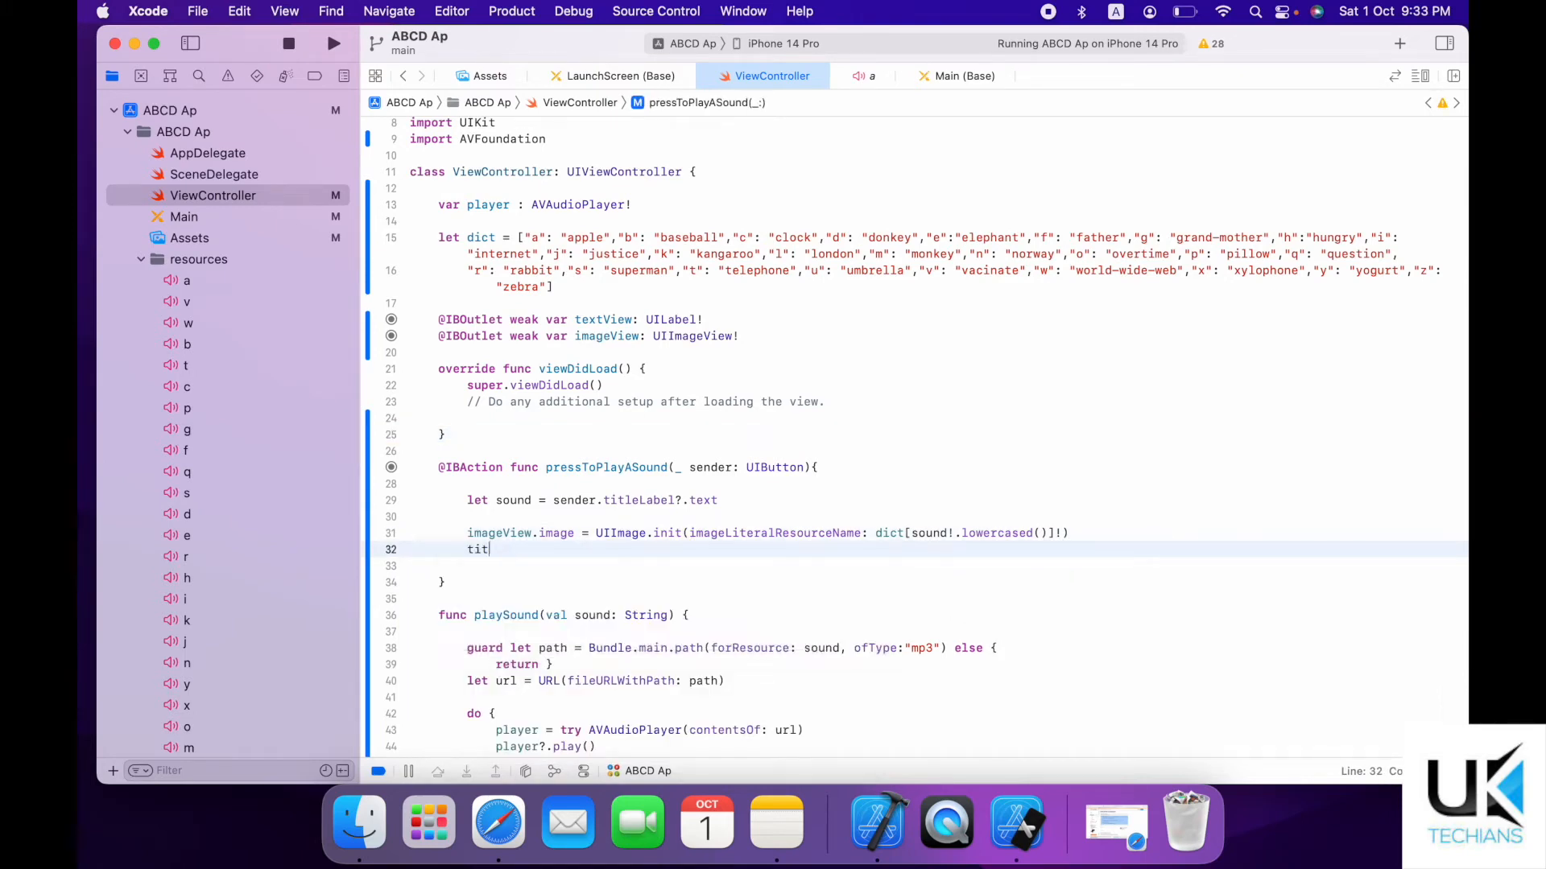
text(extView)
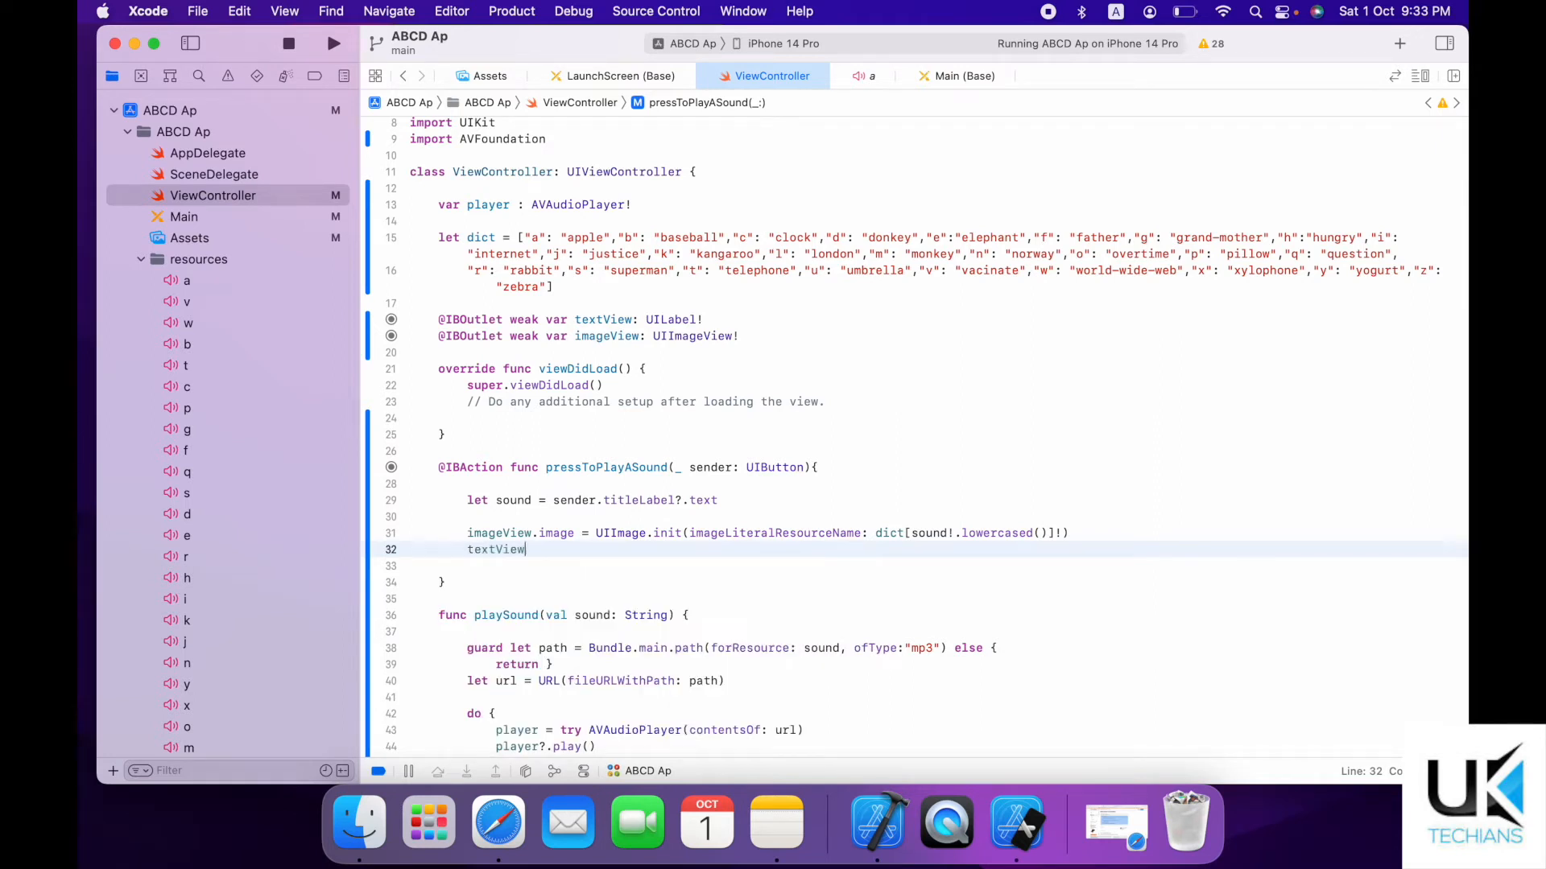
text(.text =)
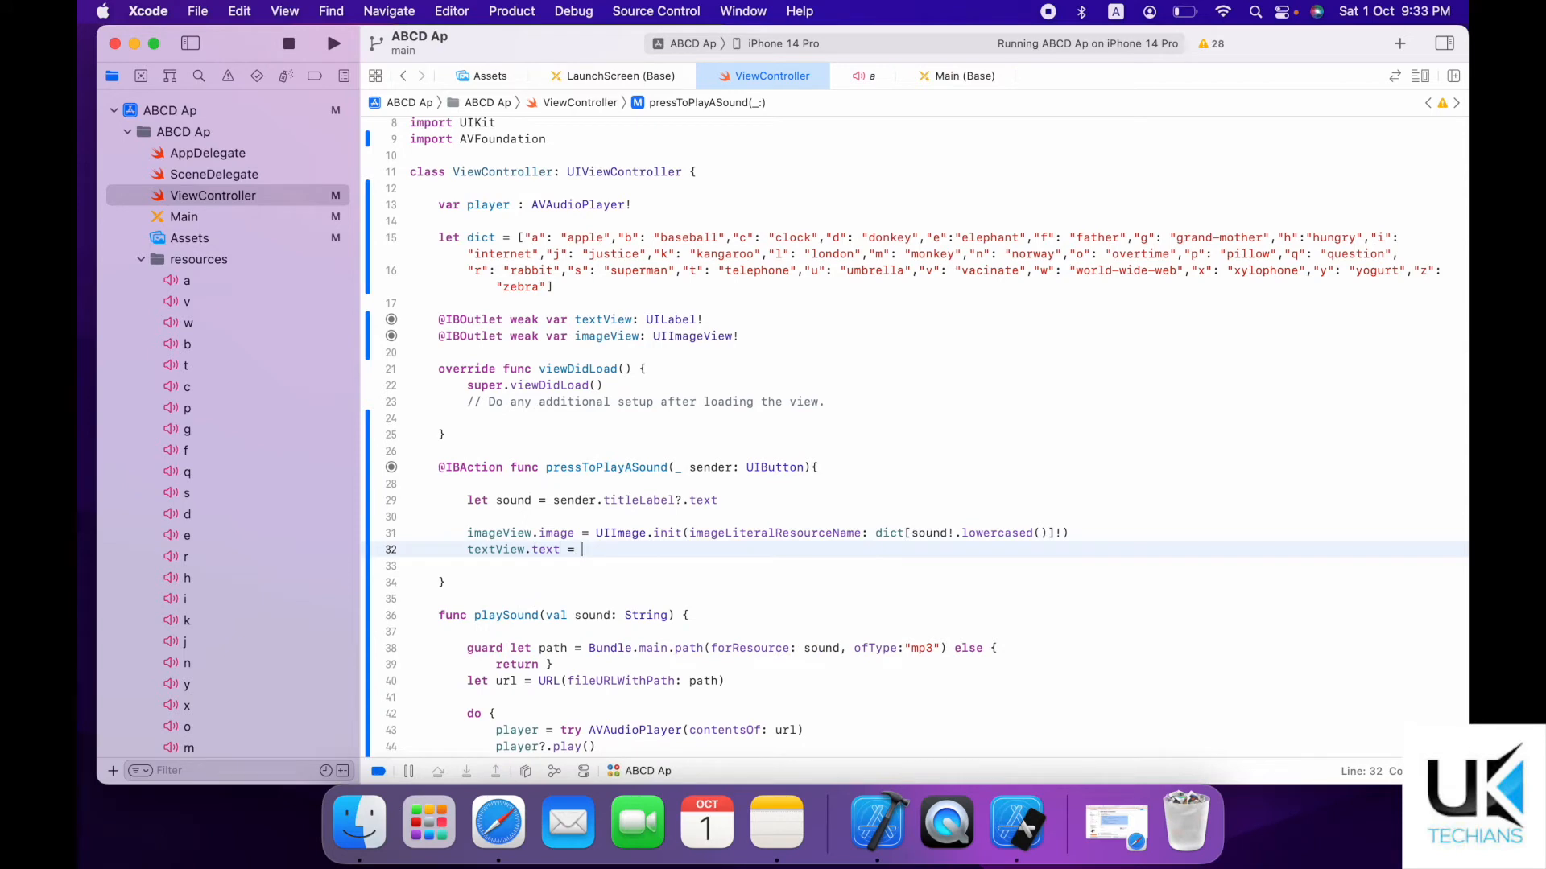
Set textView.text to dict[sound!.lowercased()]!.uppercased() using the copied lookup expression.
double_click(889, 532)
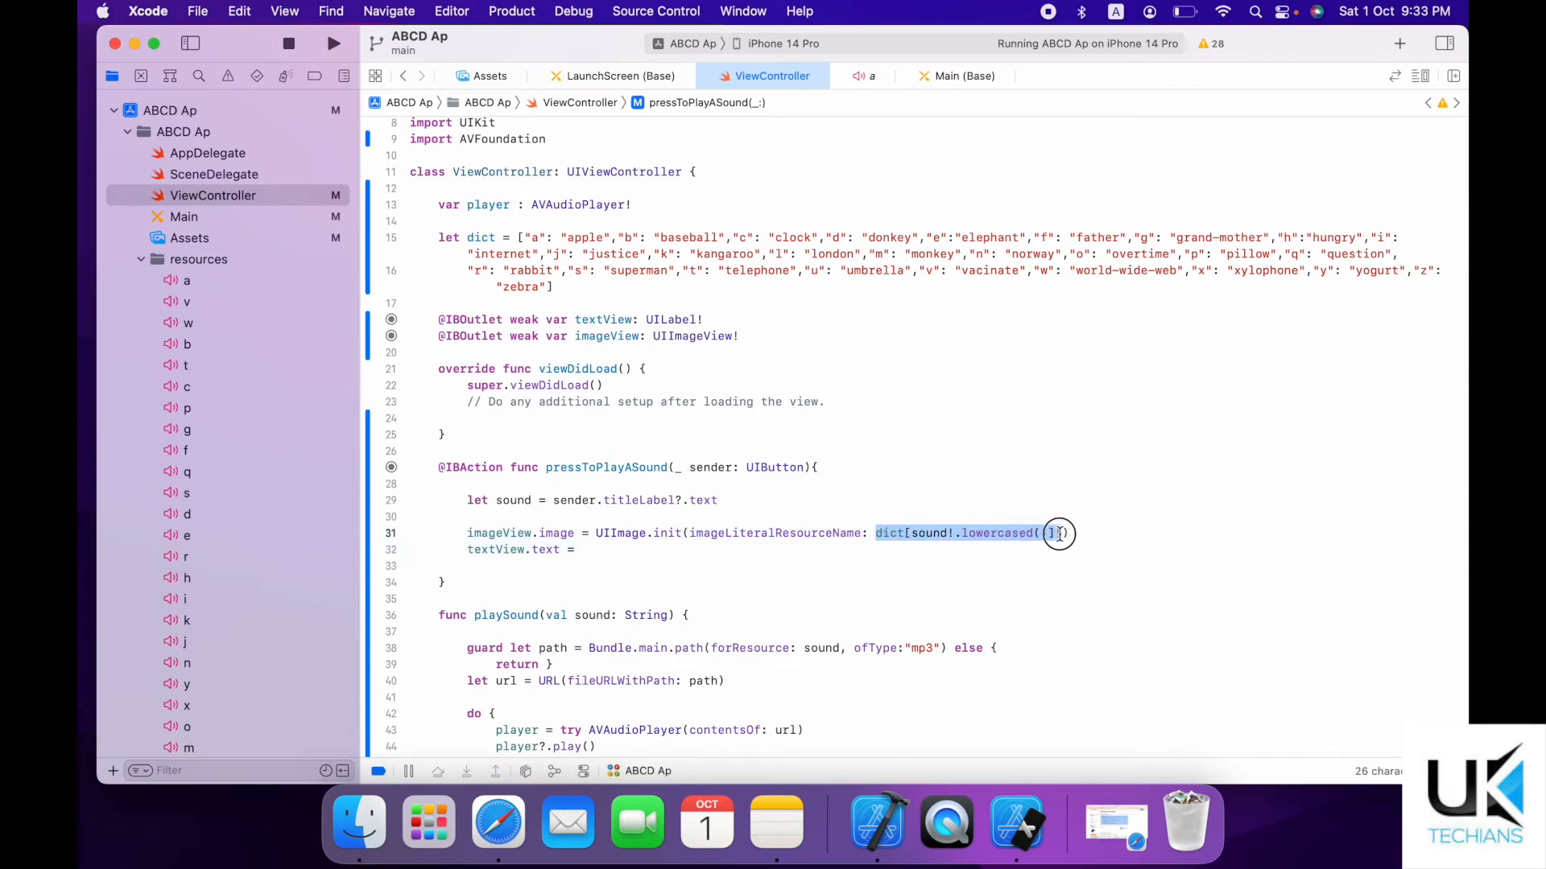
click(577, 549)
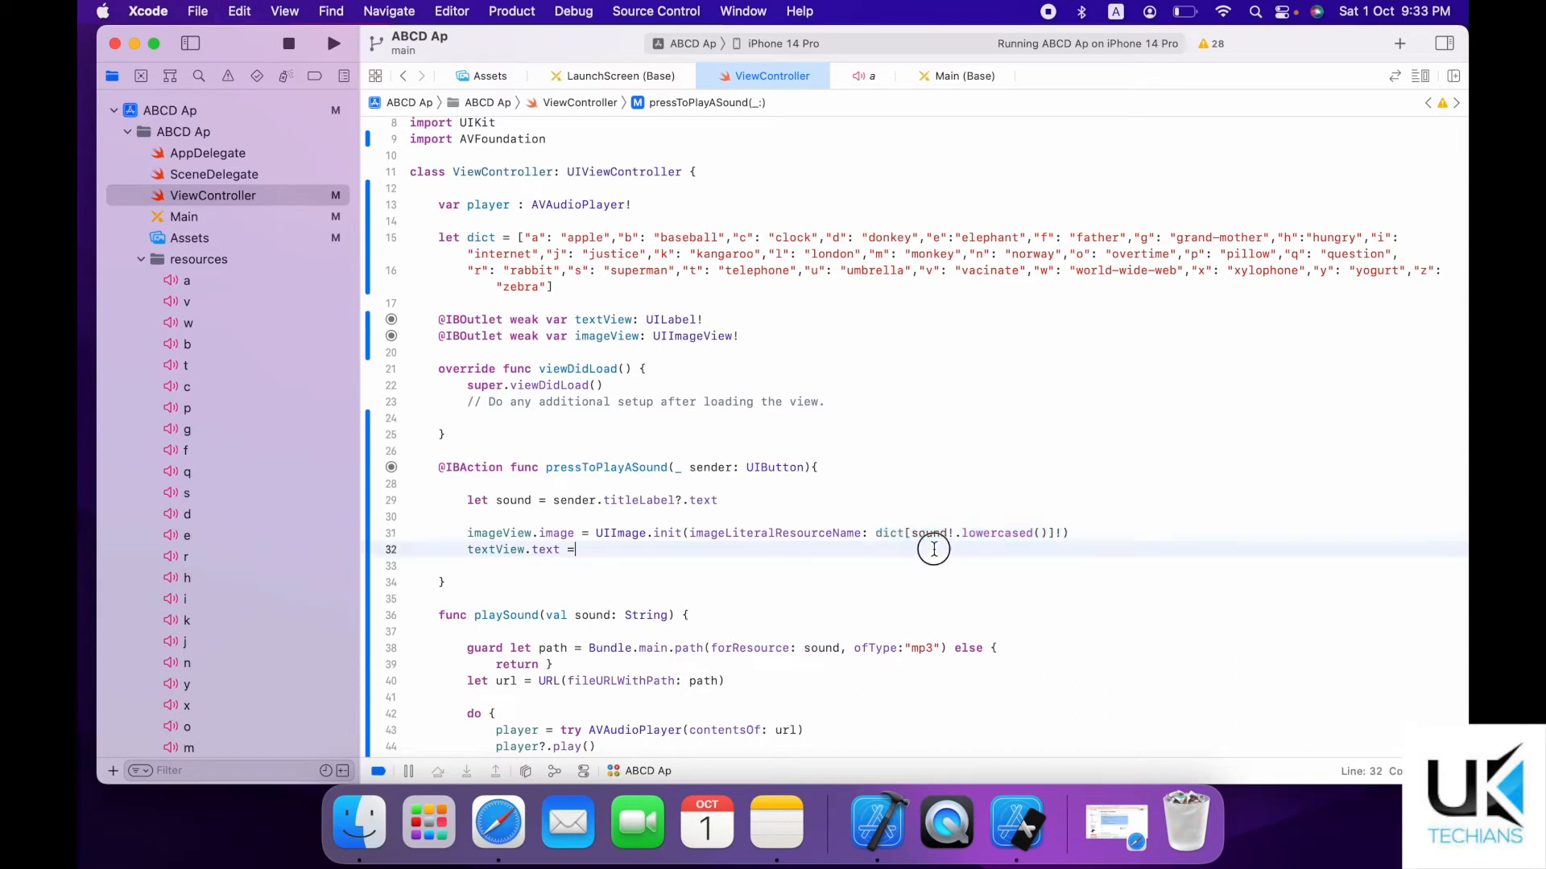
text(dict[sound!.lowercased()]!)
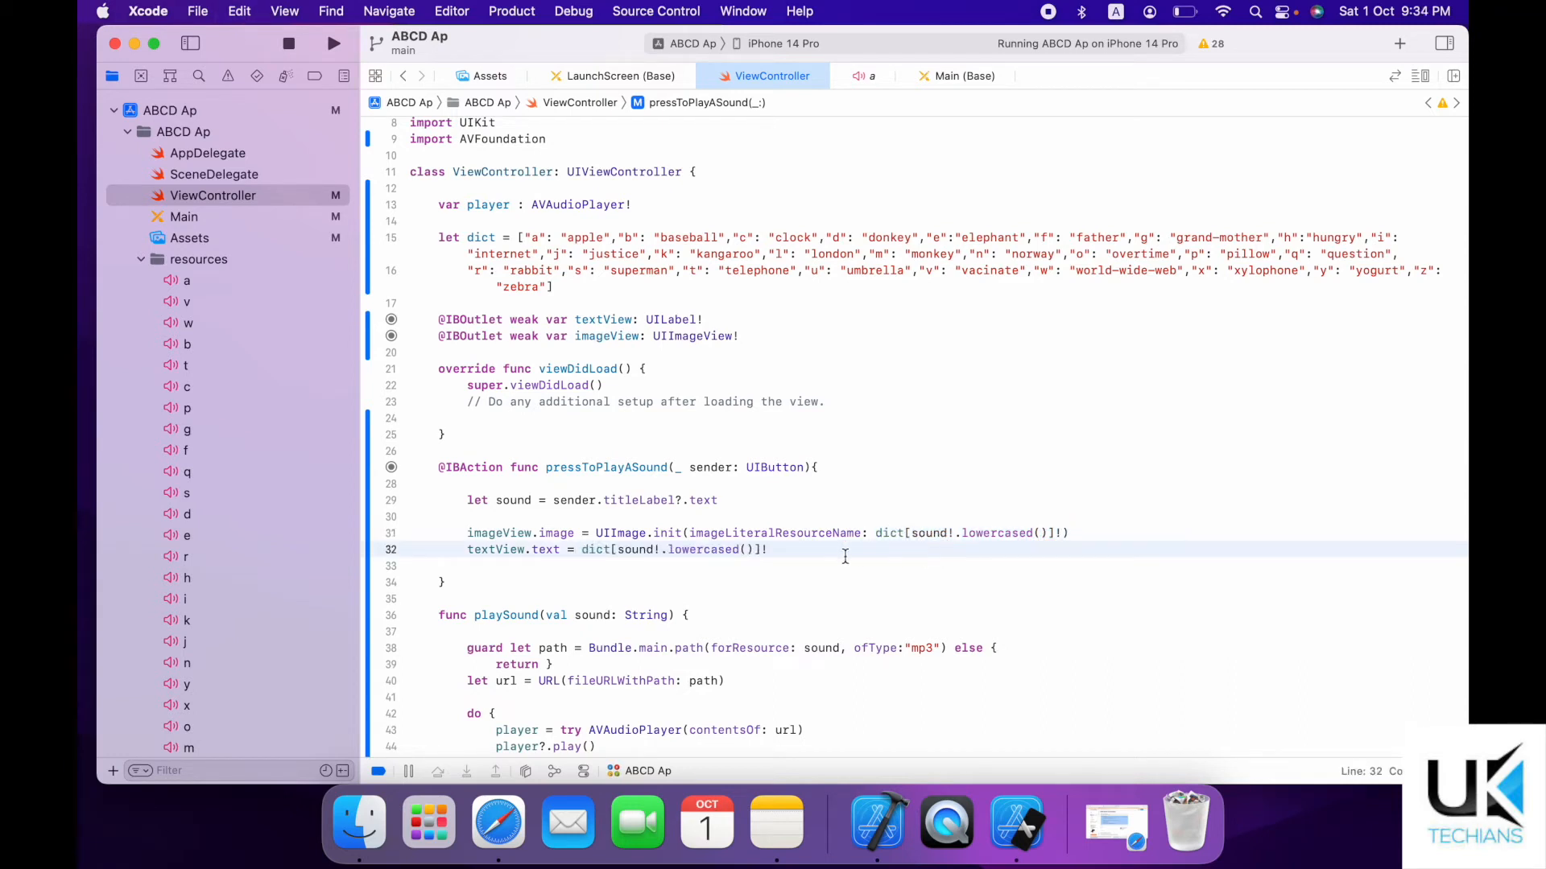
double_click(703, 549)
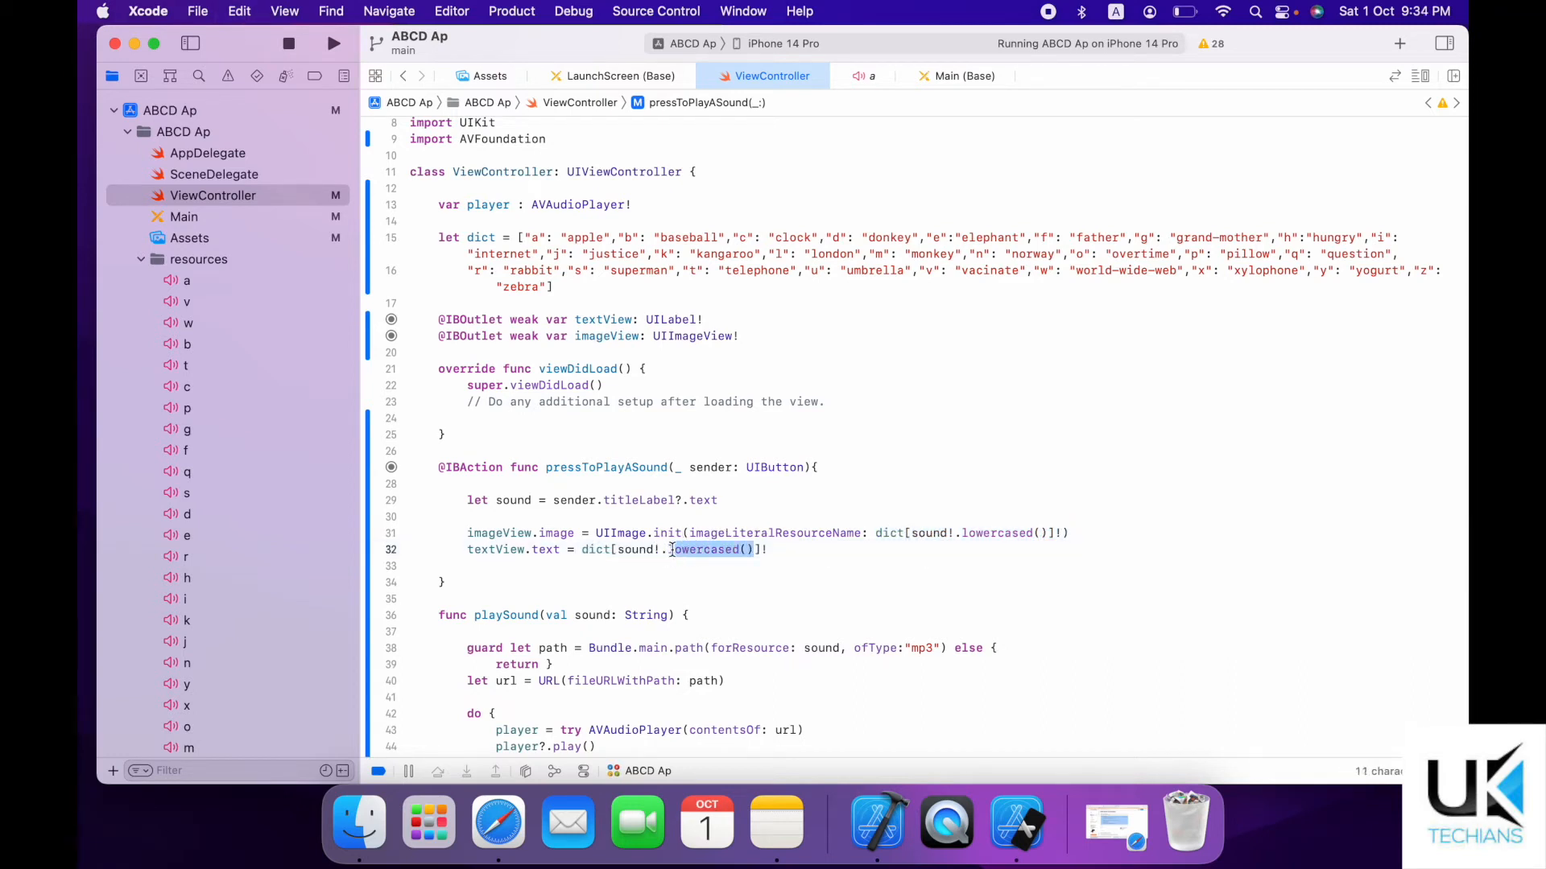
text(lu)
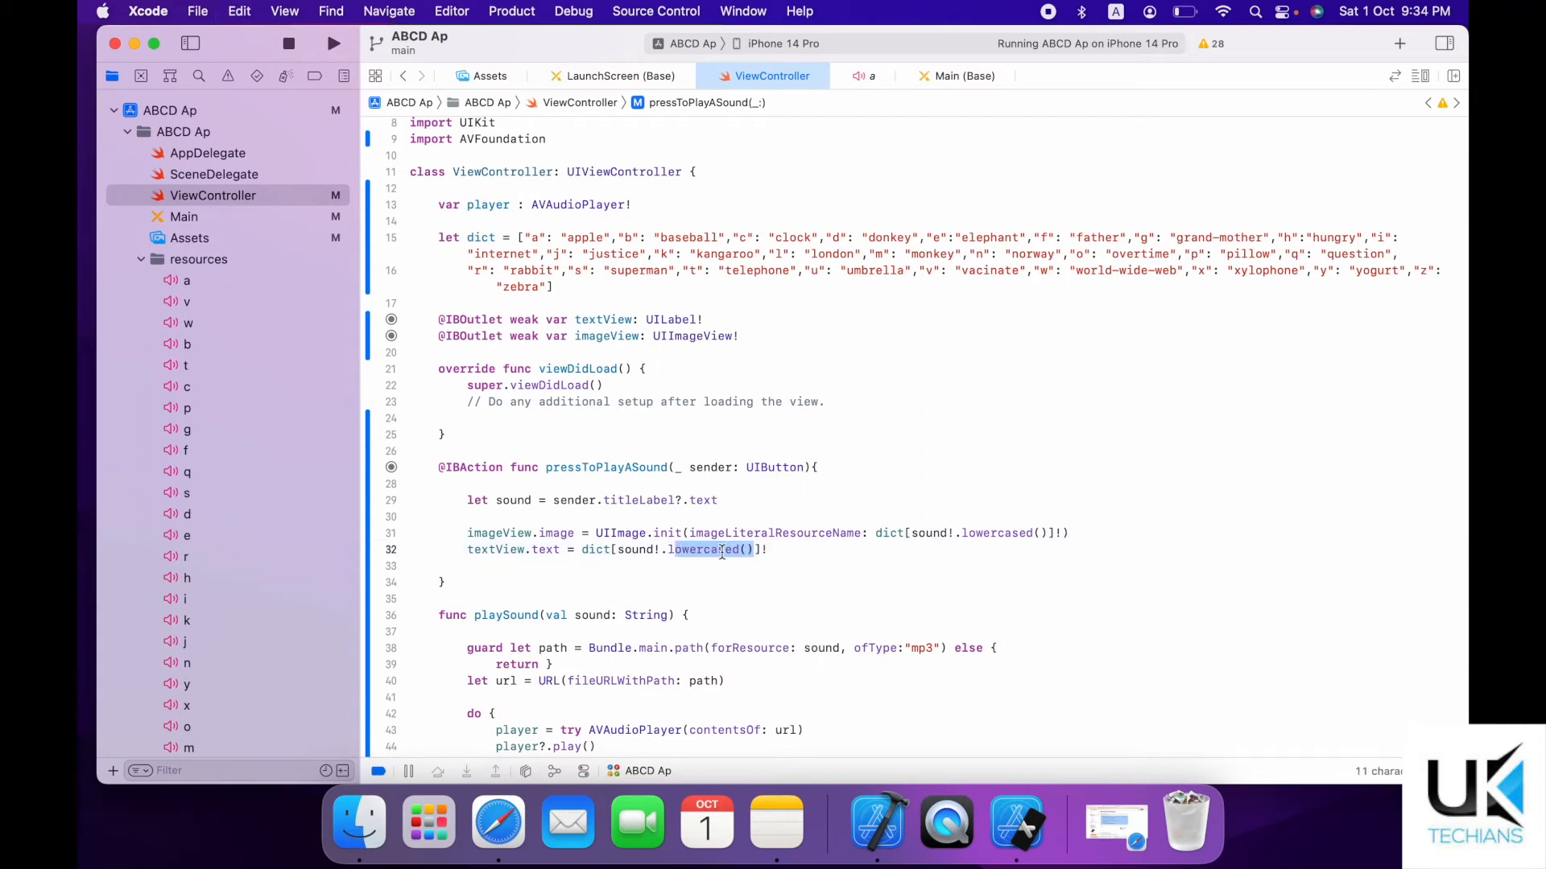
click(768, 549)
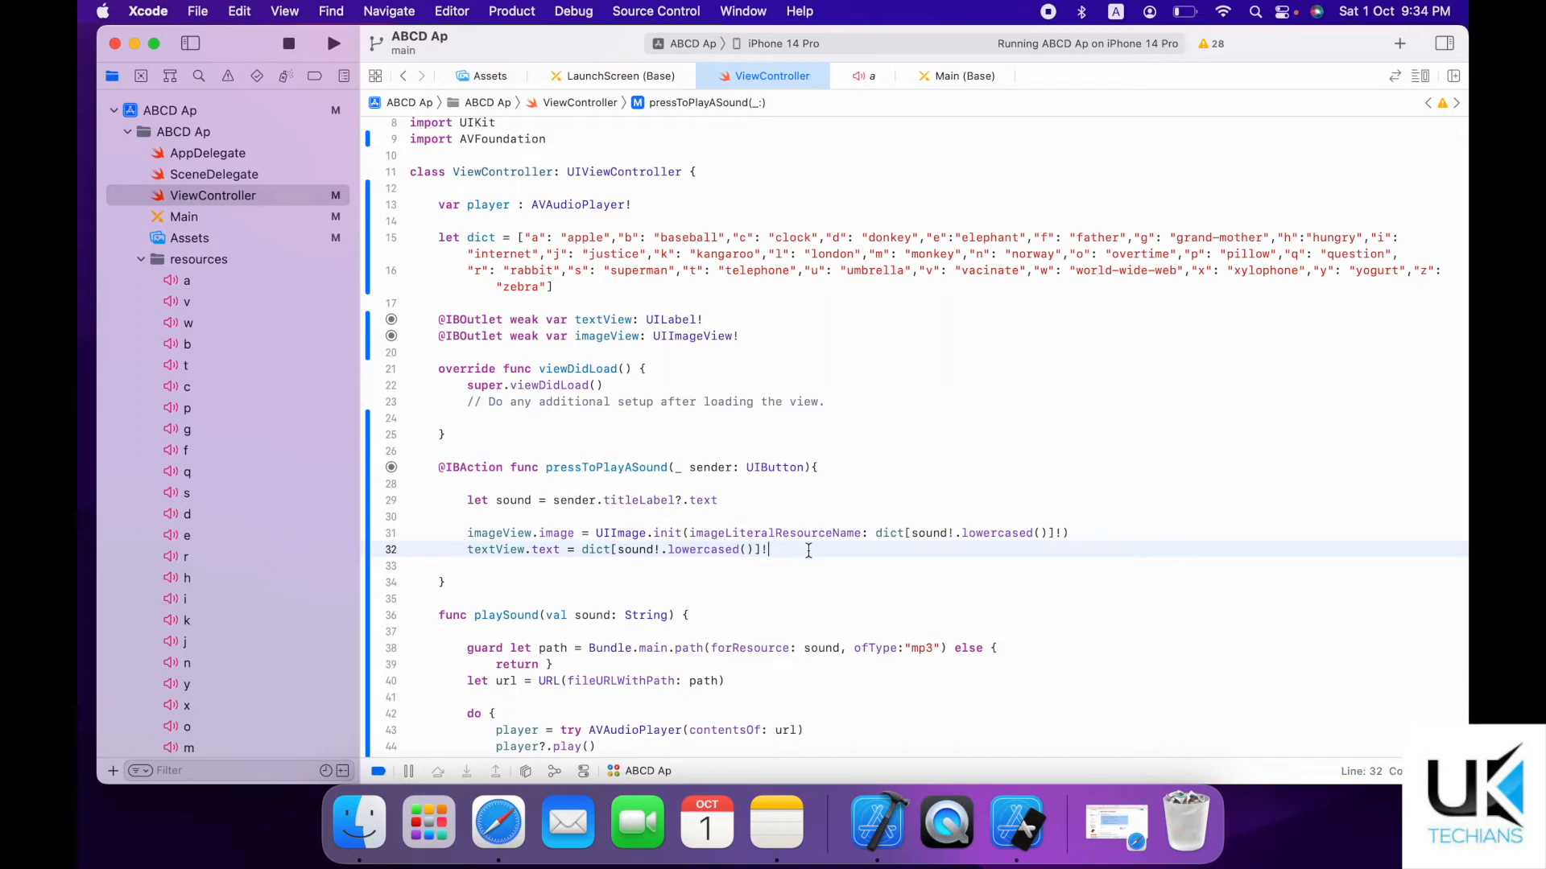
text(.uppercased()
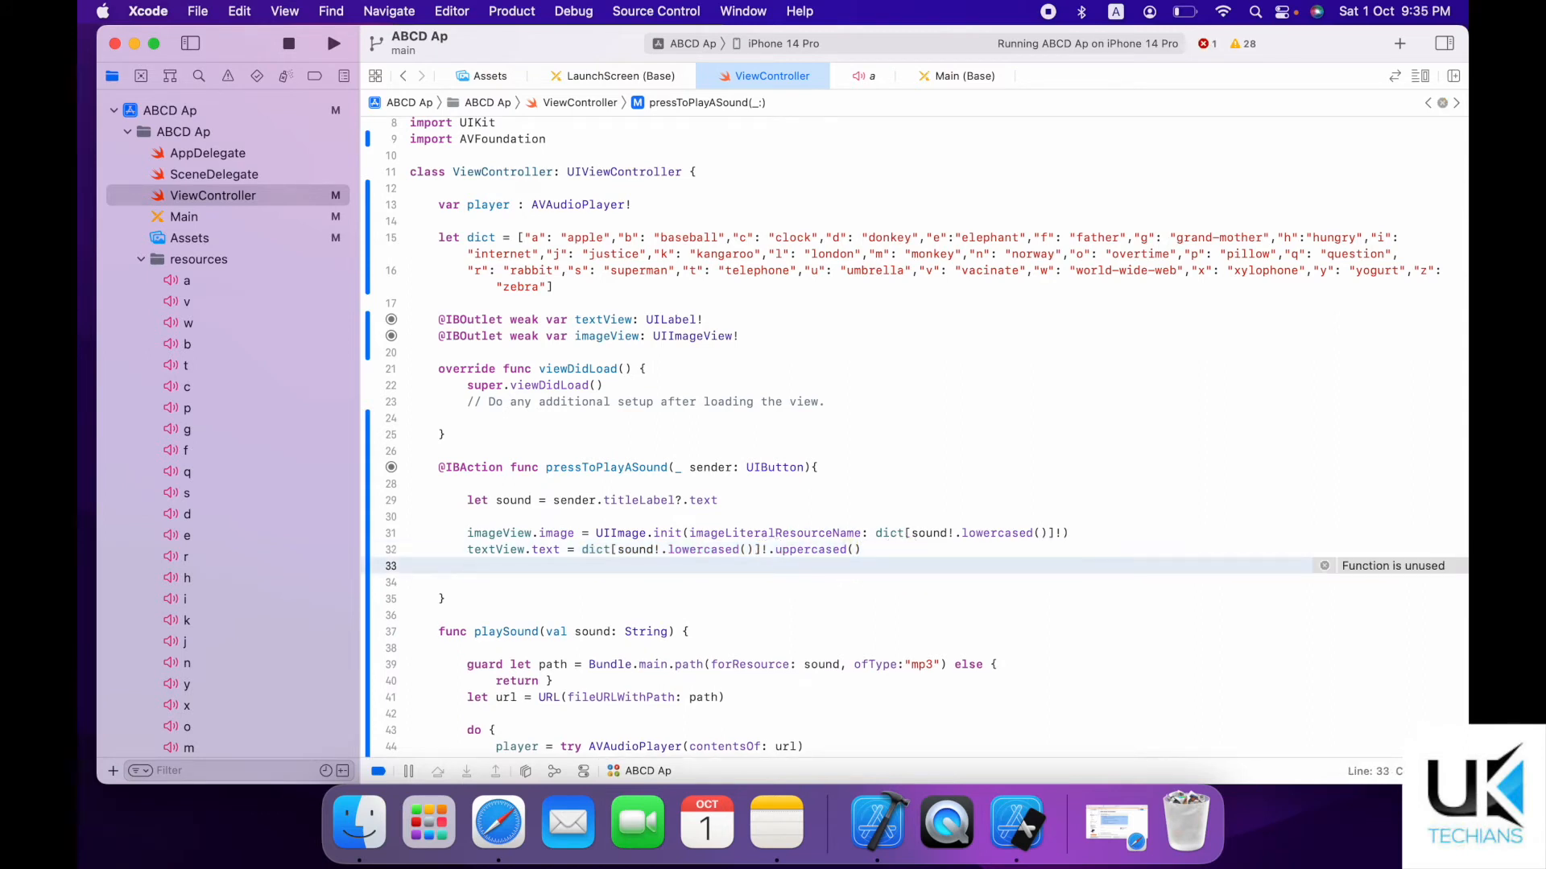
Call playSound(val: sound!.lowercased()) at the end of pressToPlayASound.
text(playSound(val: String)
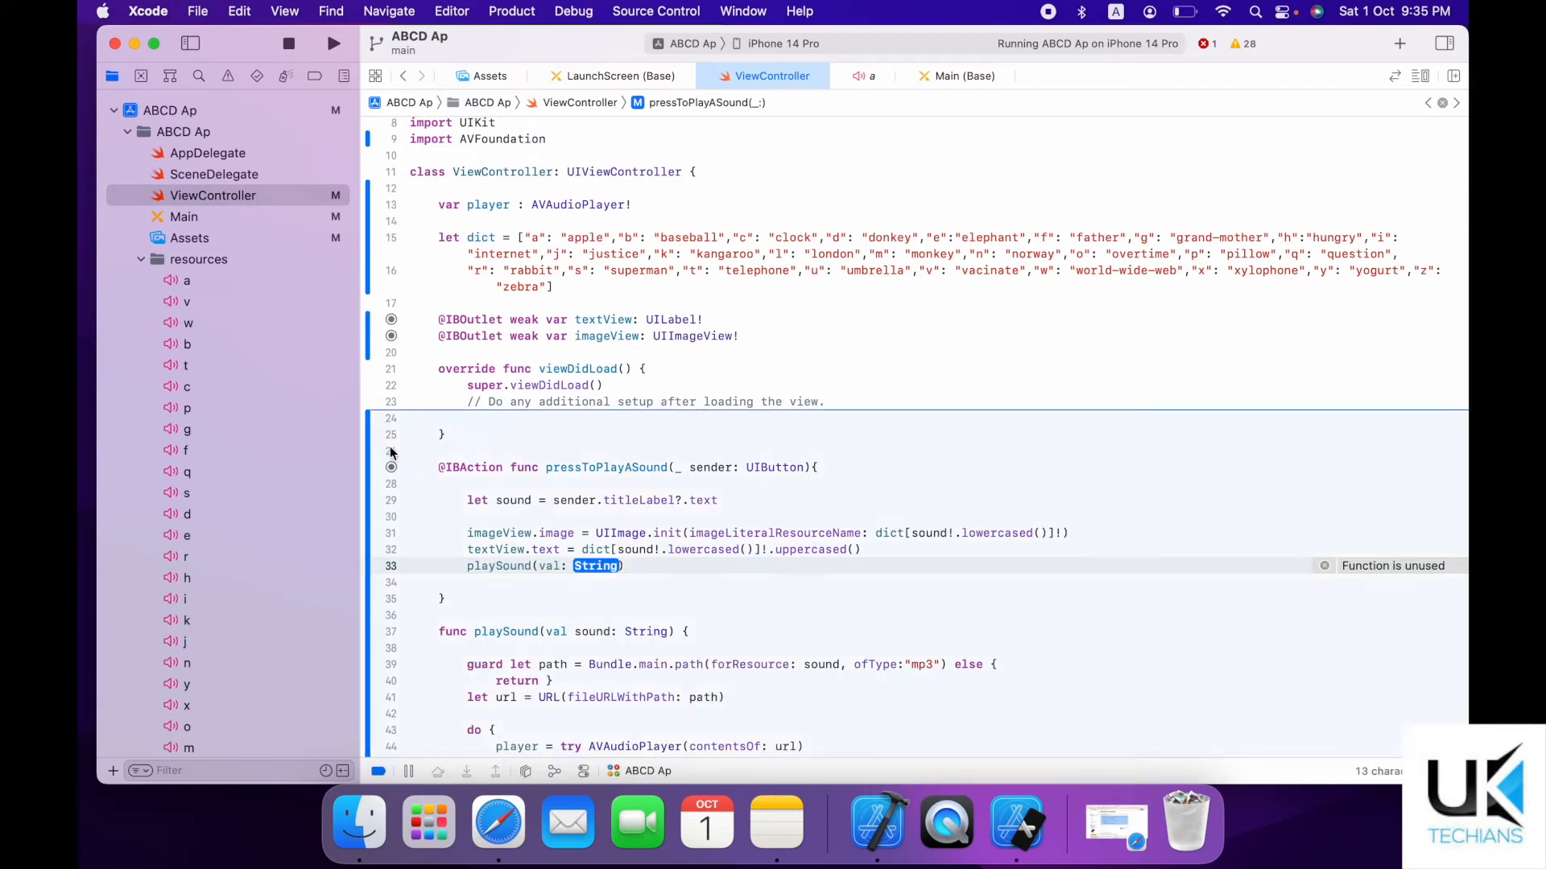
click(500, 500)
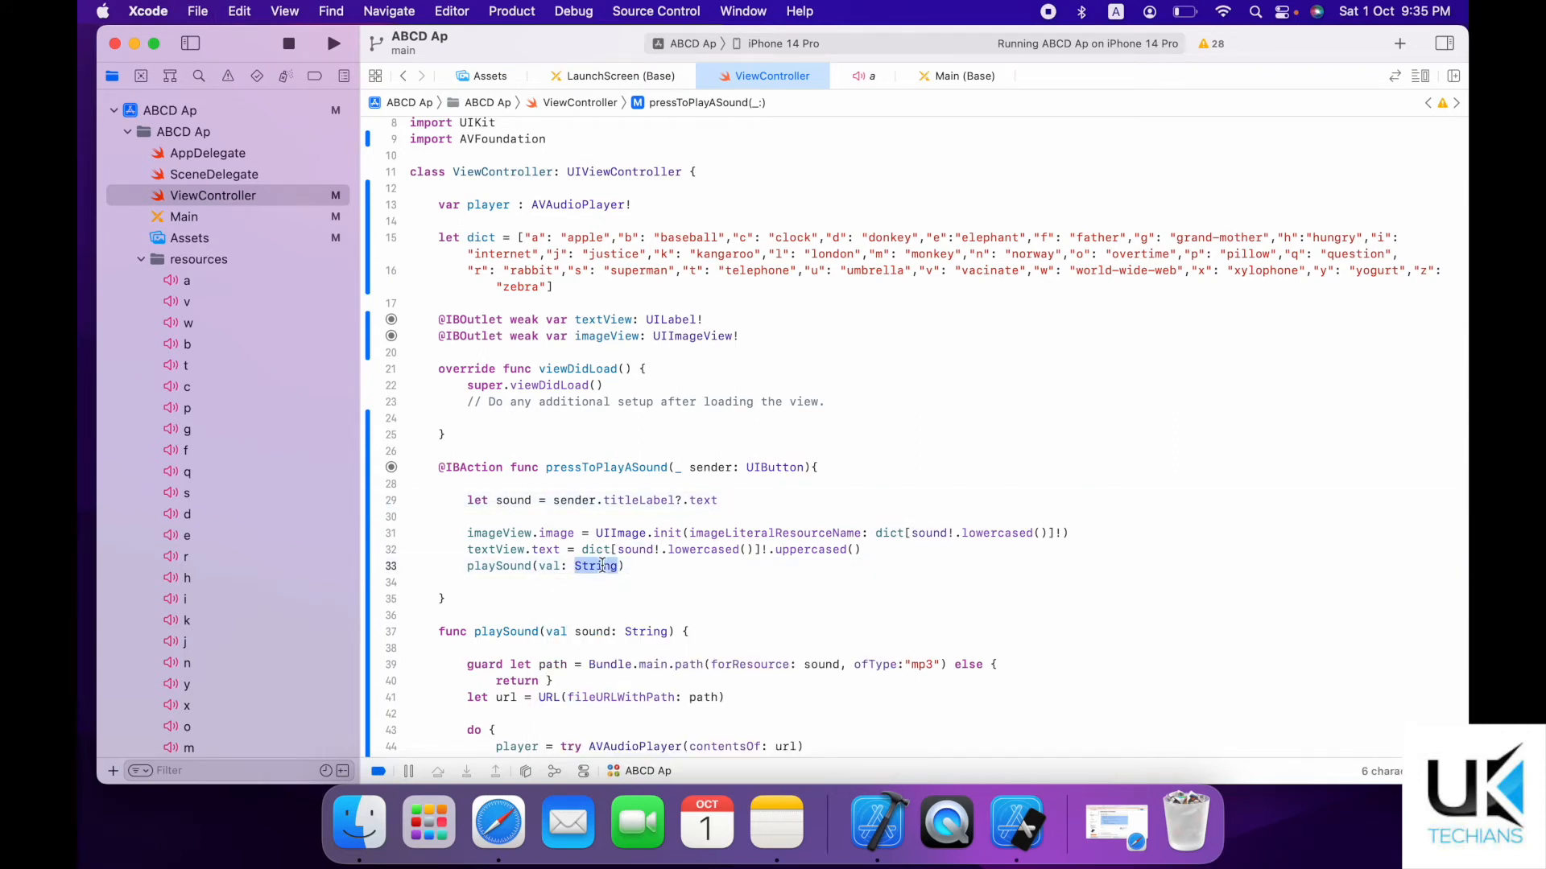
text(sound)
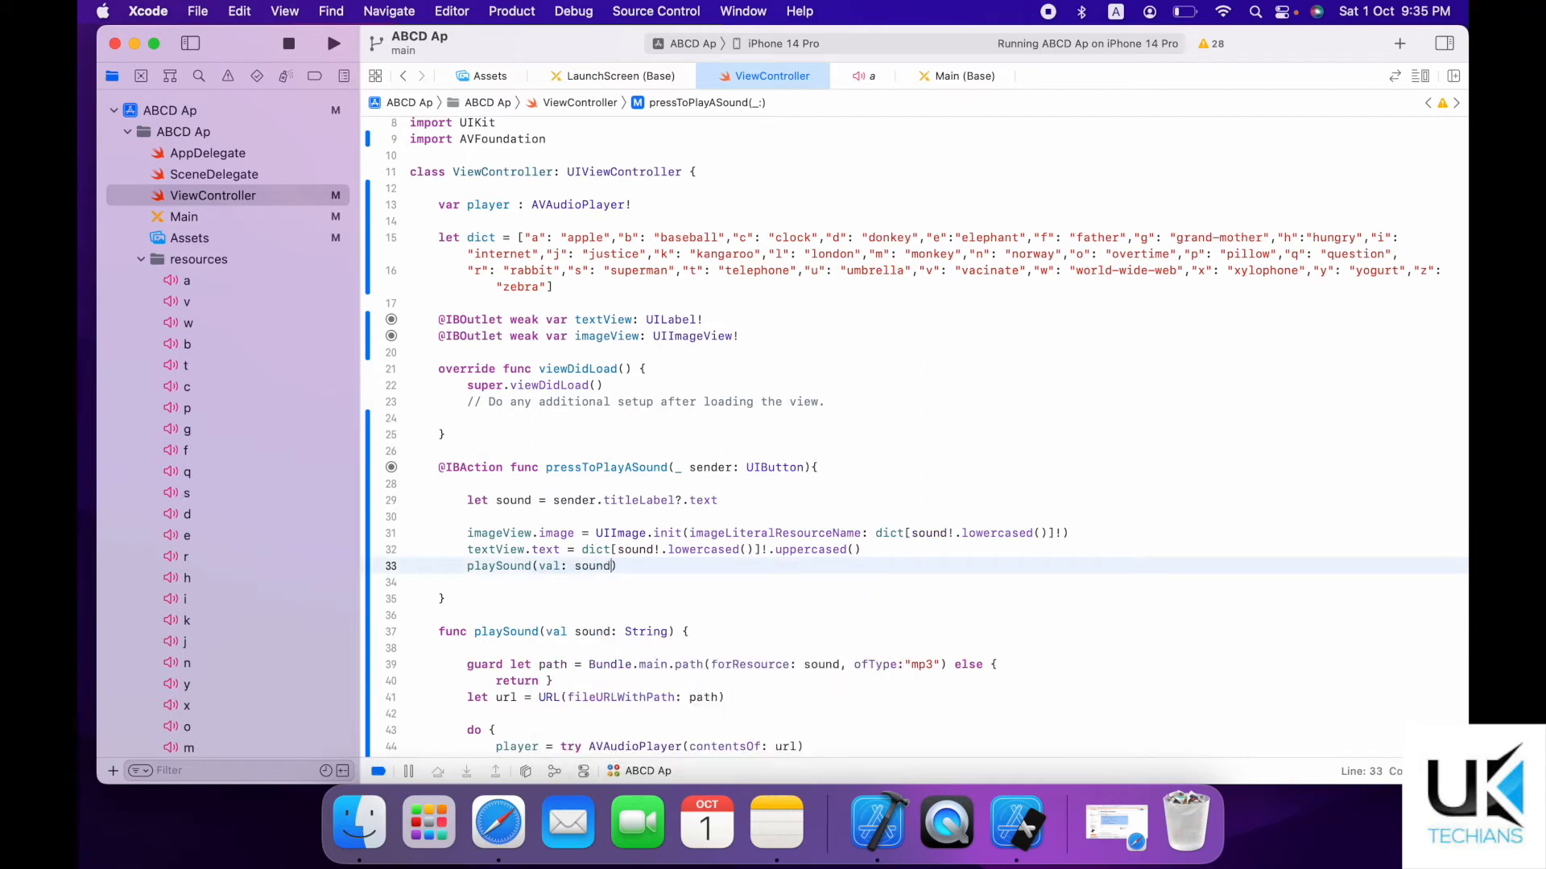
text(!.lowercased()
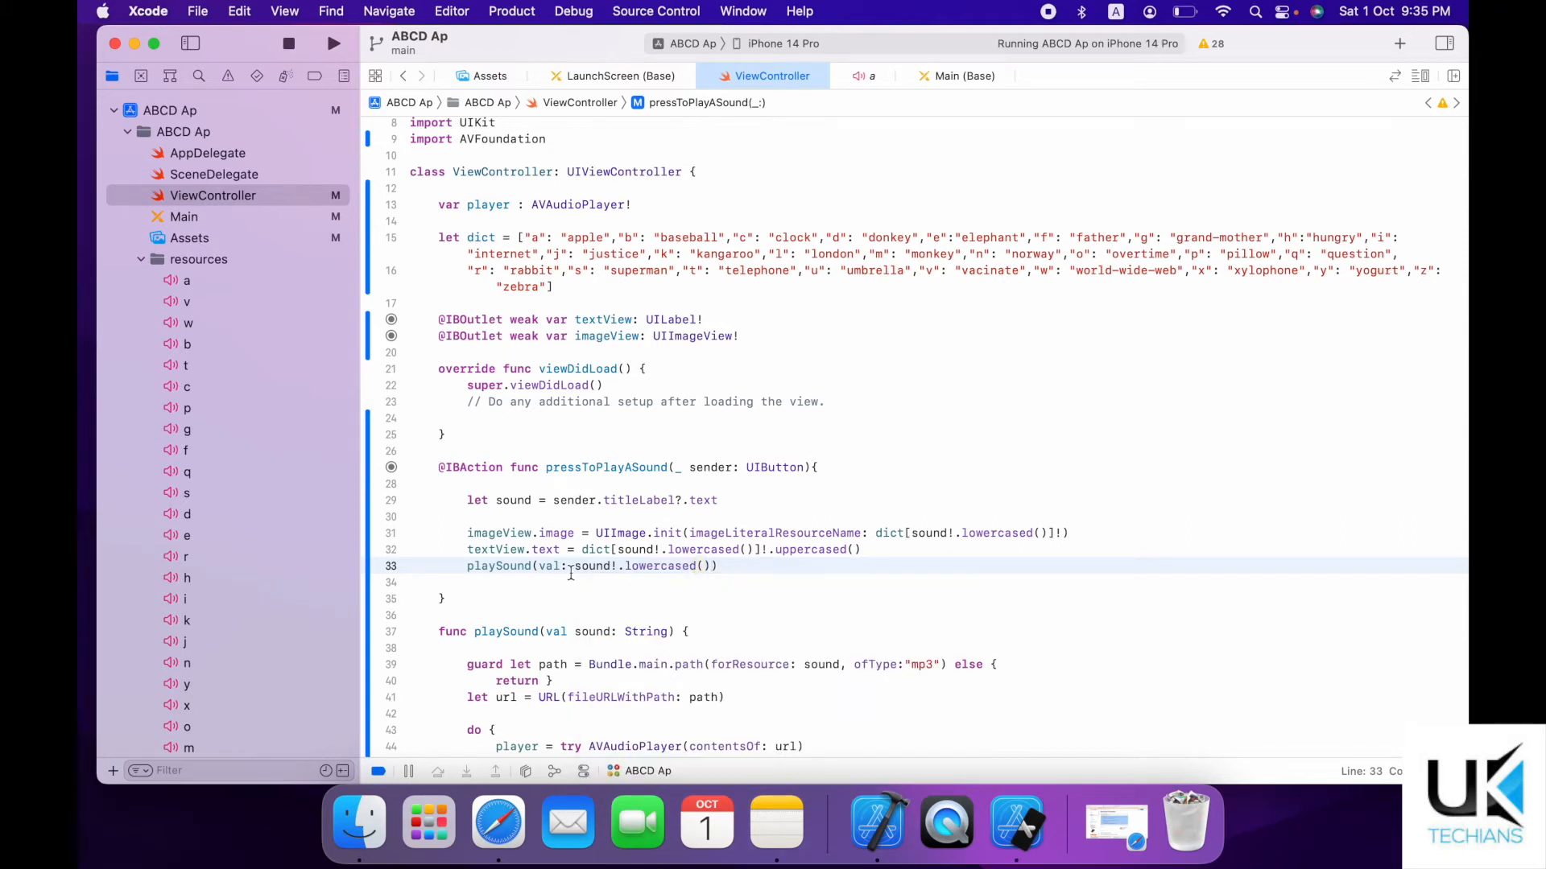
click(513, 500)
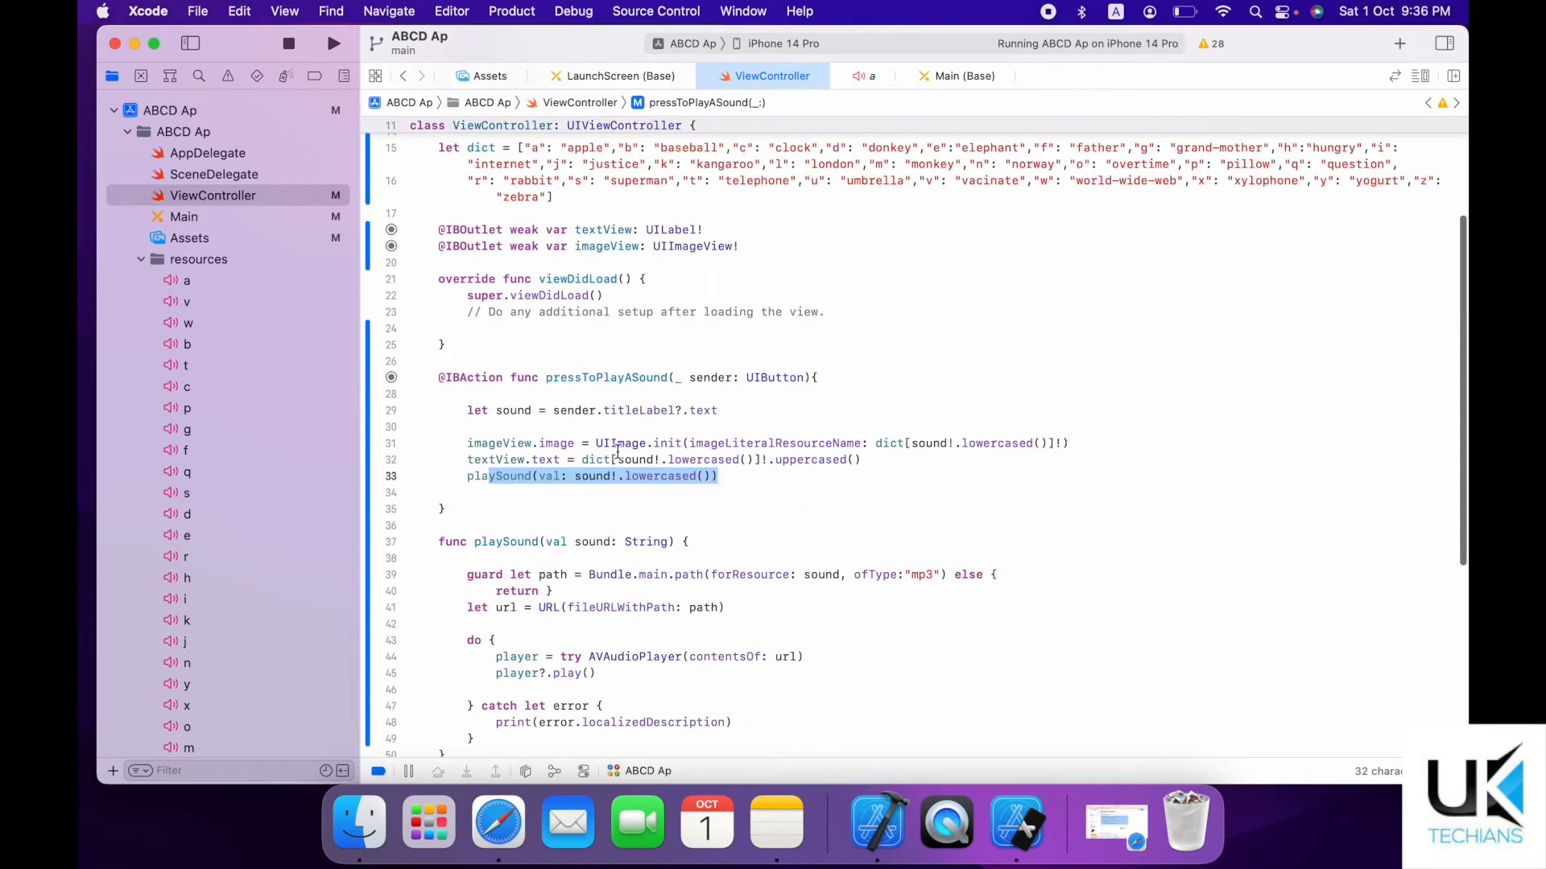
mouse_move(697, 568)
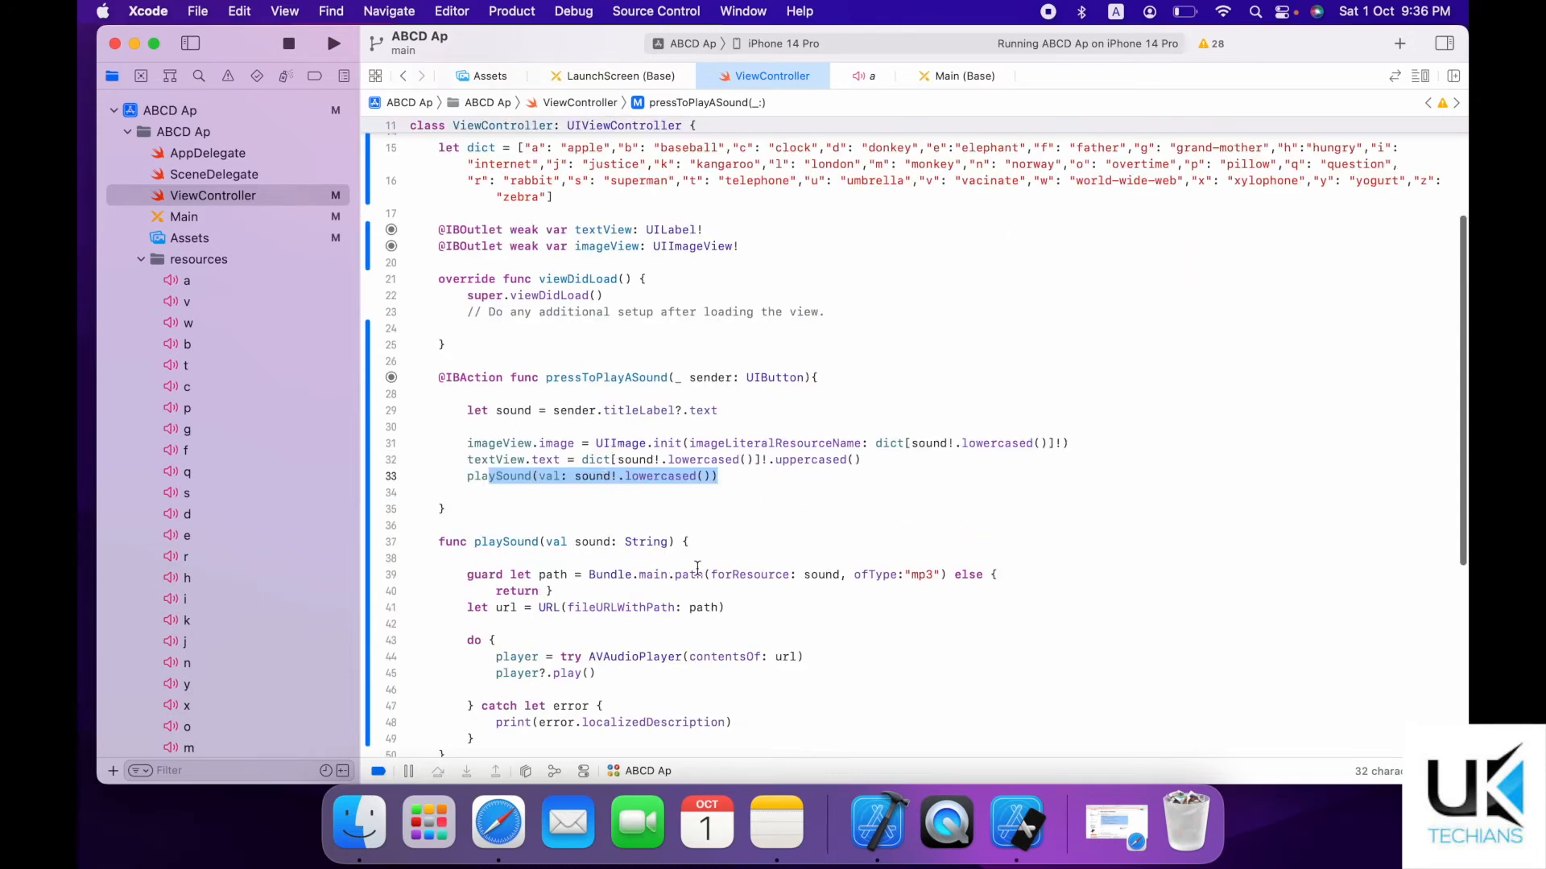
Preview the 'a' sound file, return to ViewController, and run the app on the simulator.
click(186, 280)
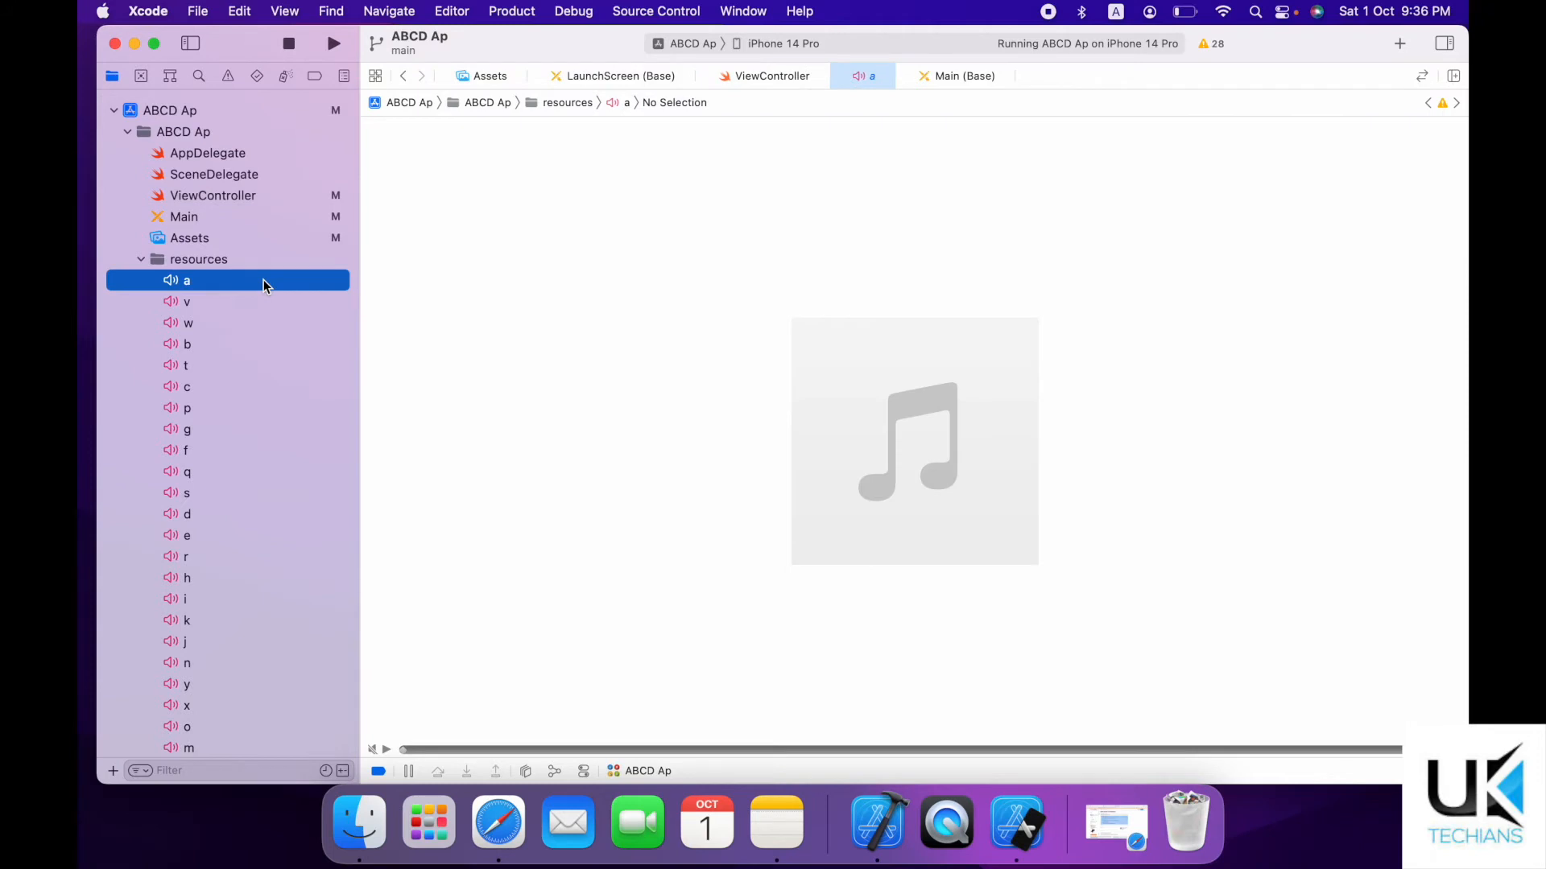
mouse_move(772, 75)
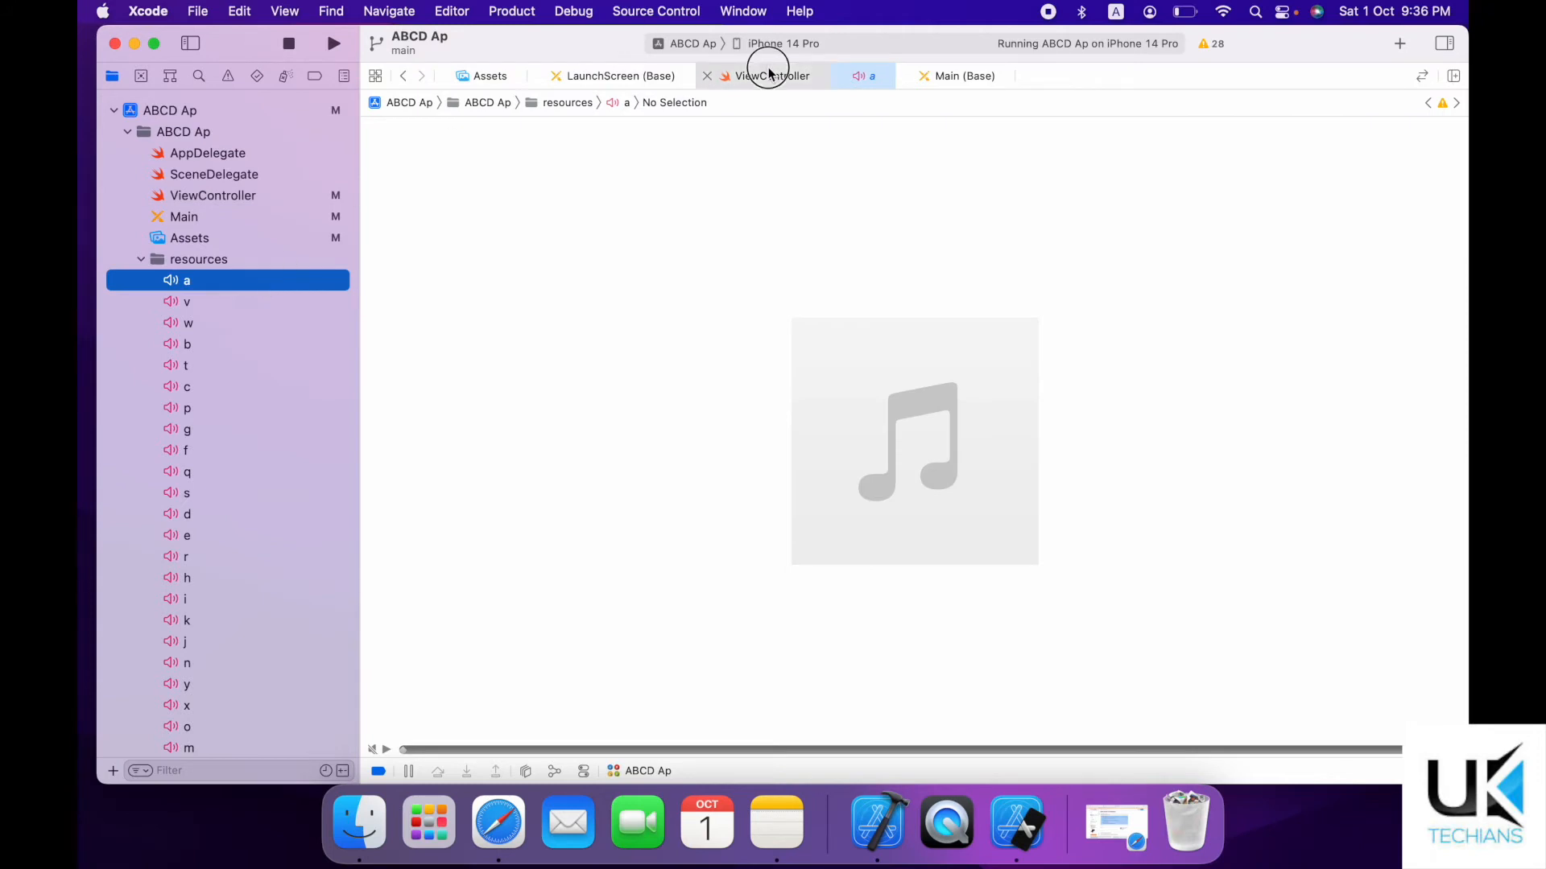
click(772, 76)
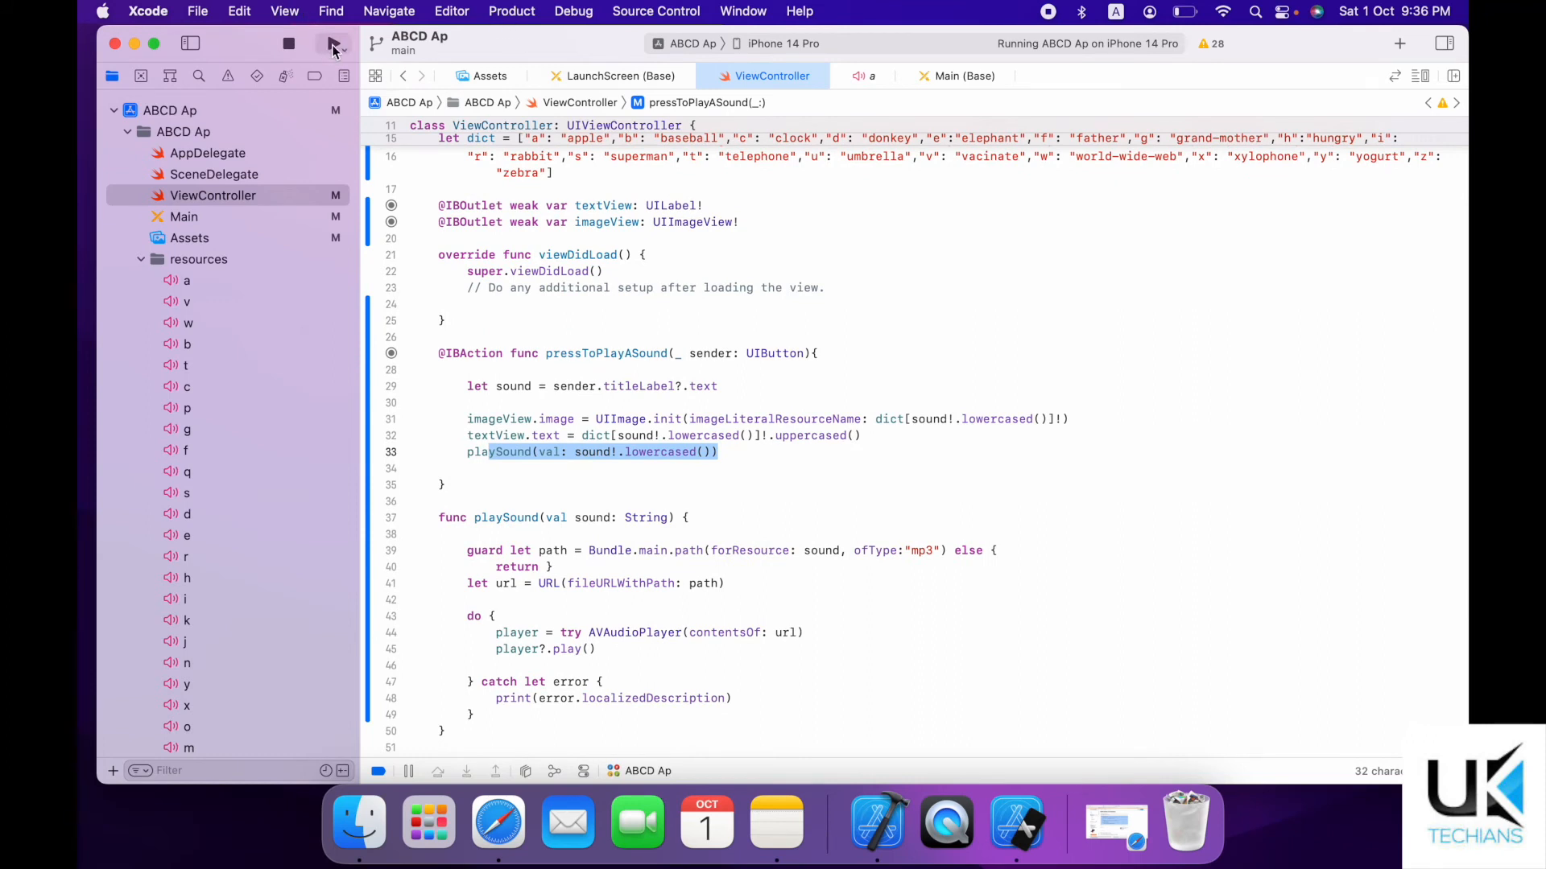
click(333, 42)
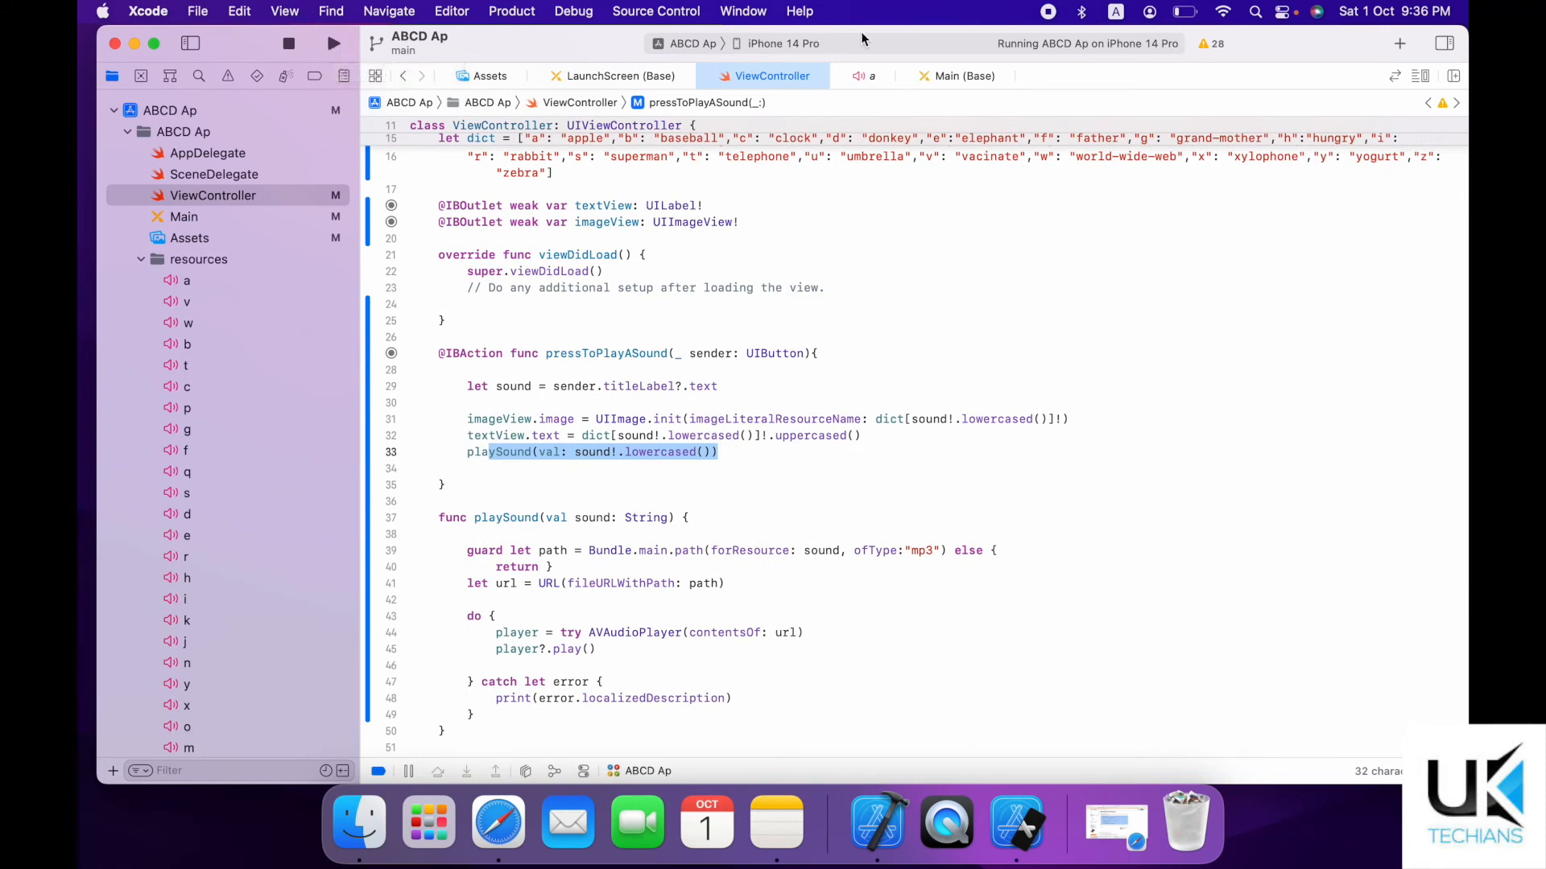
click(333, 43)
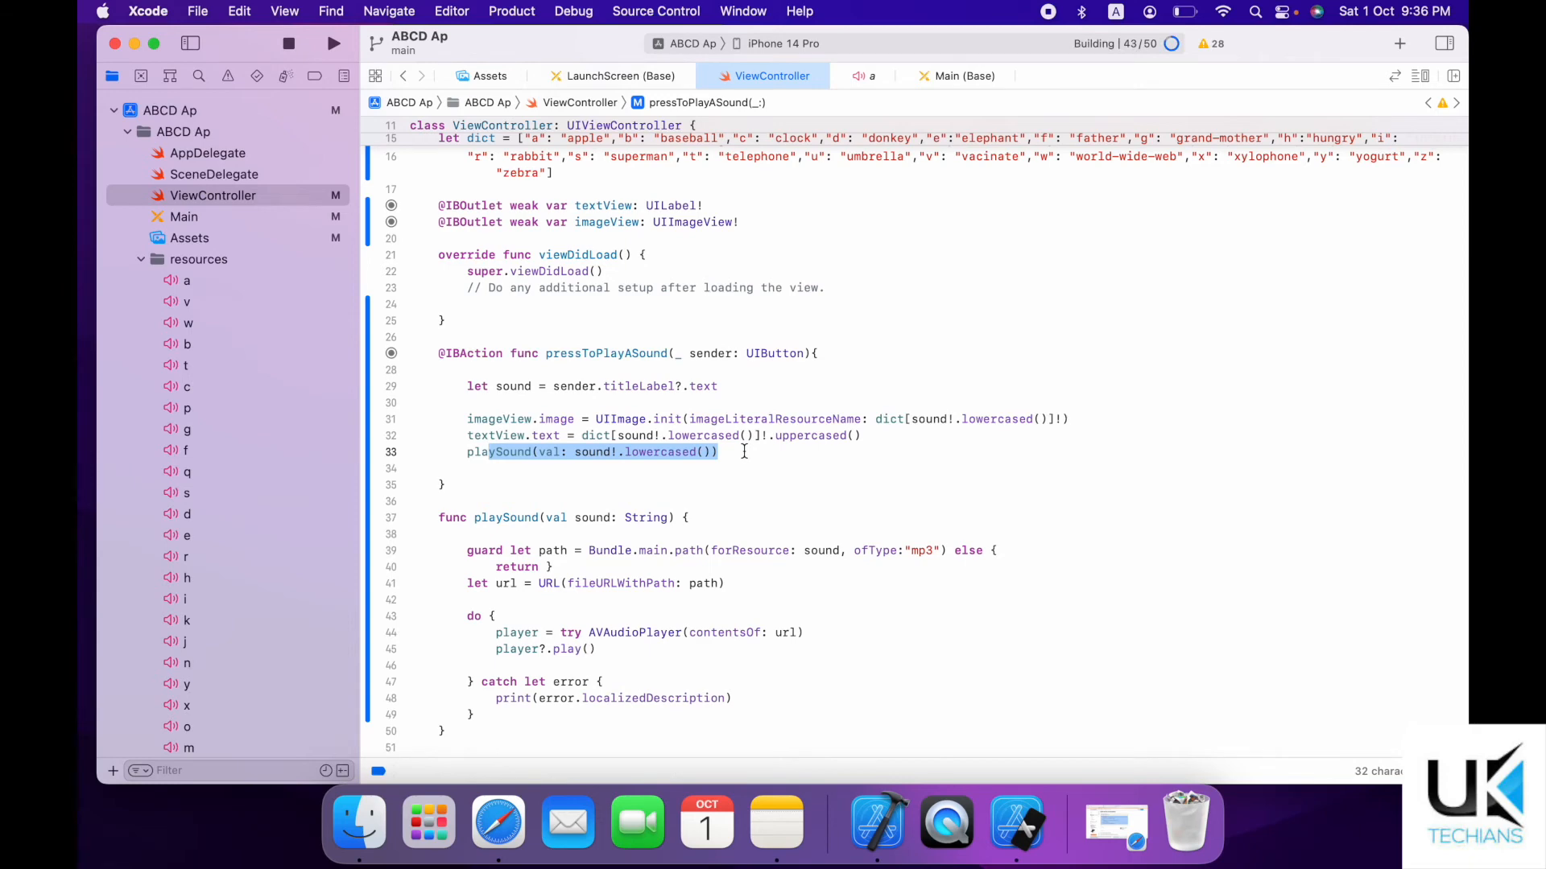
Tap letters A, B, D, E, F and beyond to see APPLE, BASEBALL, FATHER with pictures.
click(333, 43)
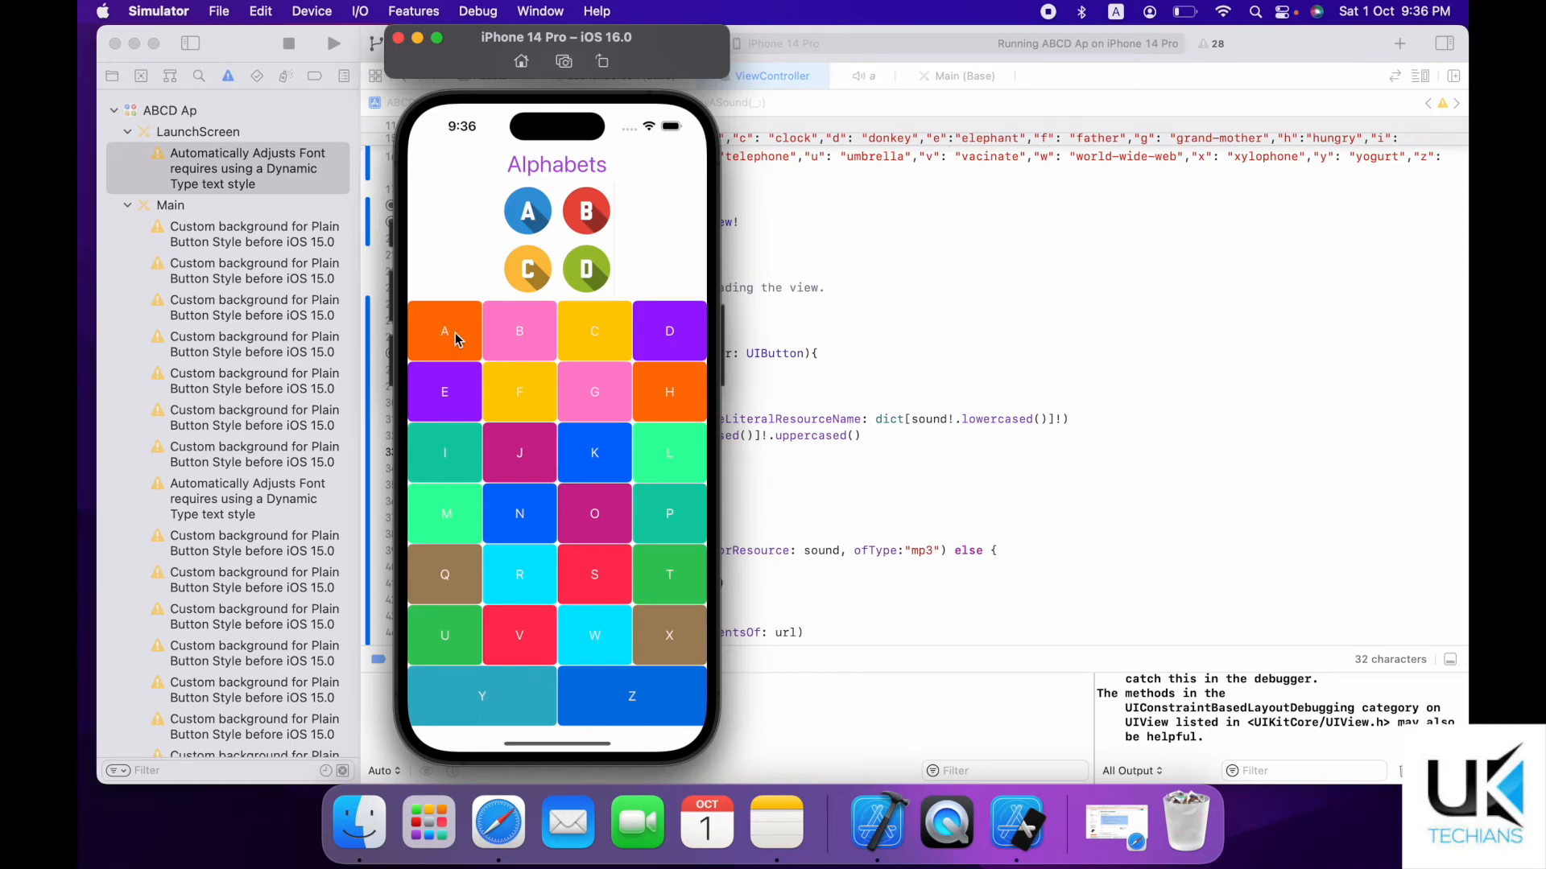
click(443, 330)
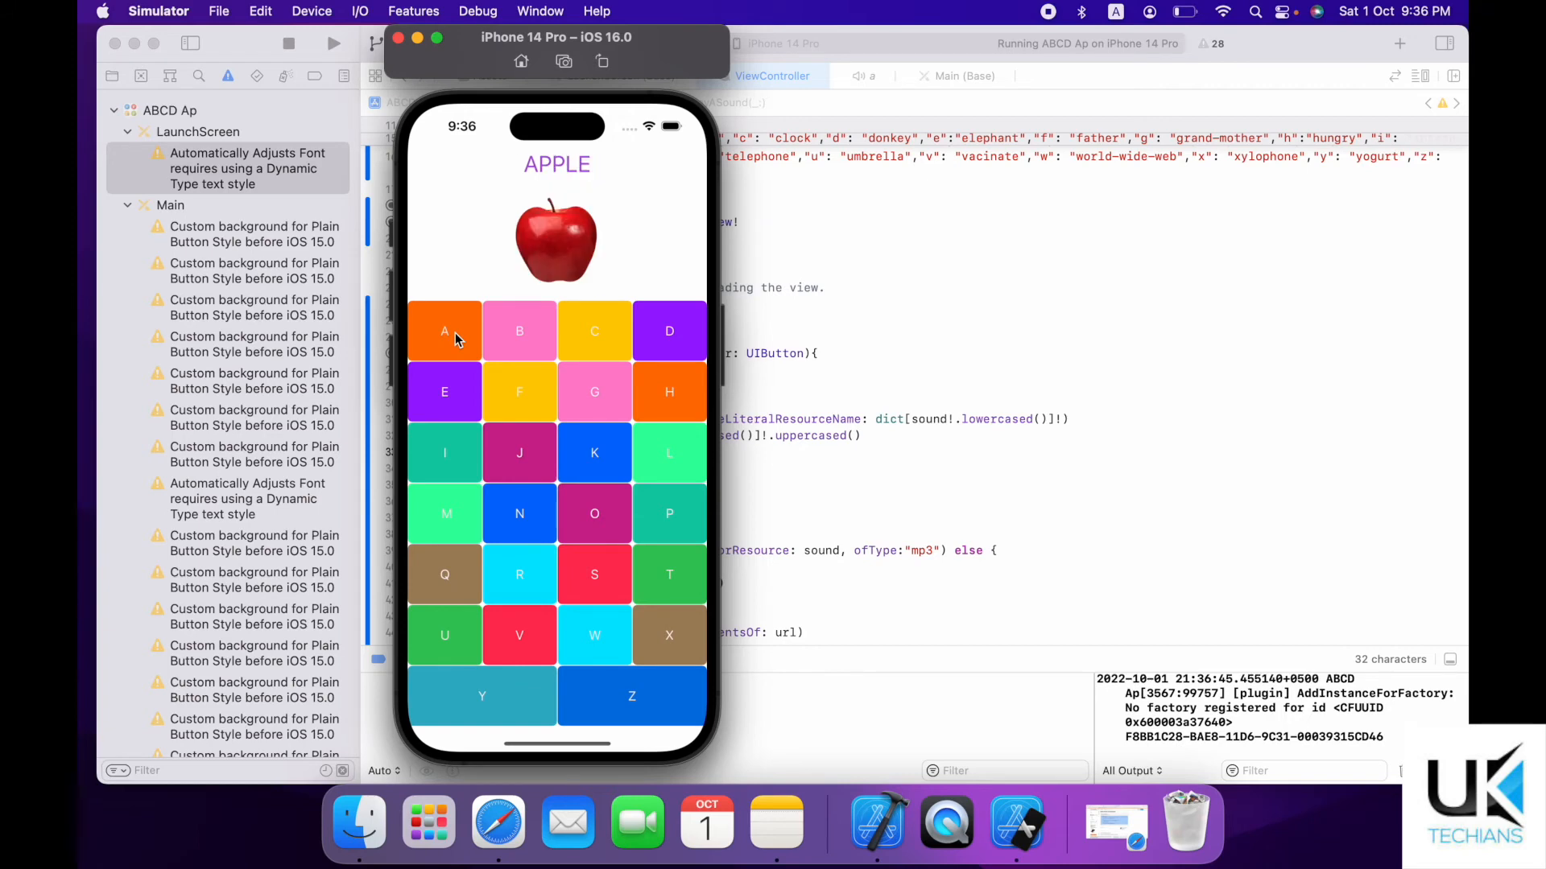
click(519, 331)
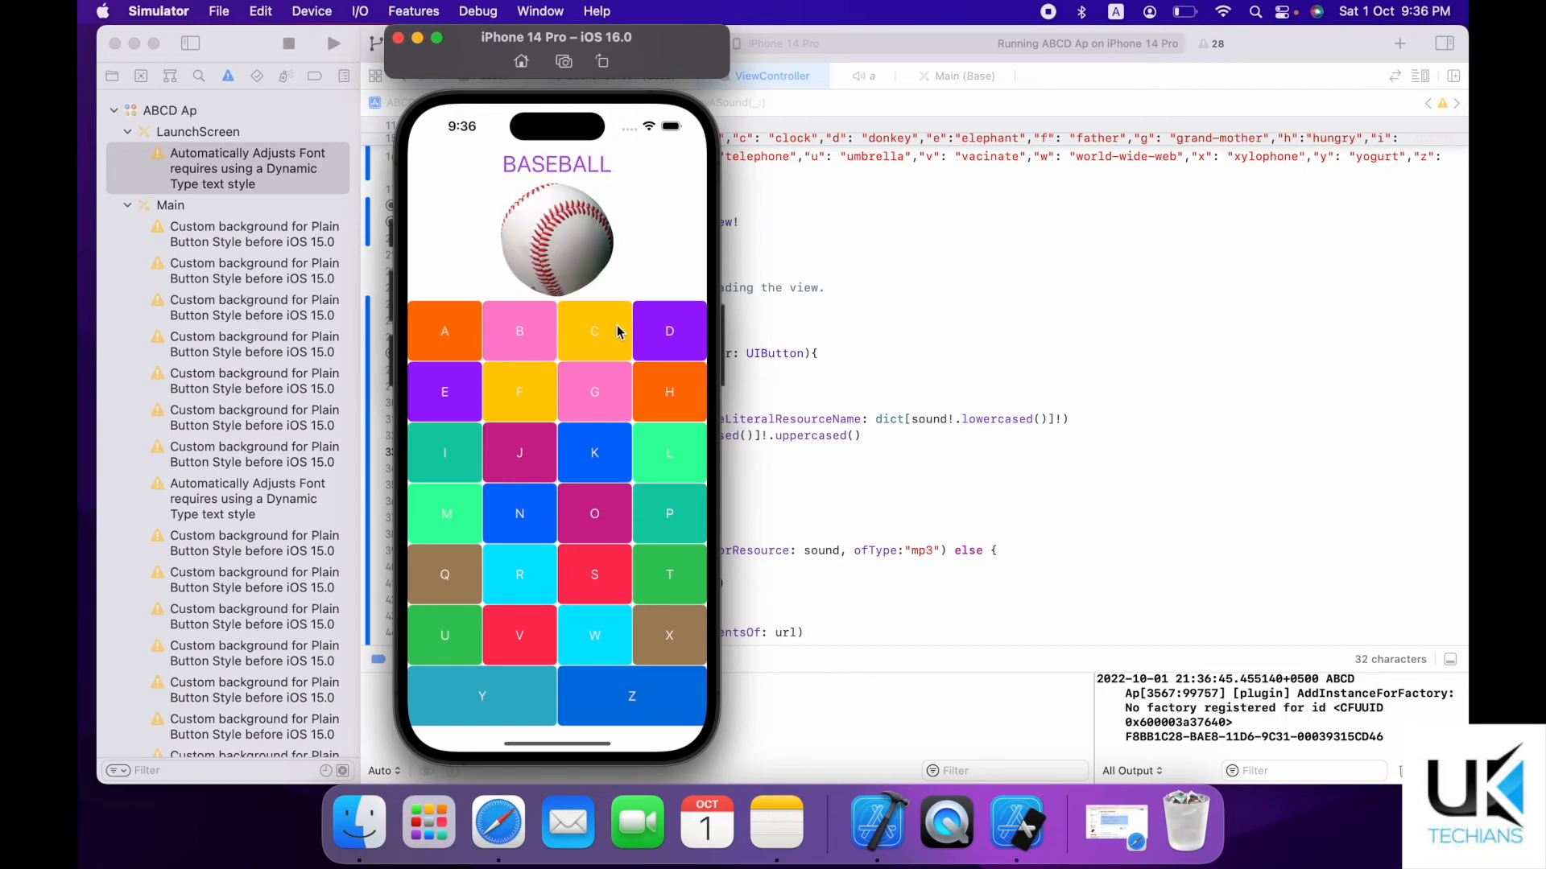
click(669, 331)
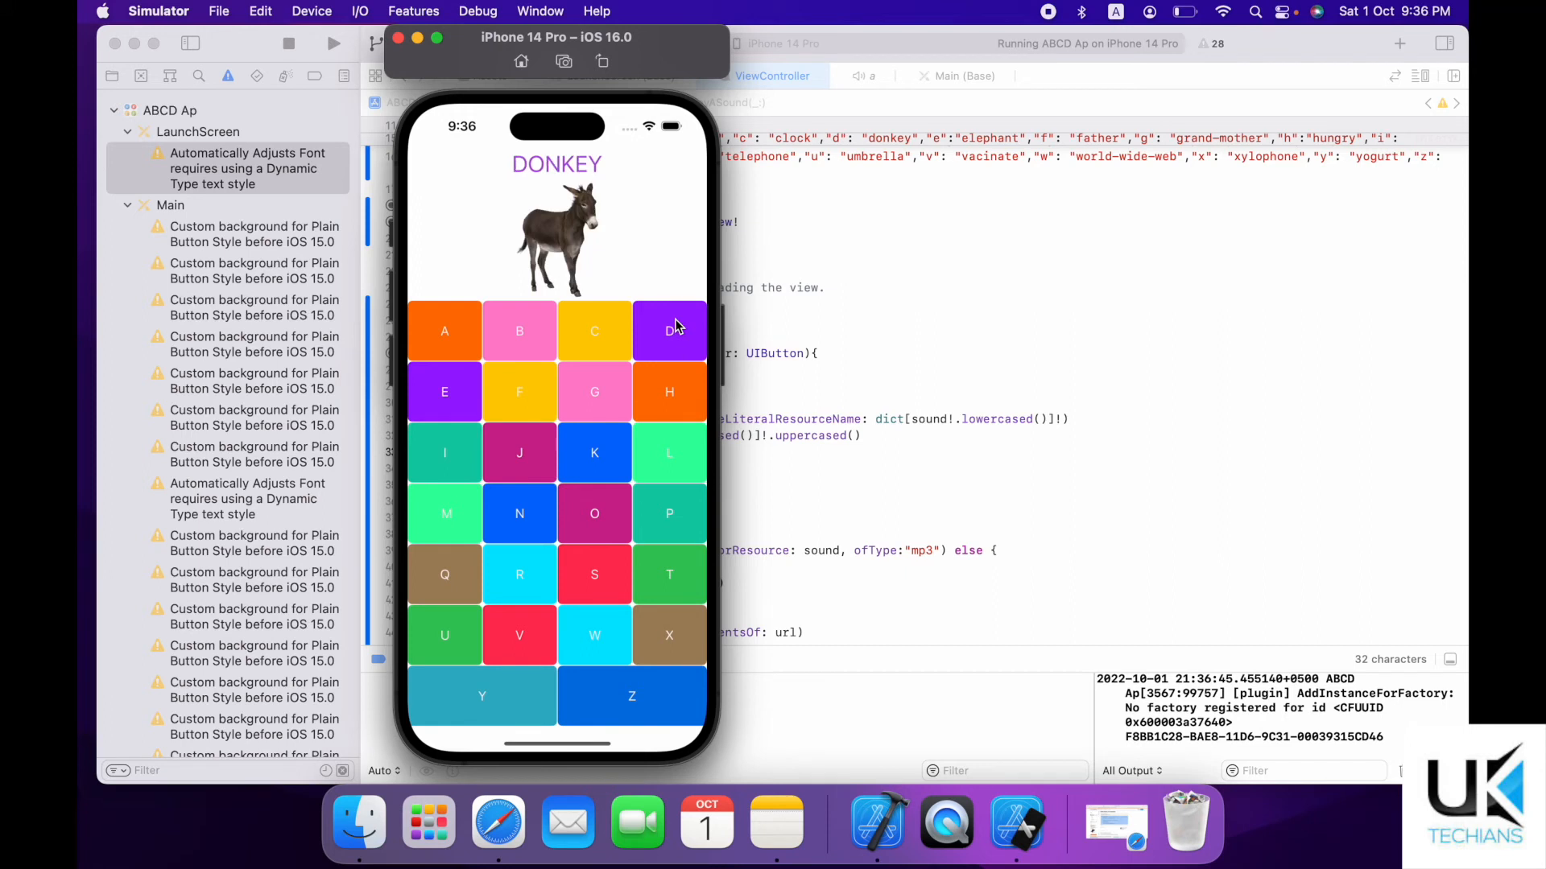
click(444, 391)
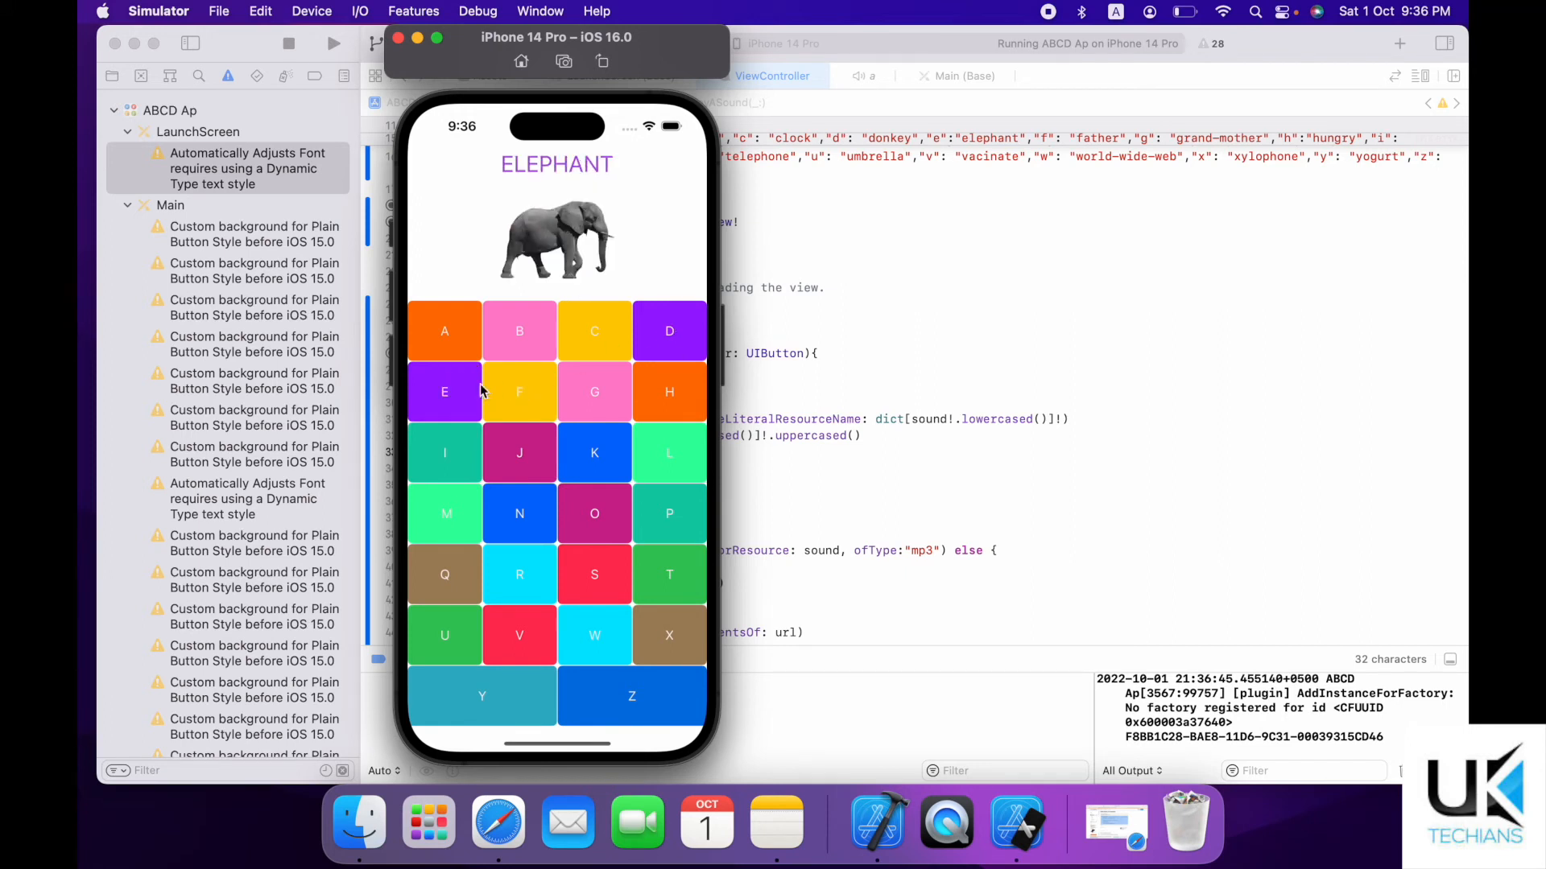
click(519, 391)
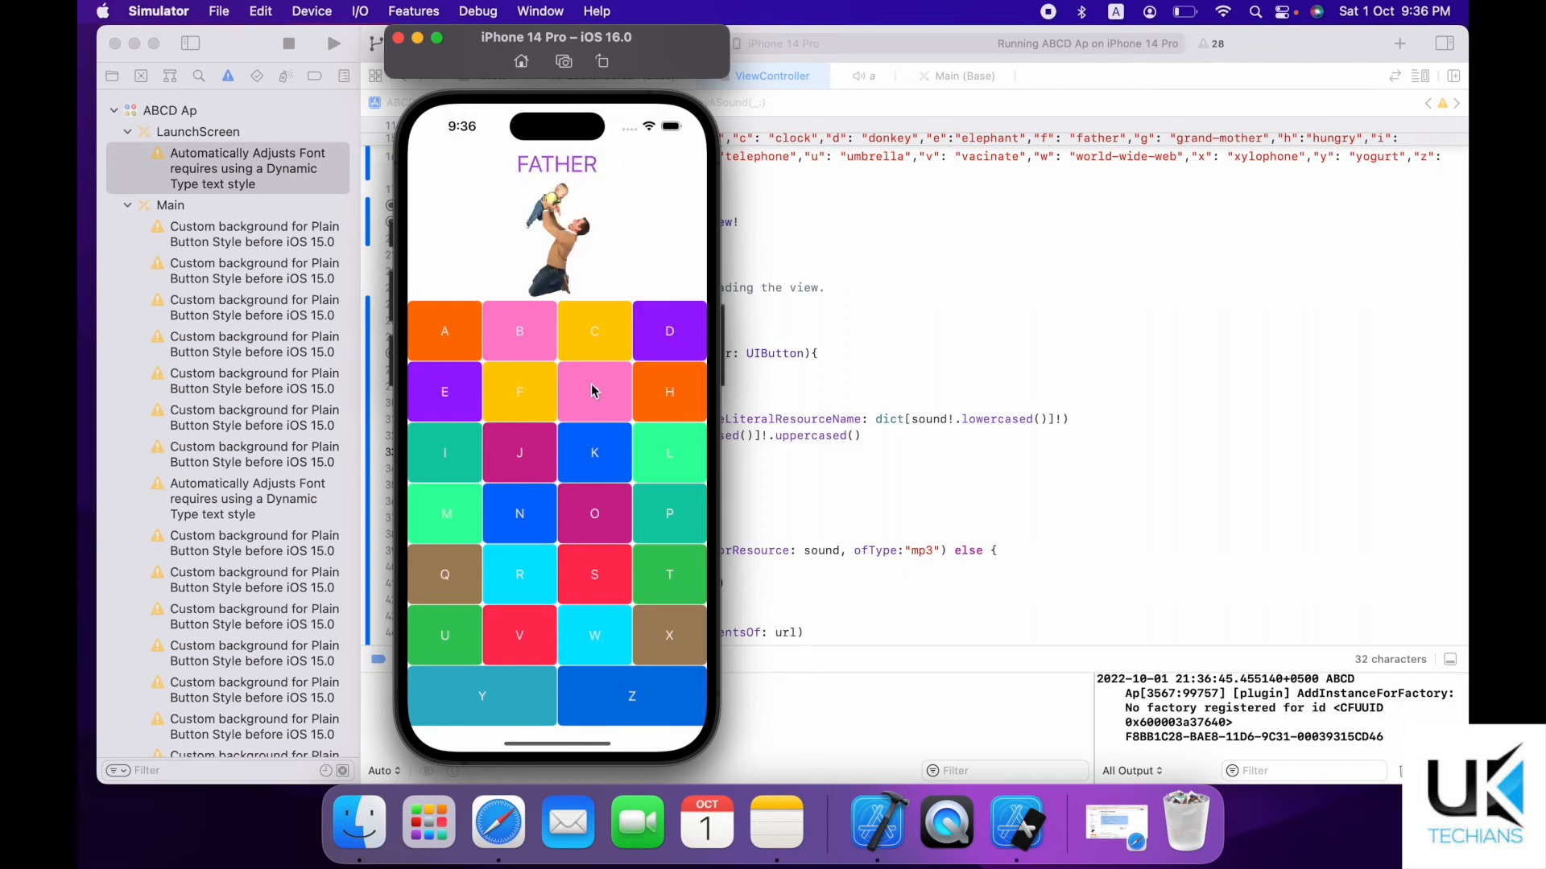
click(594, 391)
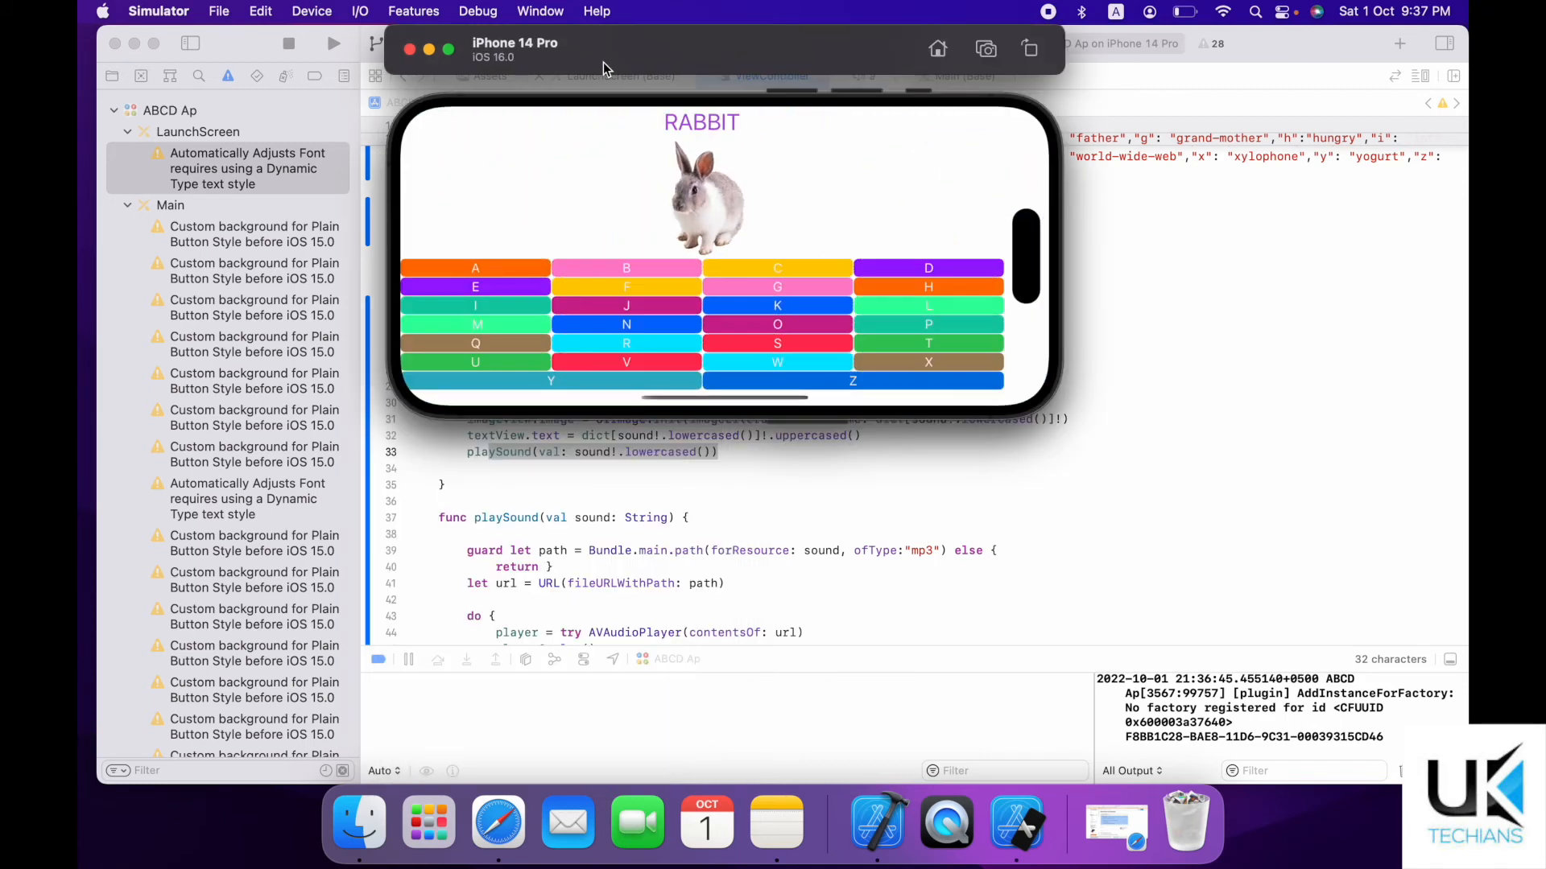
In landscape, tap F and J to show FATHER and JUSTICE with their pictures.
click(475, 268)
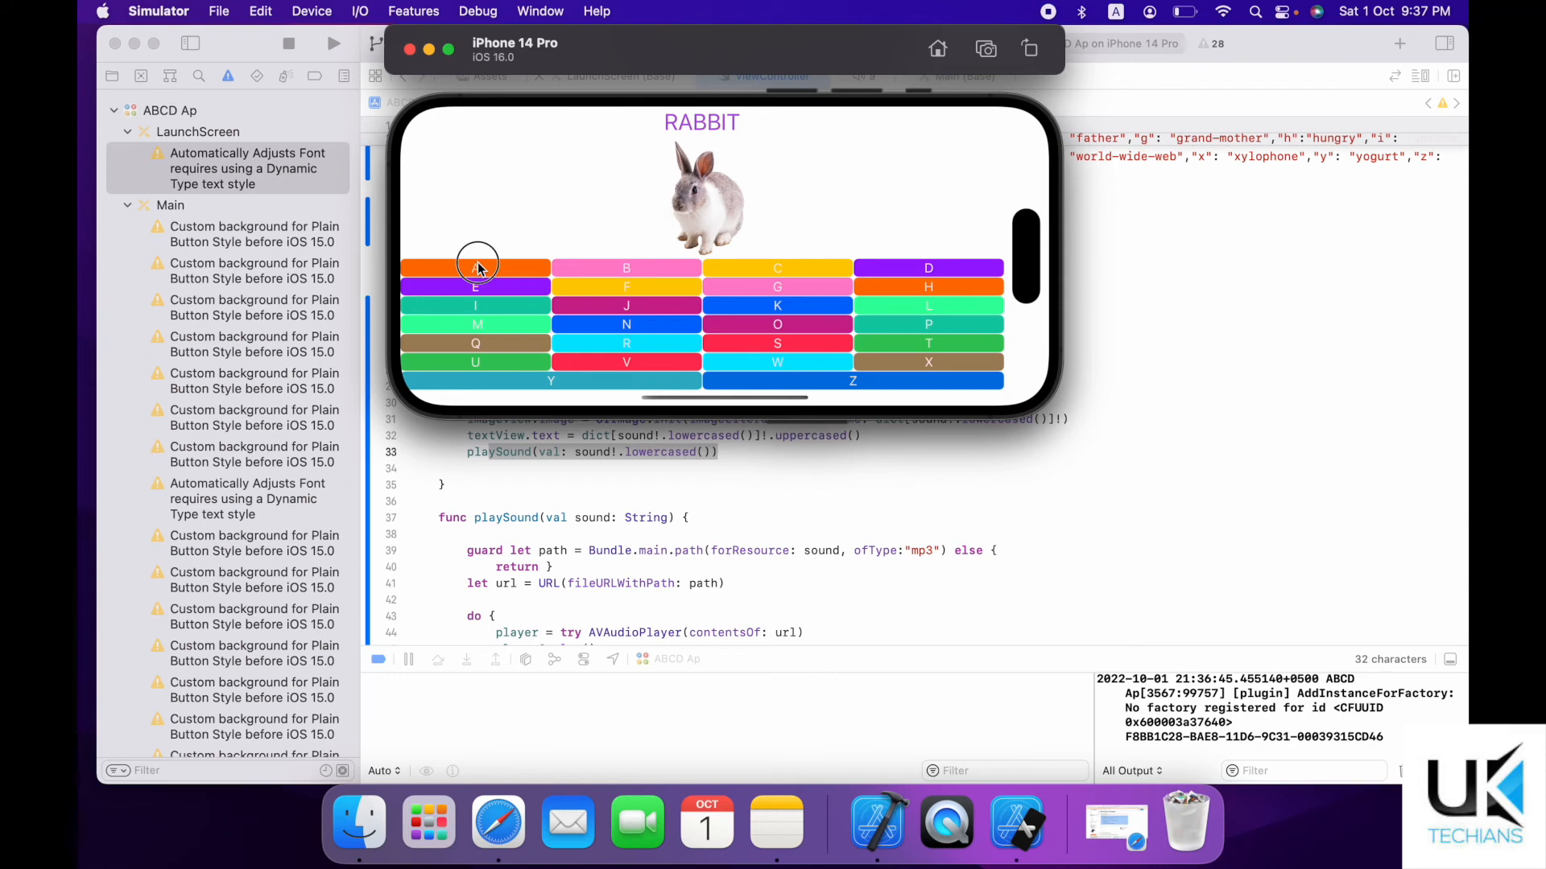
click(475, 268)
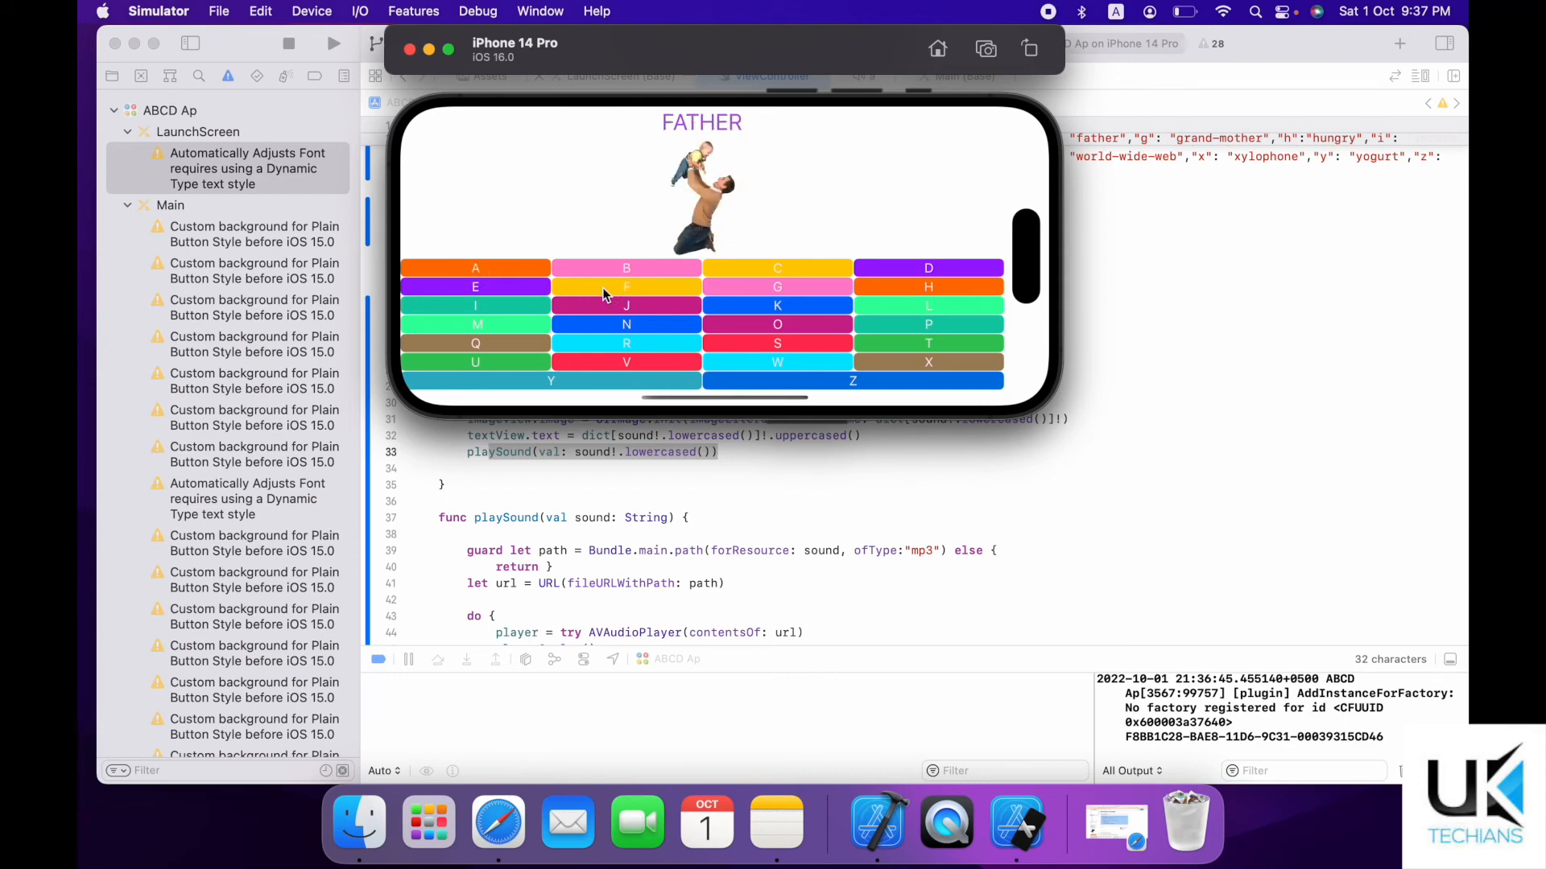
click(626, 306)
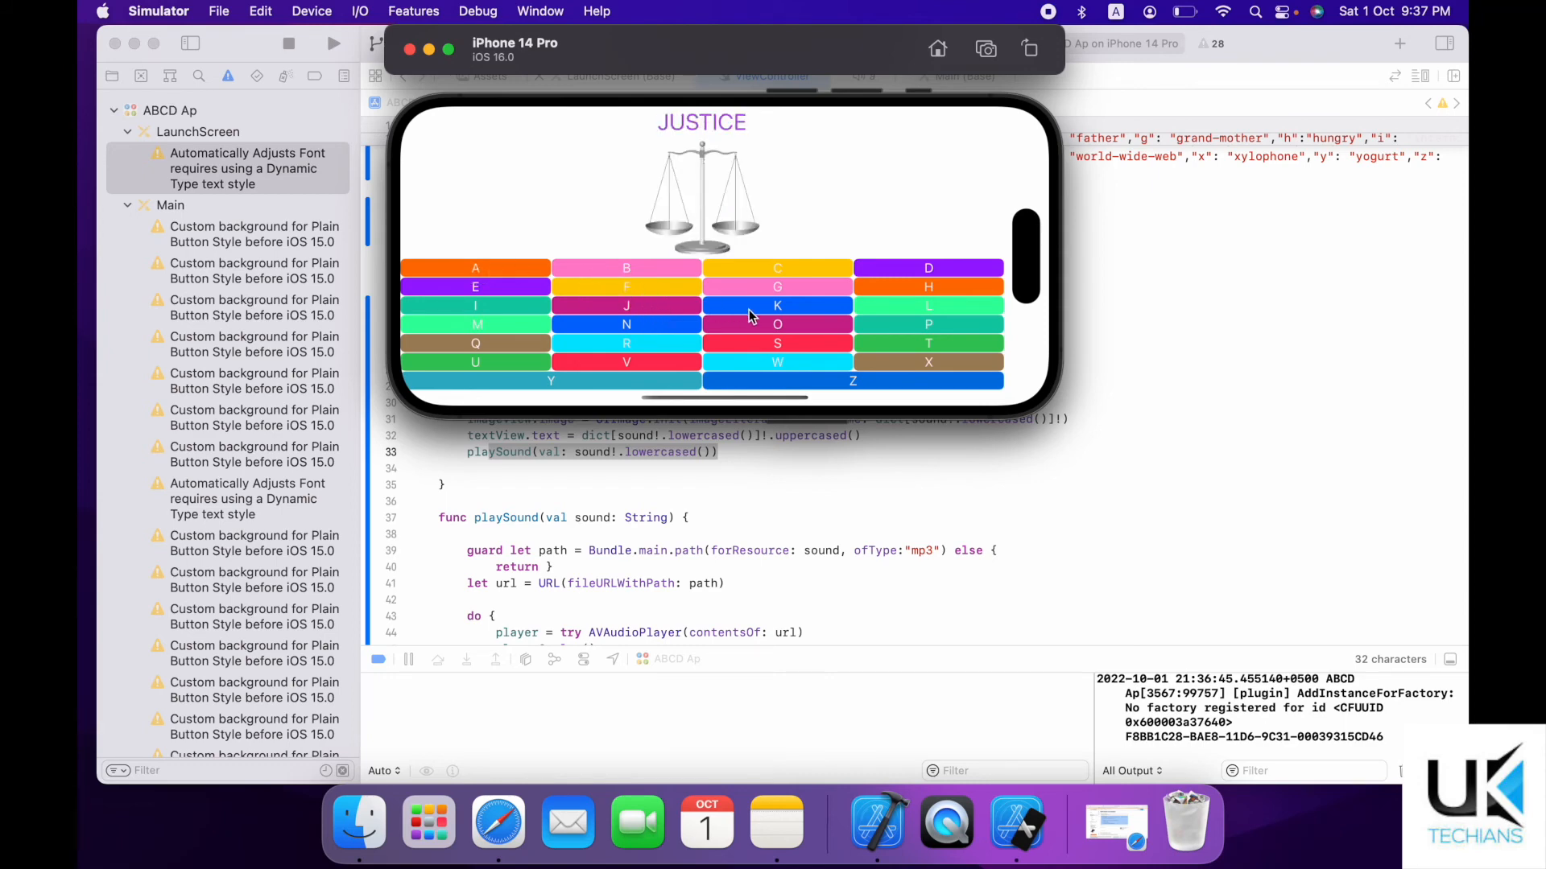